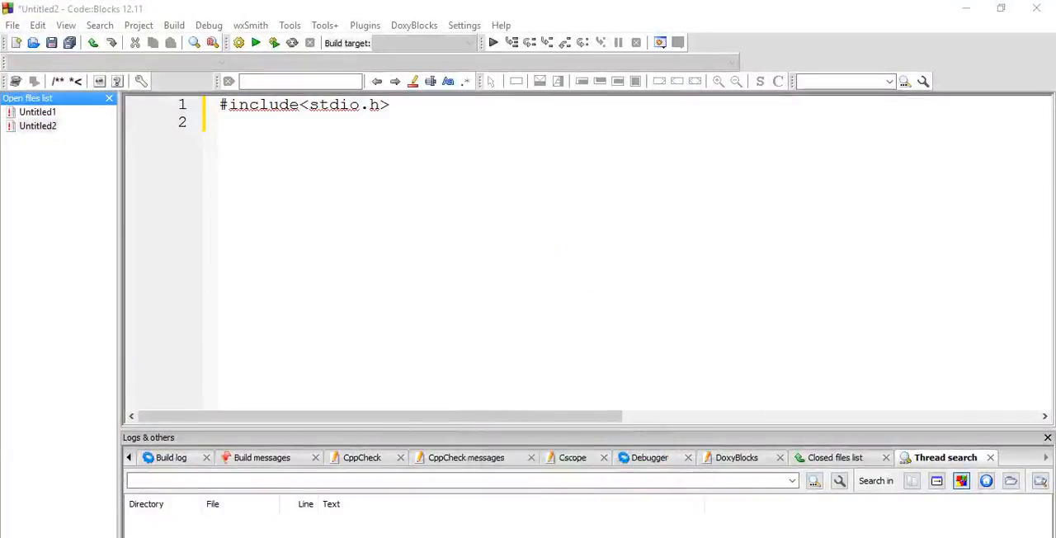
mouse_move(520, 393)
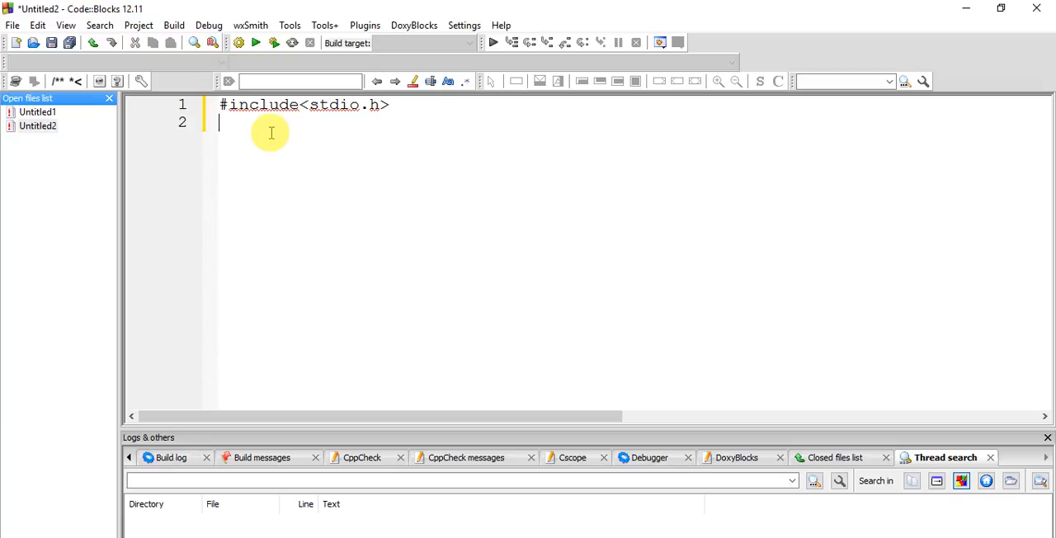
- Begin int main() and open its body between braces
type("int main(")
type("{}")
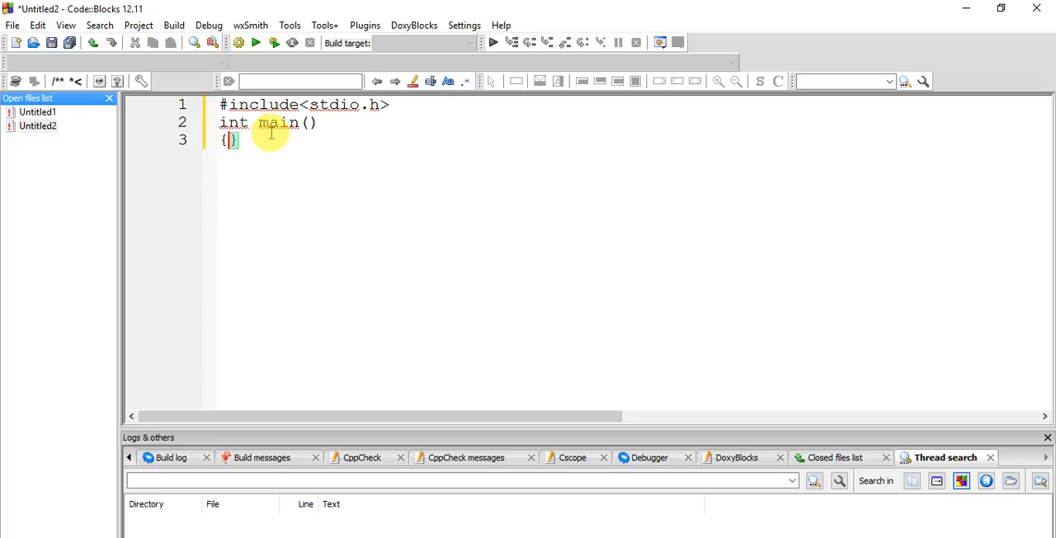
key("Enter")
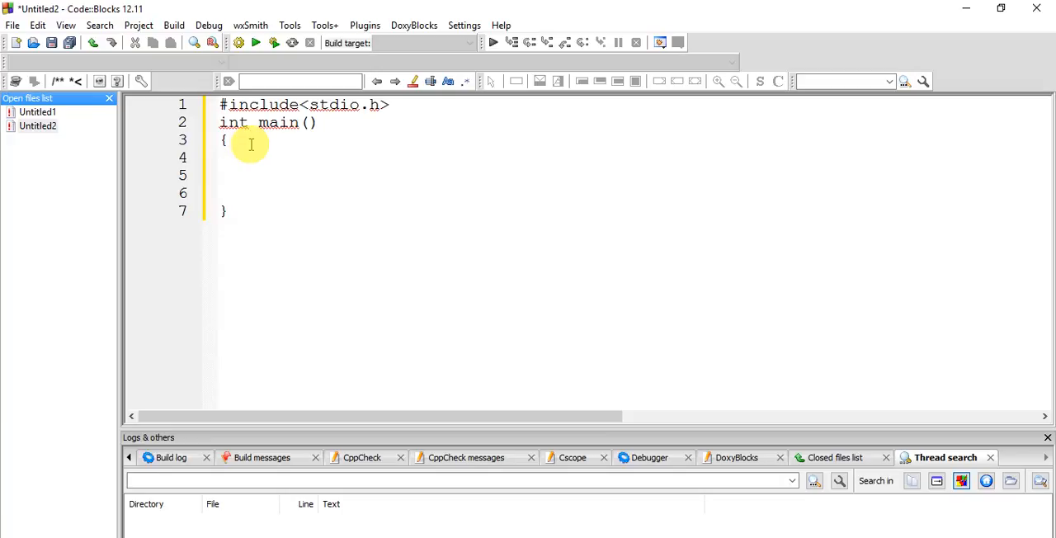
- Add printf("enter the number of elements\n"); as the first prompt in main
type("printf(")
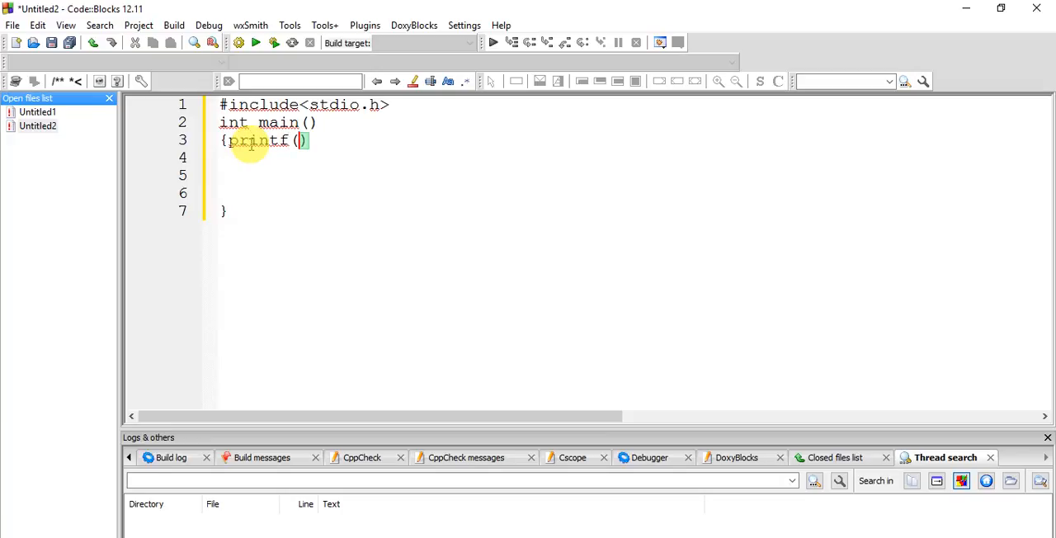
type("\"enter\"")
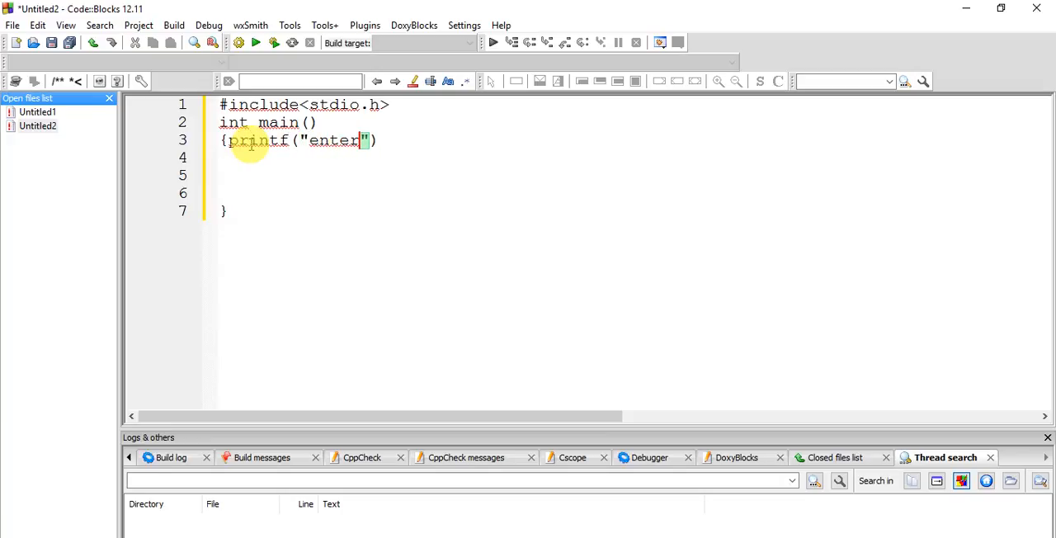
type("the num")
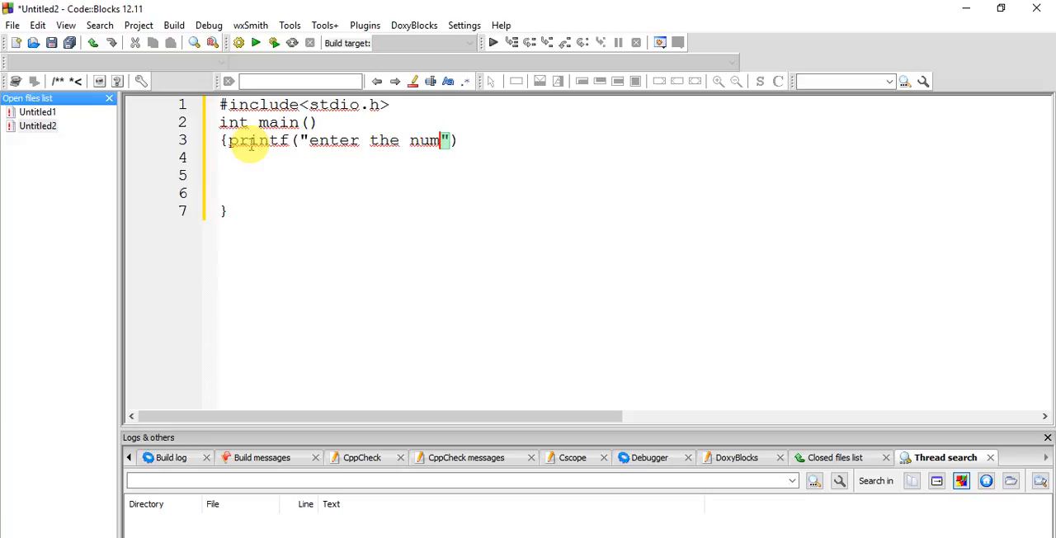
type("ber of")
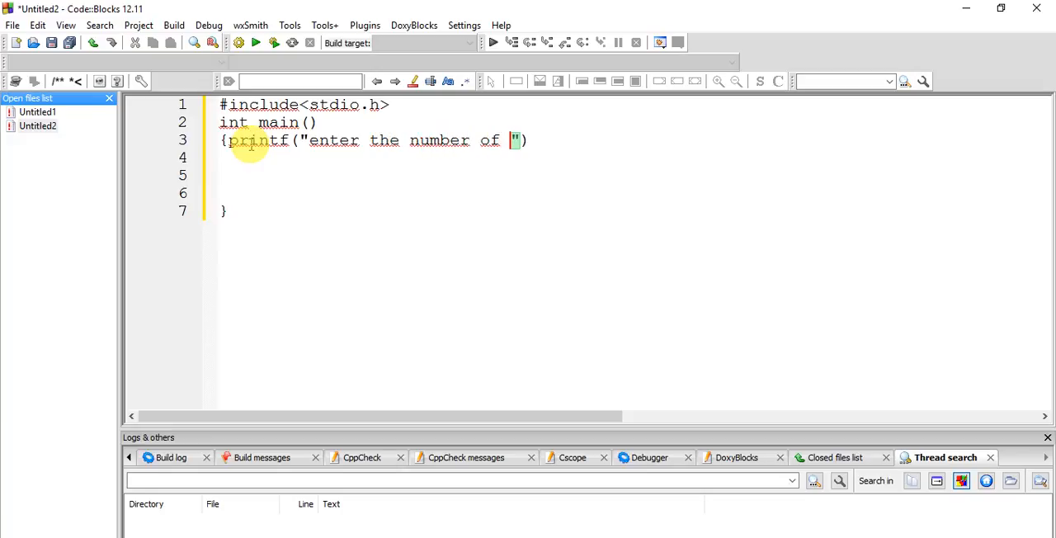
type("elements")
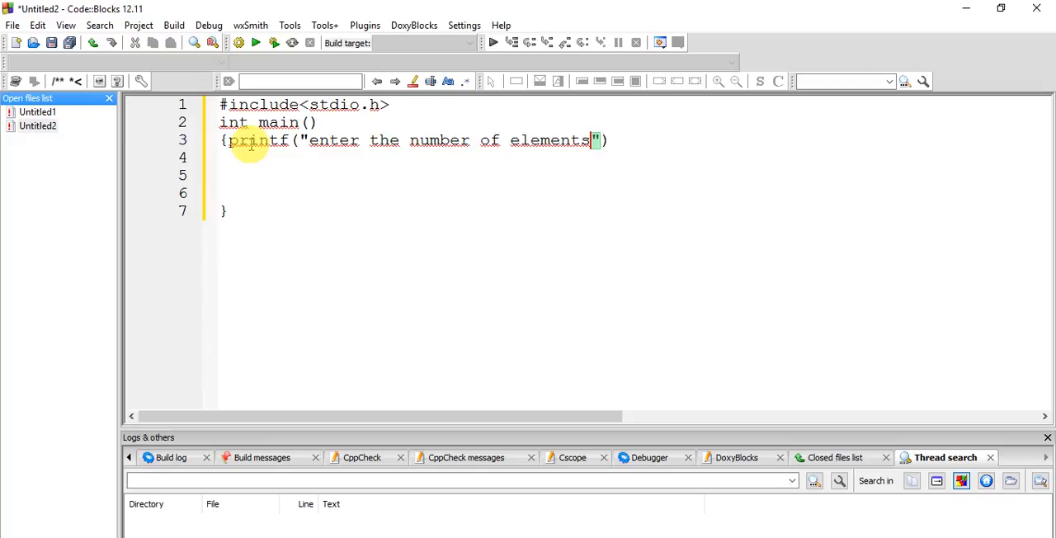
type("\\n")
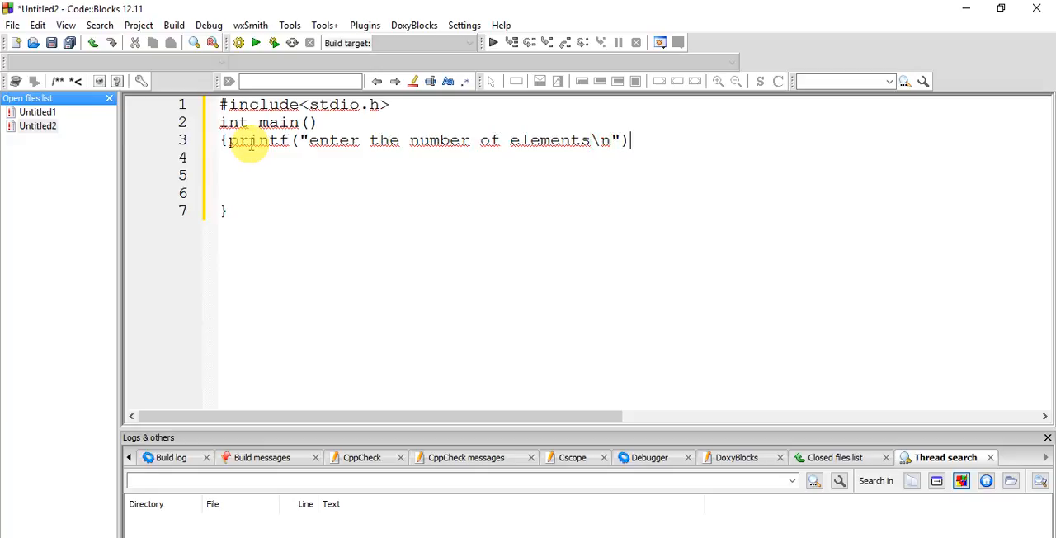
type(";")
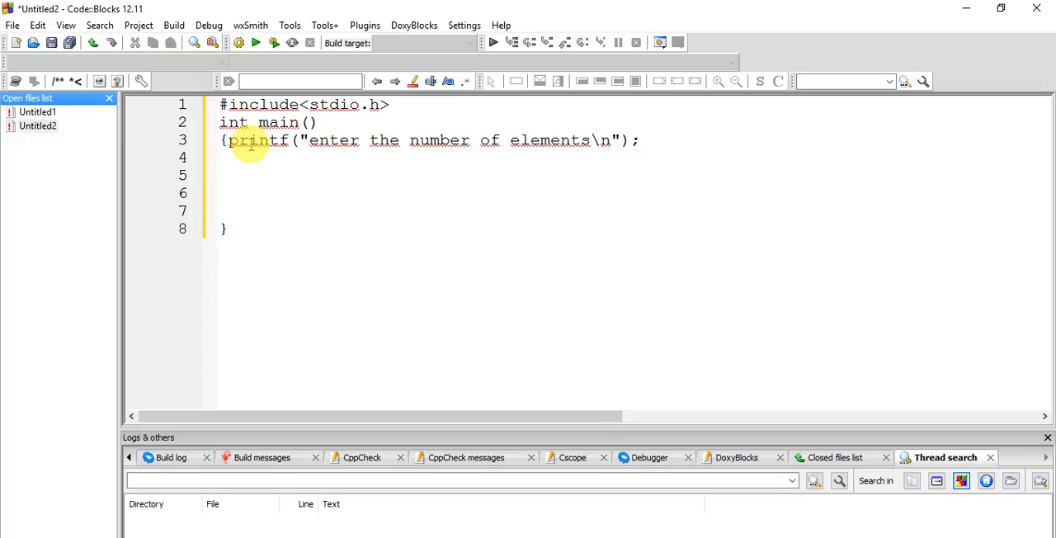
- Read the element count with scanf("%d",&n);
type("scanf(")
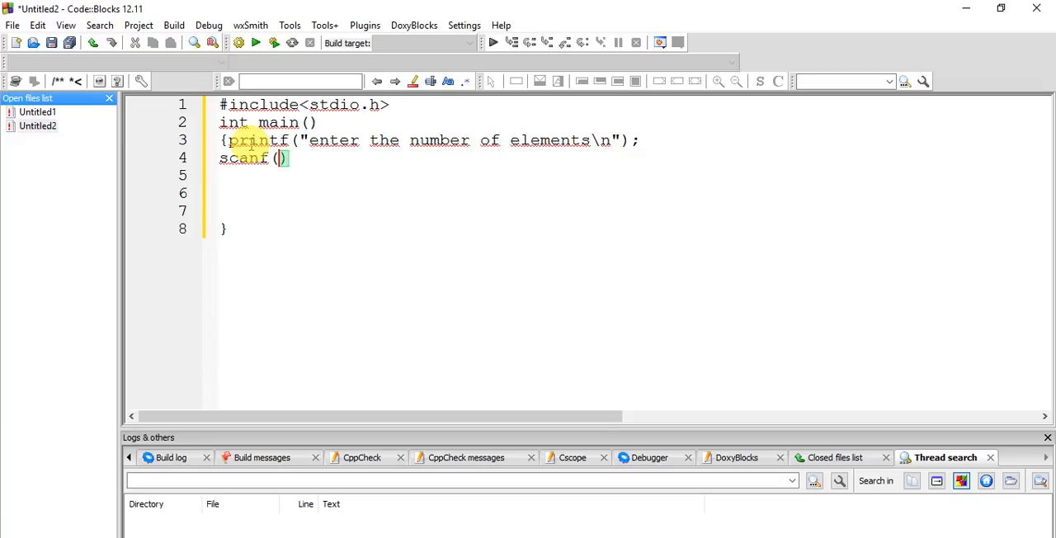
type("\"%d\"")
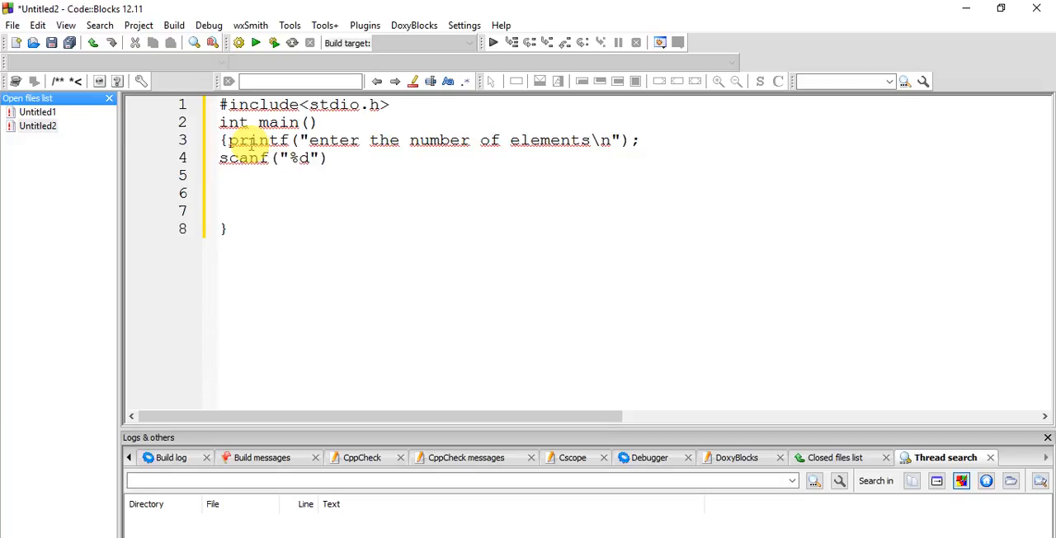
type(",")
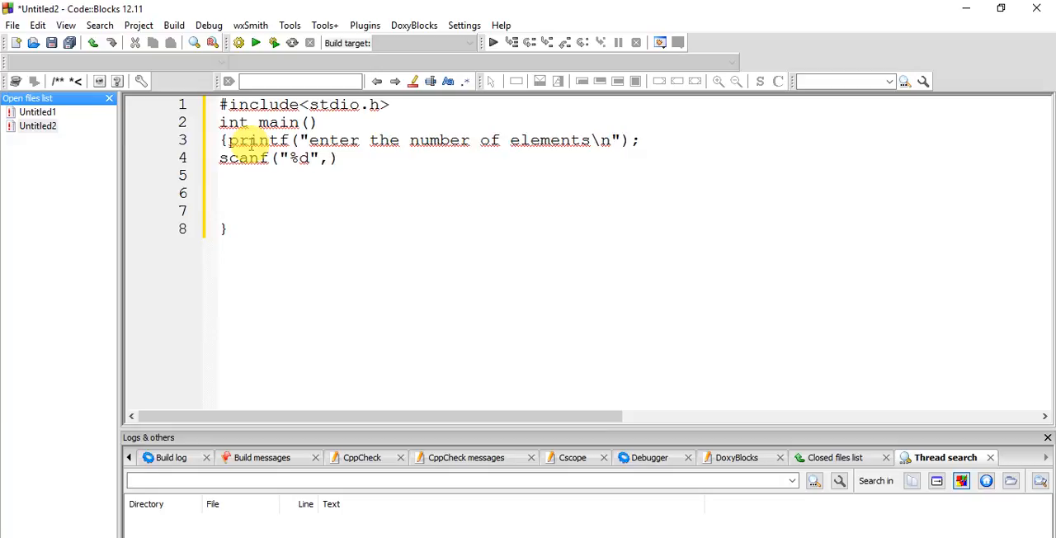
type("&n")
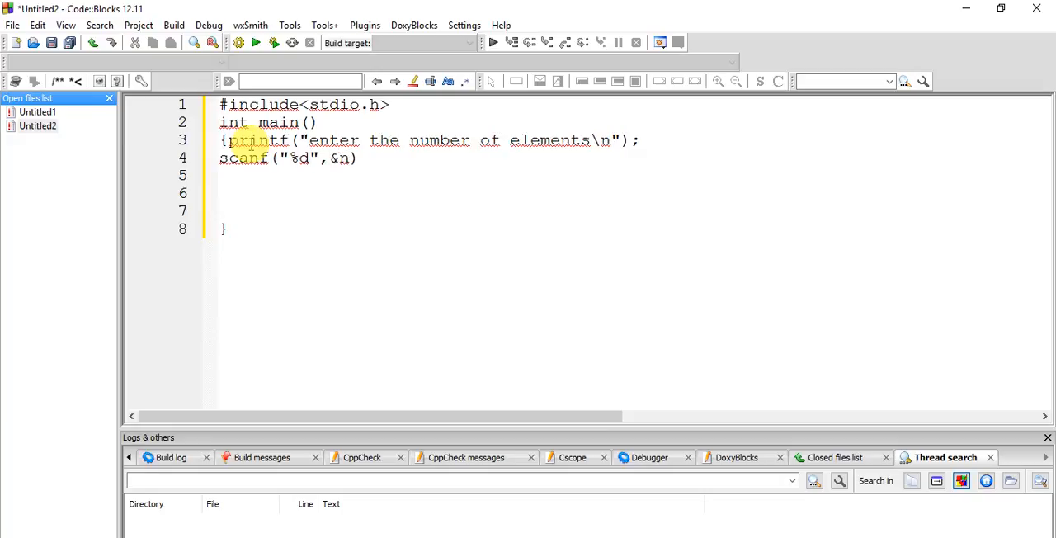
type(";")
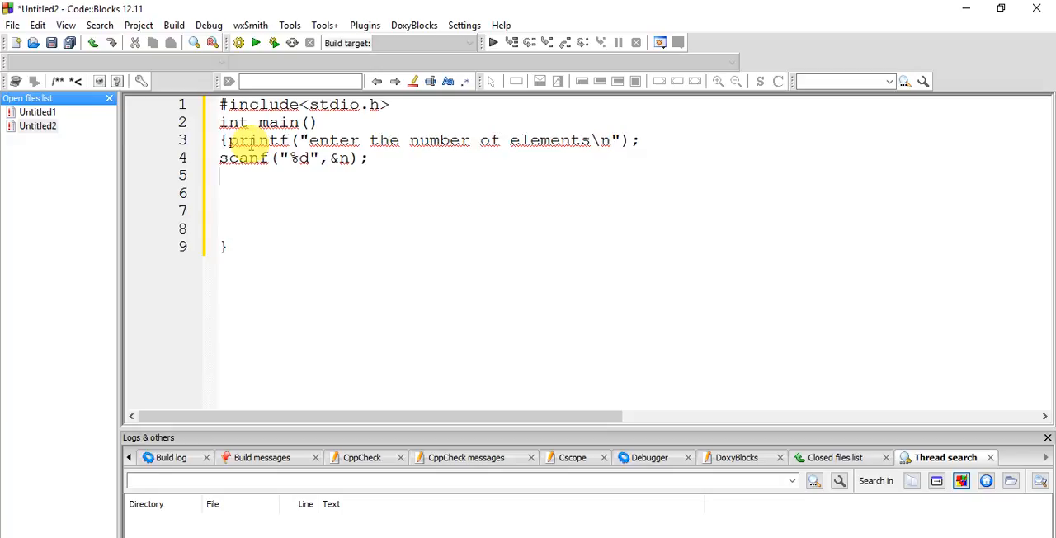
- Write the loop header for(i=0;i<n;i++) to iterate over the array
type("for()")
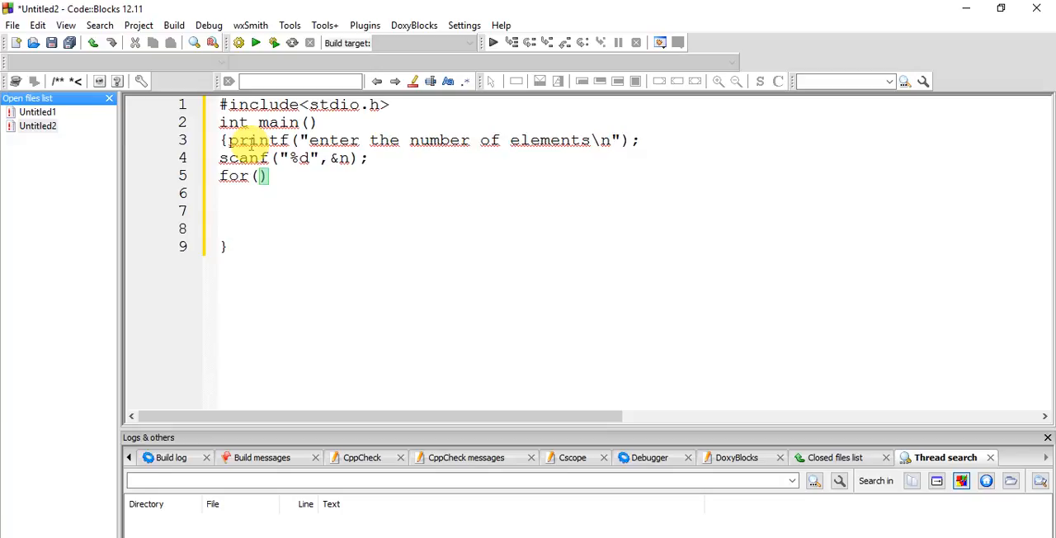
type("i=")
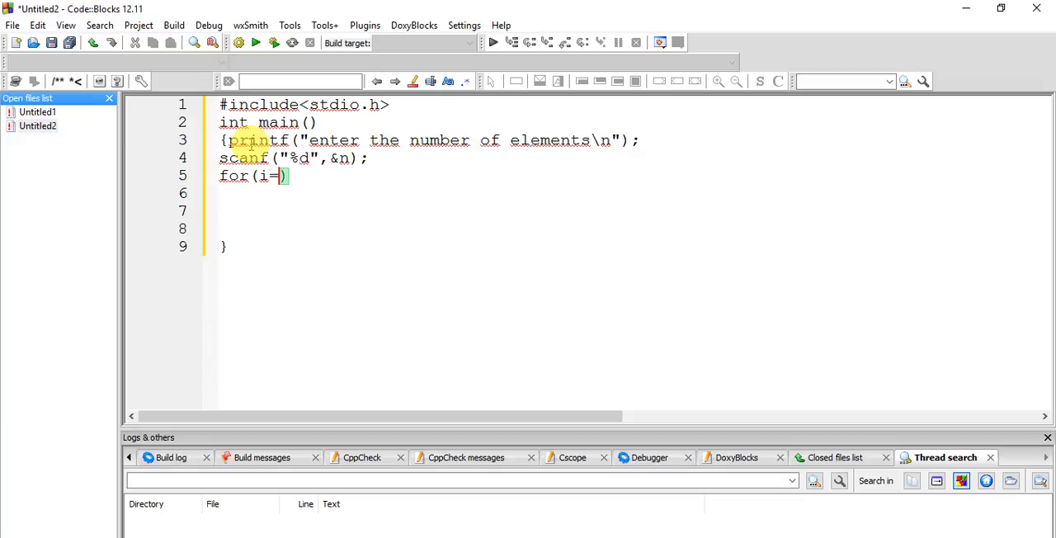
type("0;i")
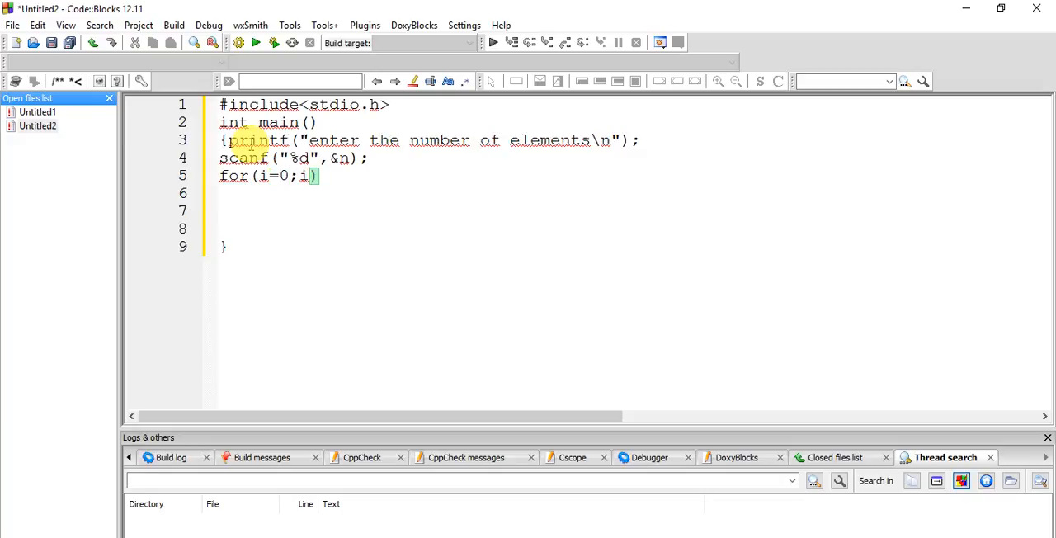
type("<n;i")
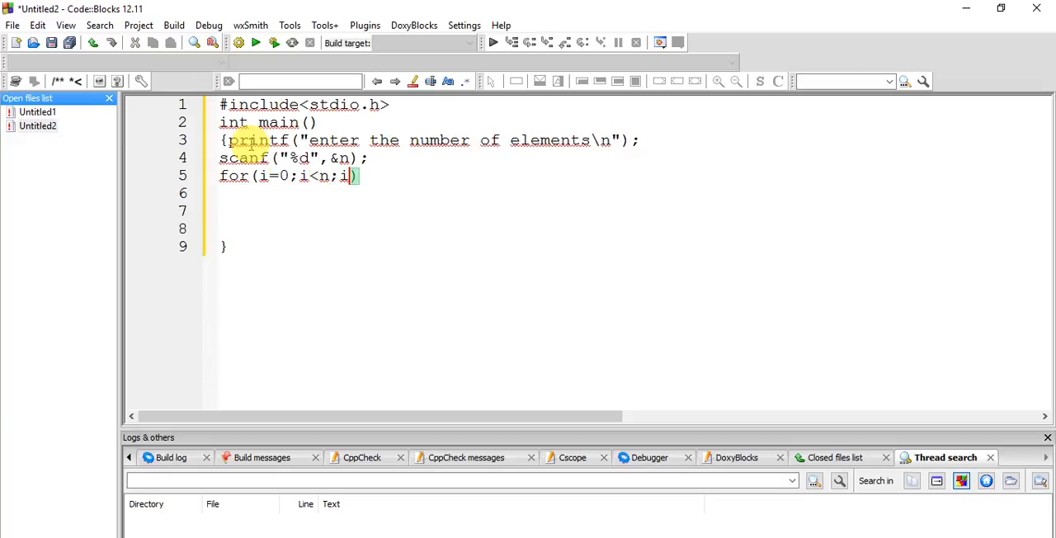
type("++")
left_click(429, 193)
type("{")
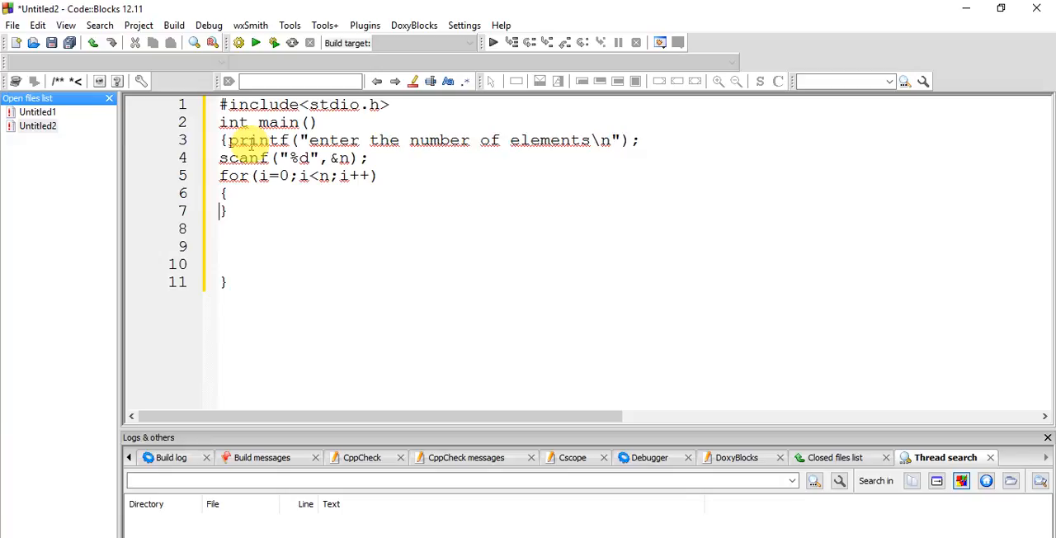
- Inside the loop, read each element with scanf("%d",&a[i]);
type("scanf()")
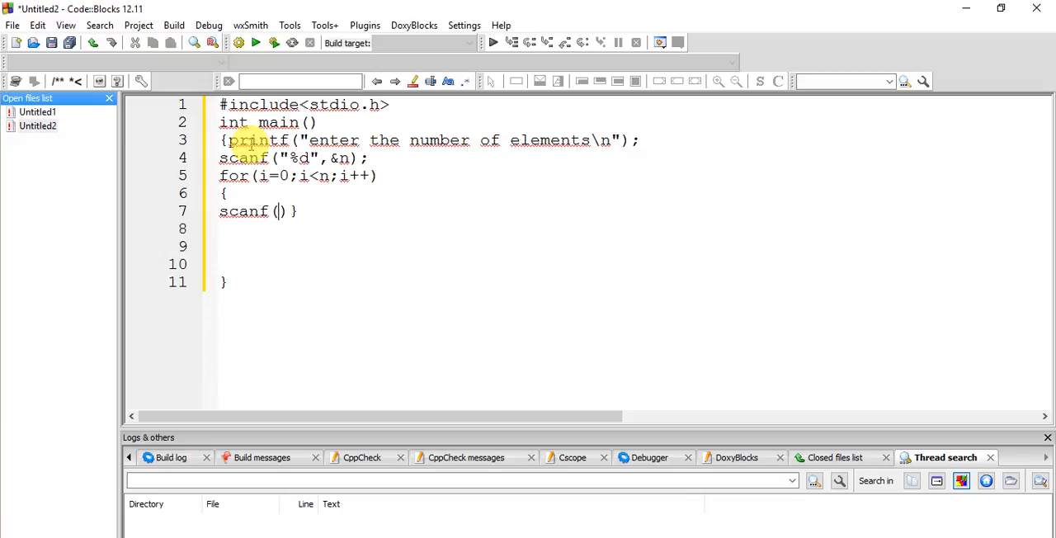
type("\"%d\"")
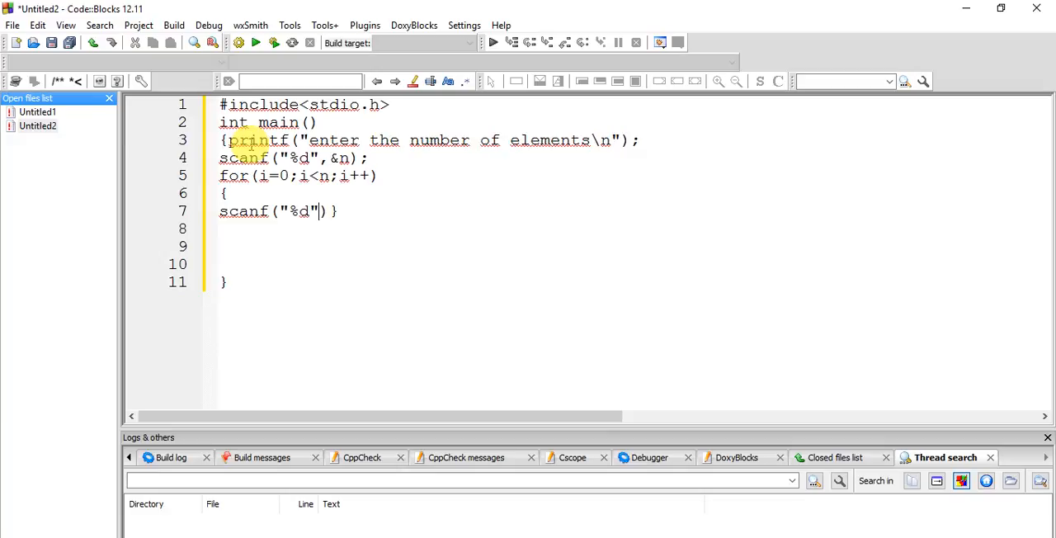
type(",&a]")
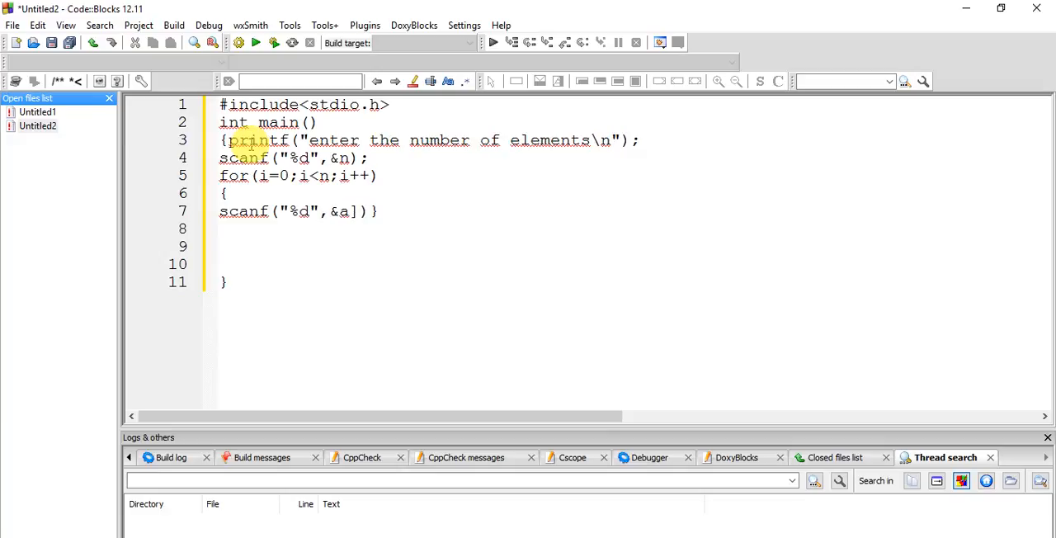
type("[i]")
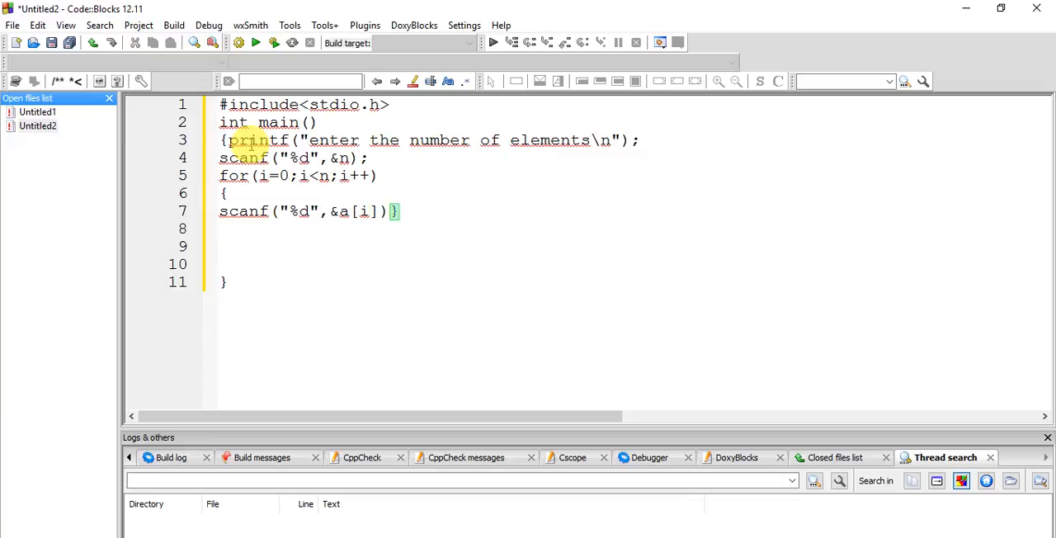
type(";")
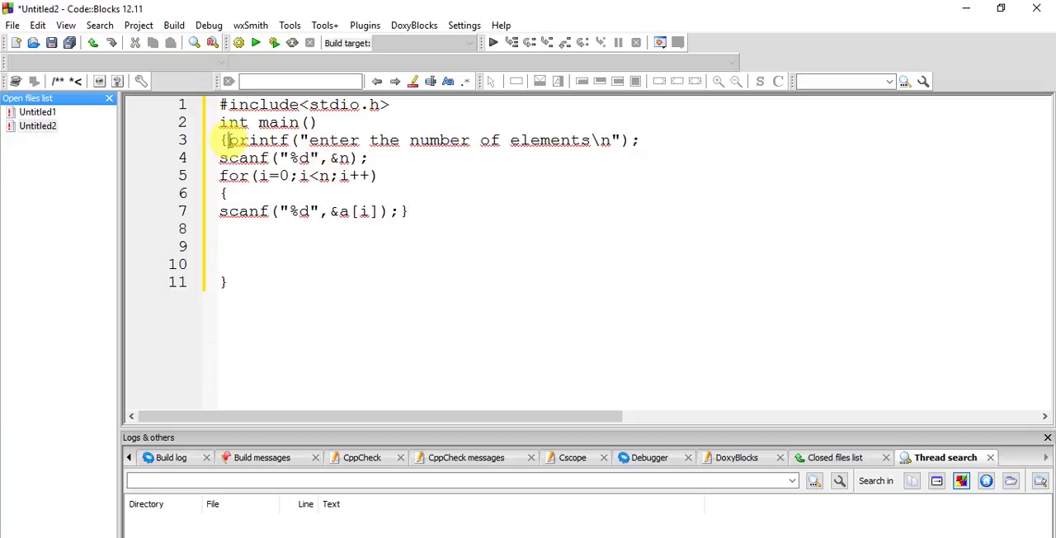
- Declare int i,n,a[100]; at the start of main and put printf on its own line
type("int")
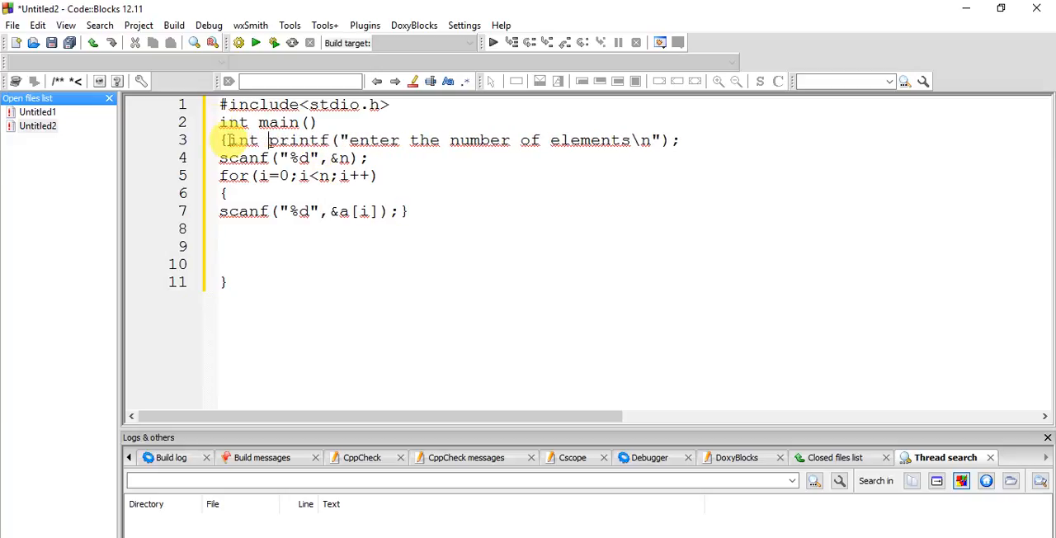
type("i,")
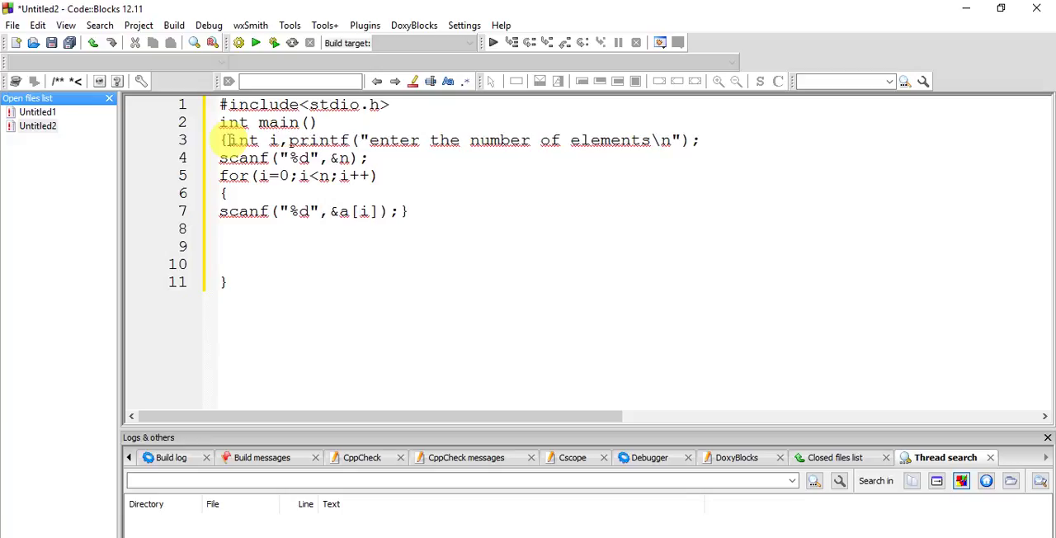
type(",n")
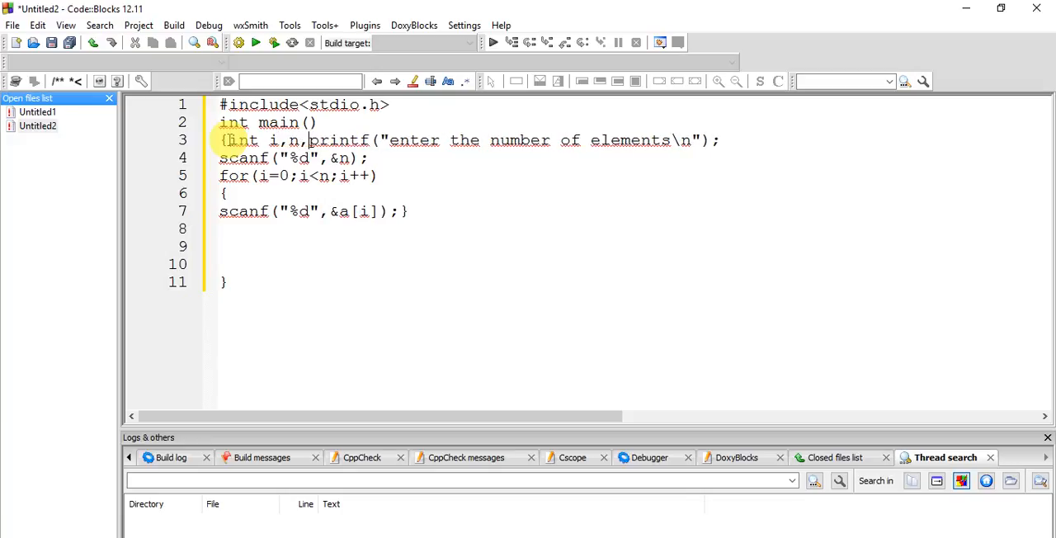
type("a")
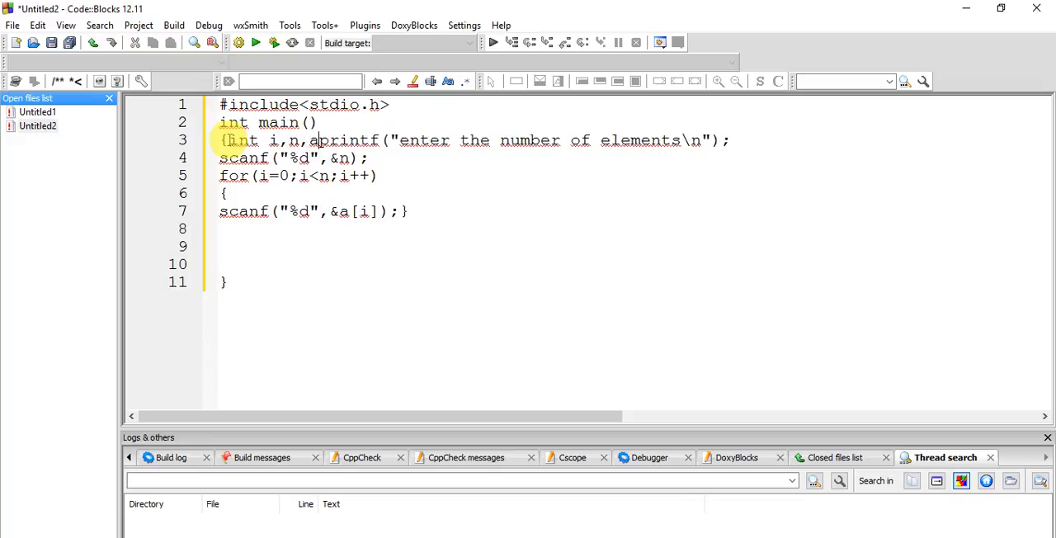
type("[100]")
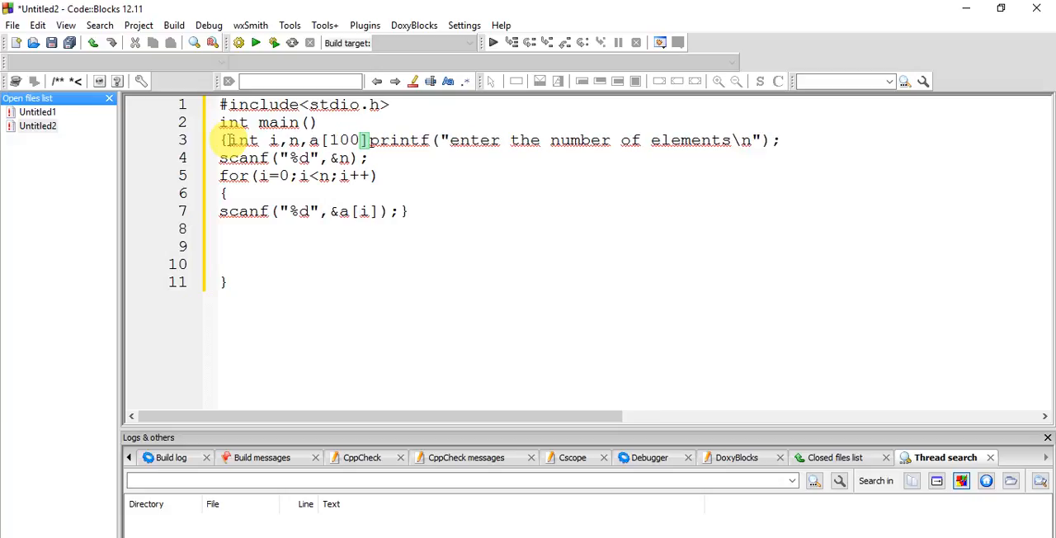
type(";")
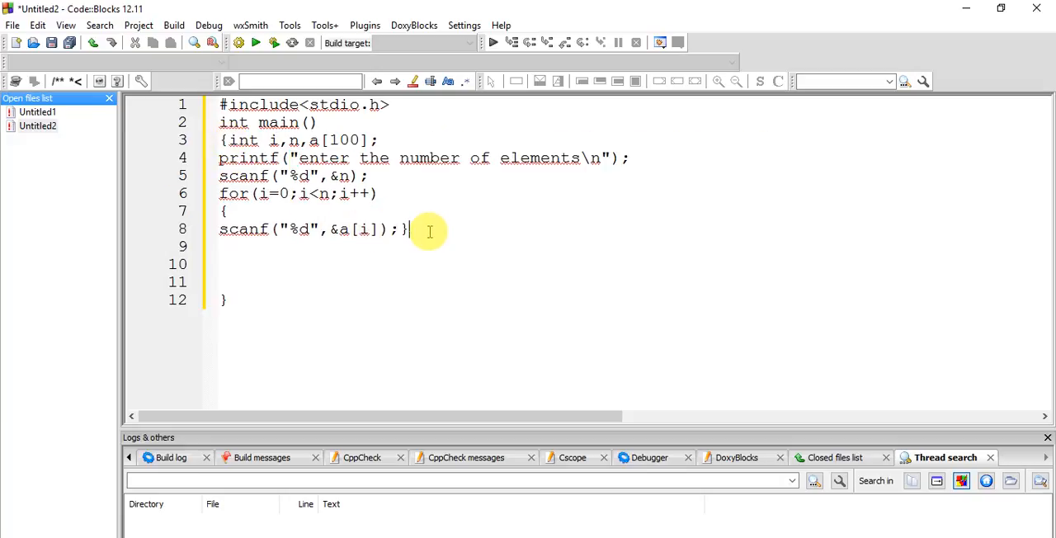
key("Enter")
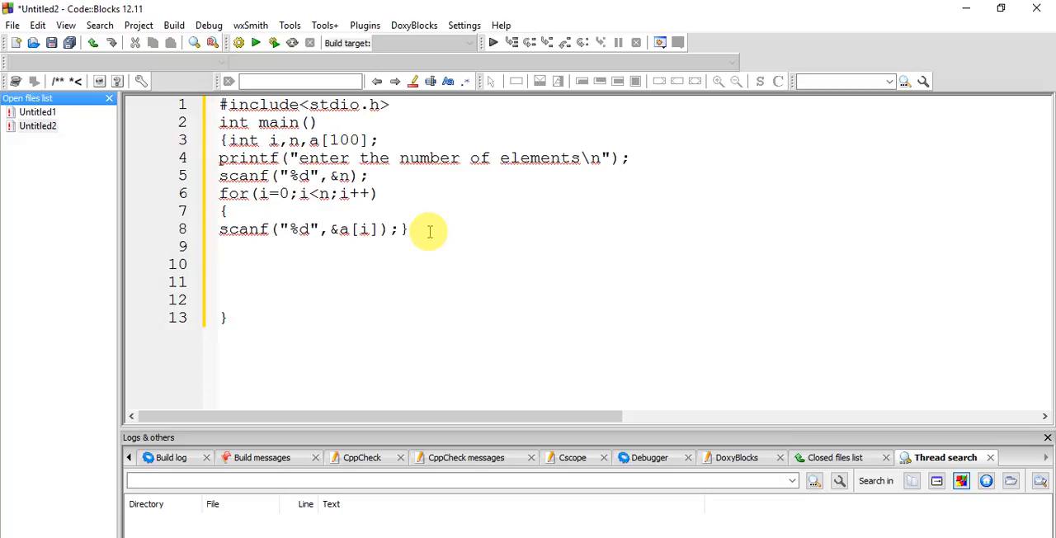
- Add printf("enter the element to search\n"); prompting for the search value
type("print")
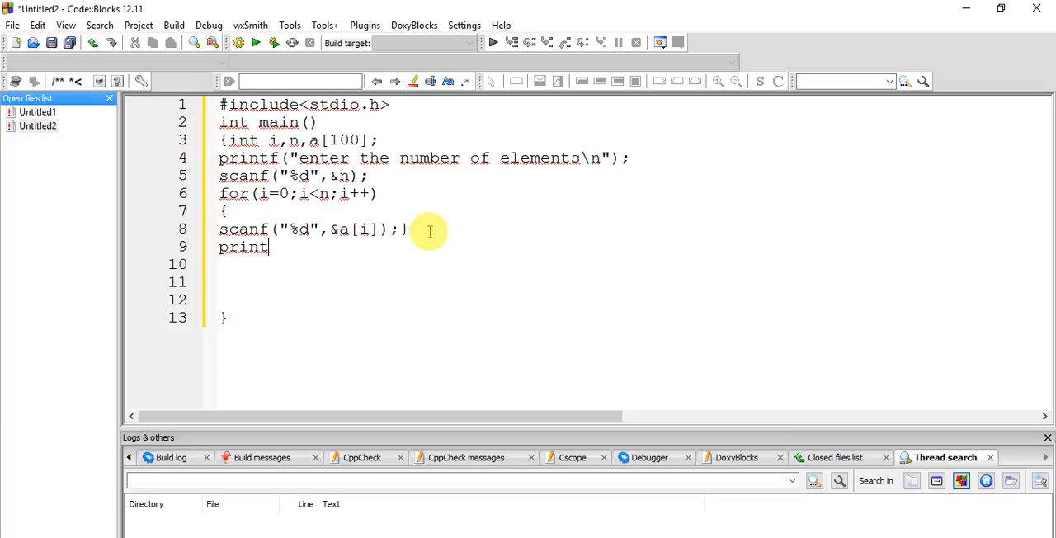
type("(\"\")")
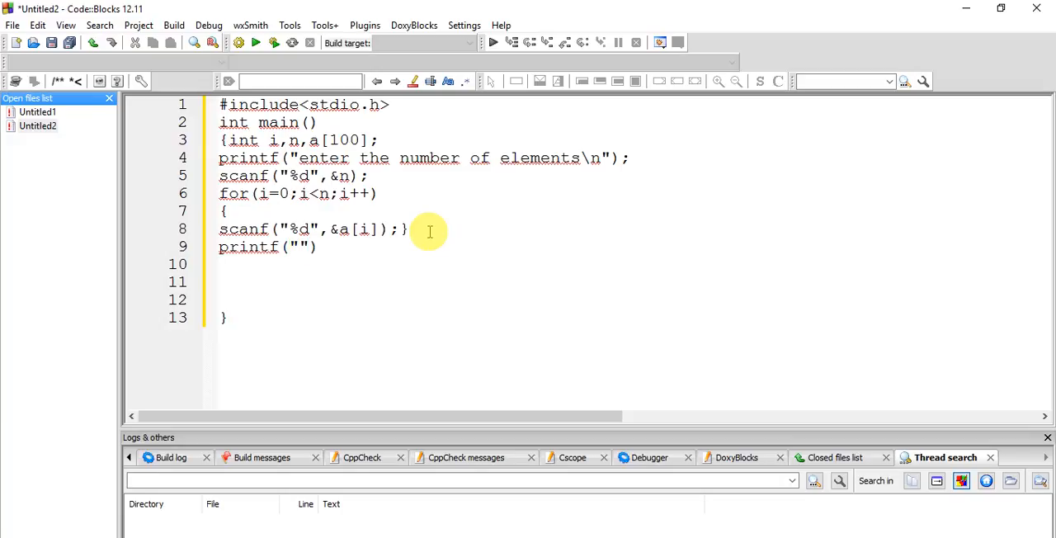
type("enter")
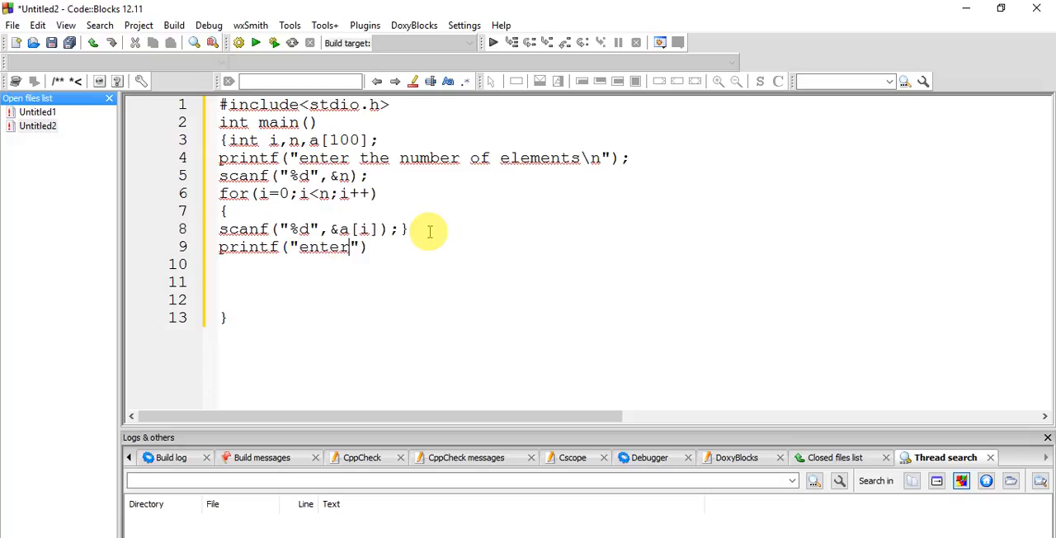
type("the ele,e")
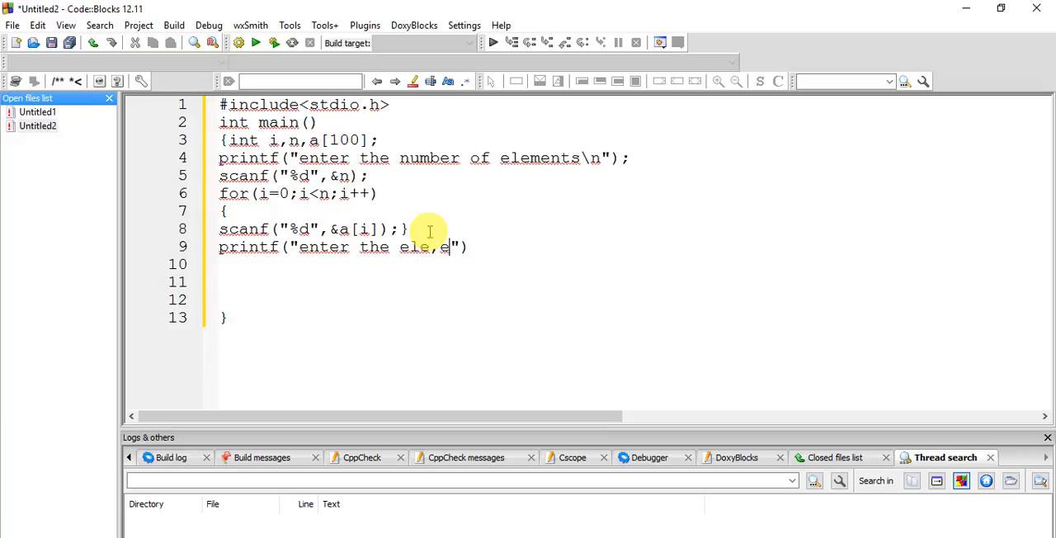
type("ment o")
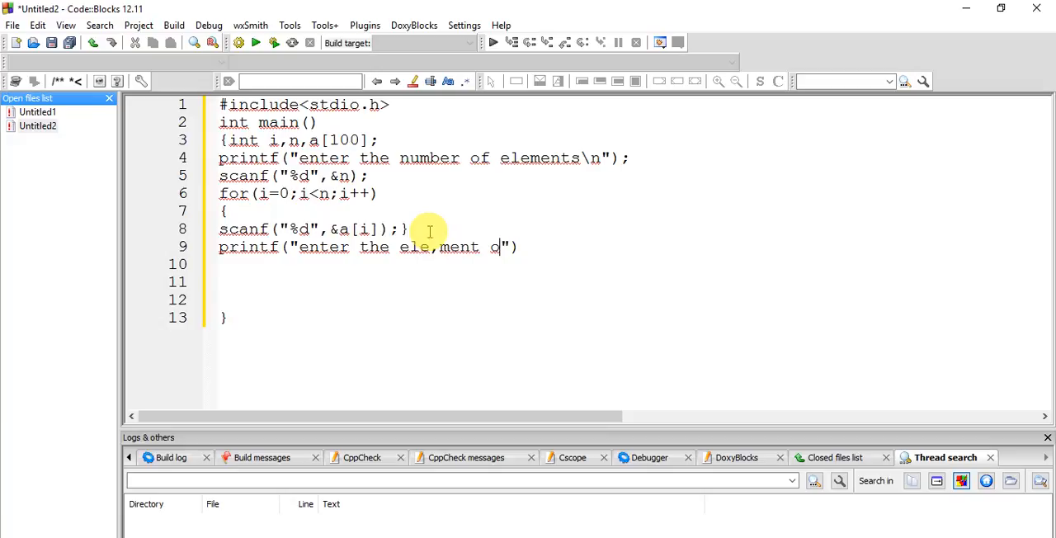
type("to")
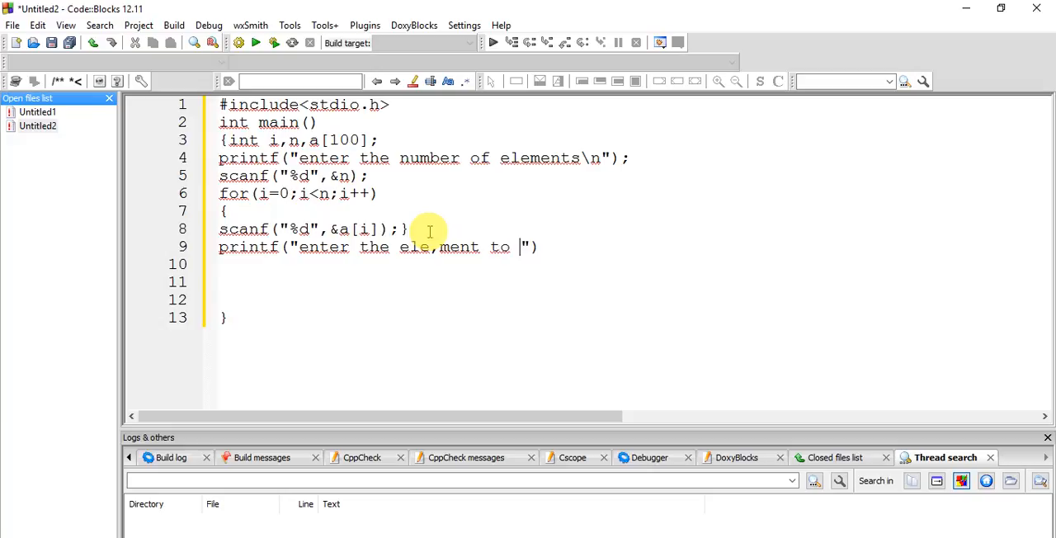
type("search")
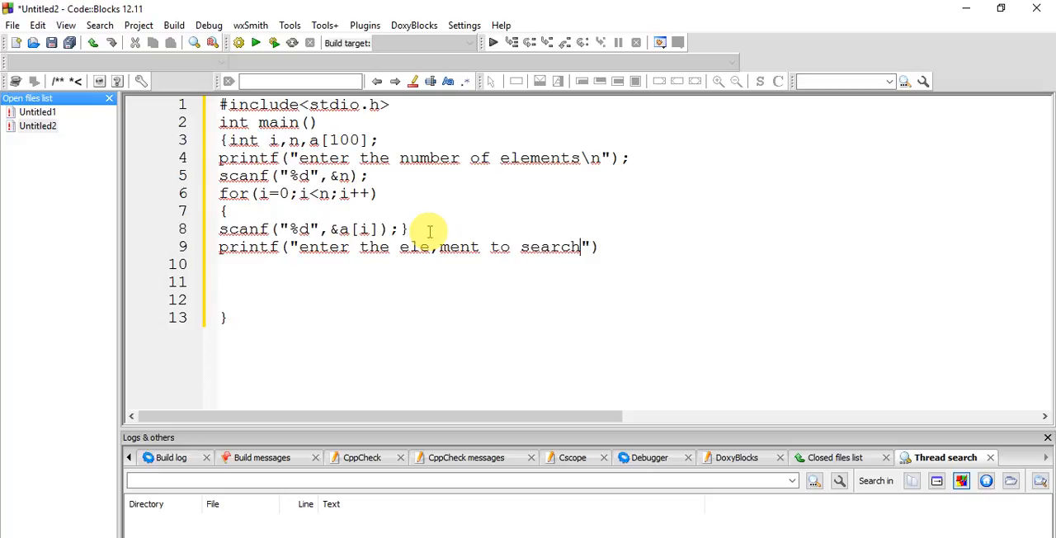
type("\\n")
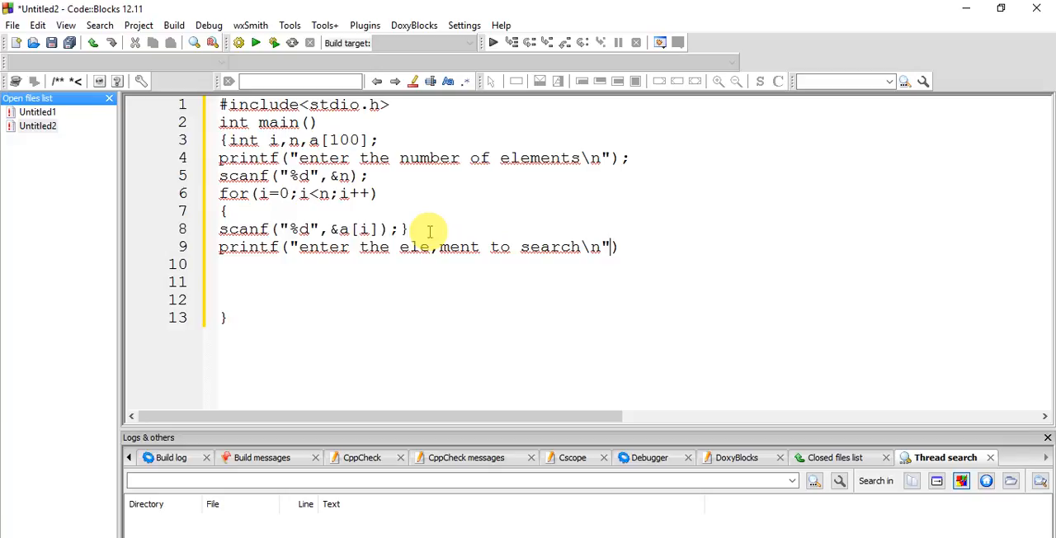
type(";")
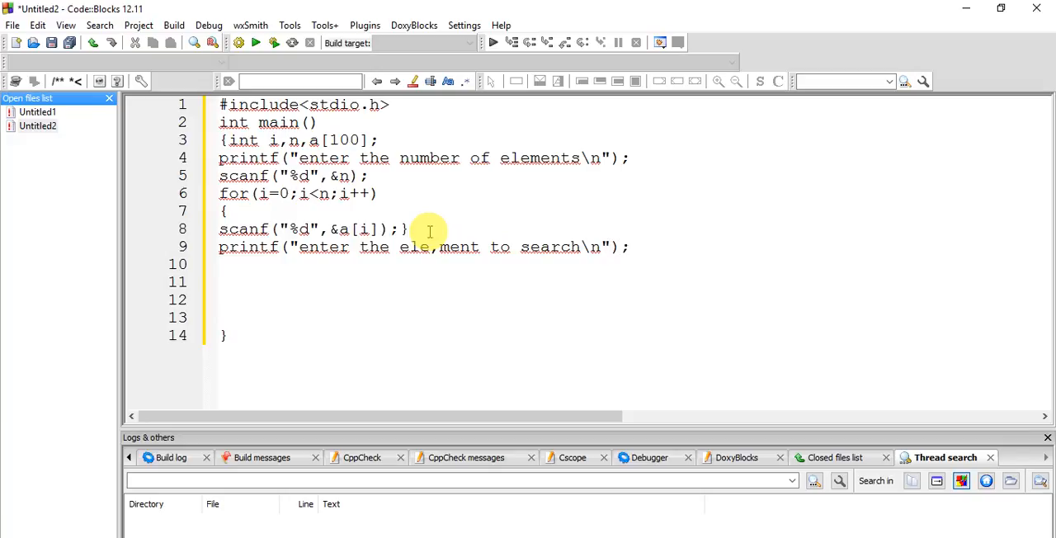
- Read the search value into x with scanf("%d",&x);
type("scanf()")
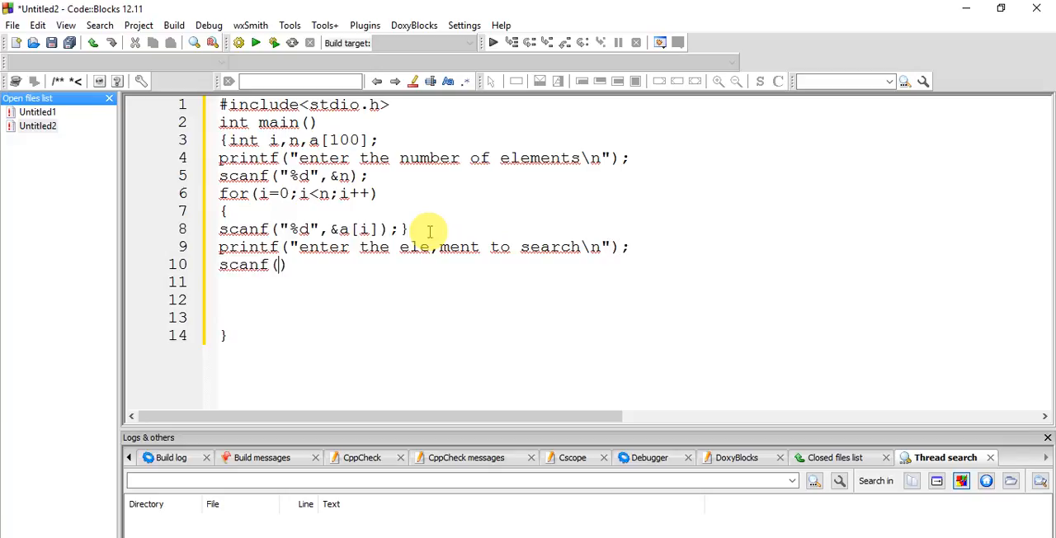
type("\"%D\"")
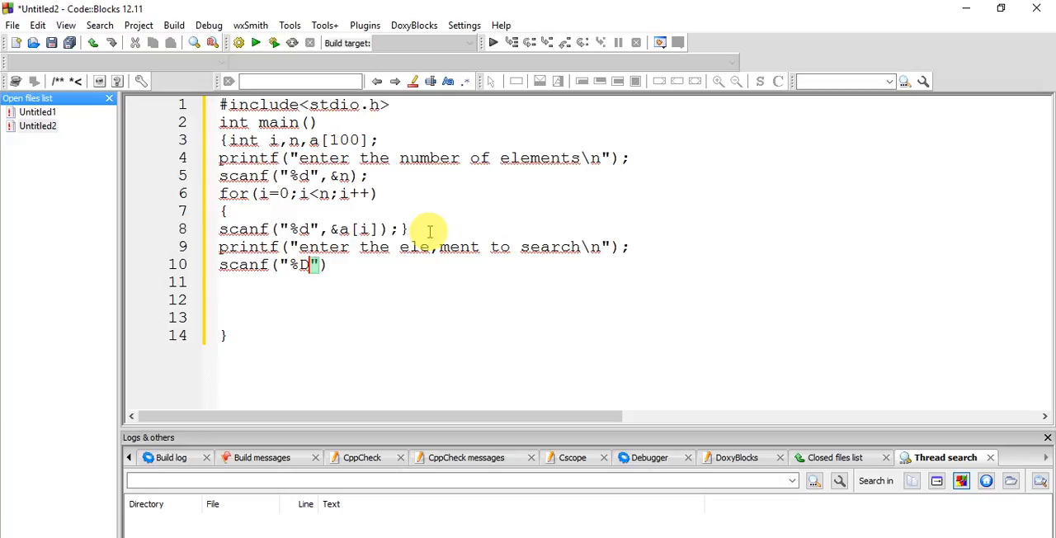
type("d")
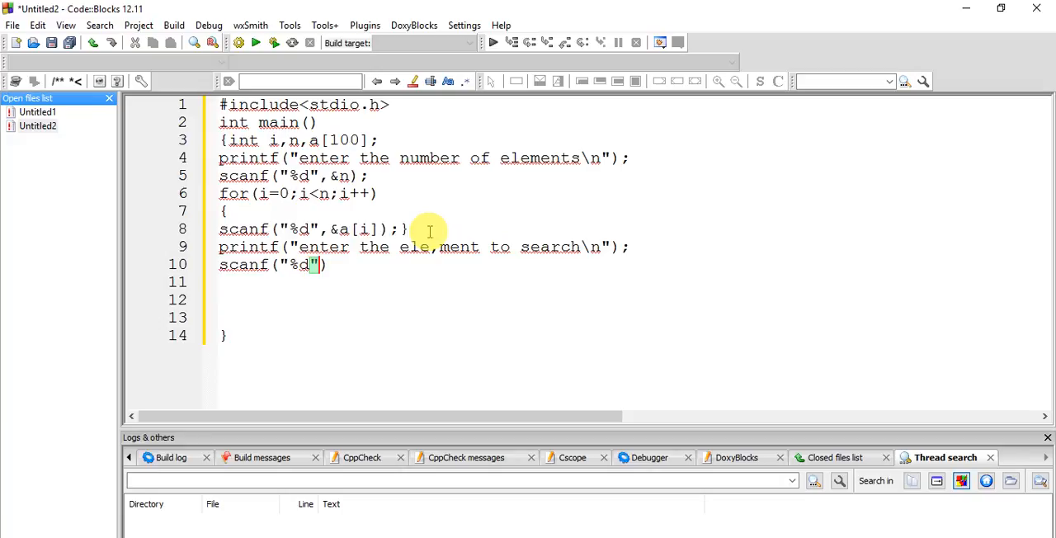
type(",")
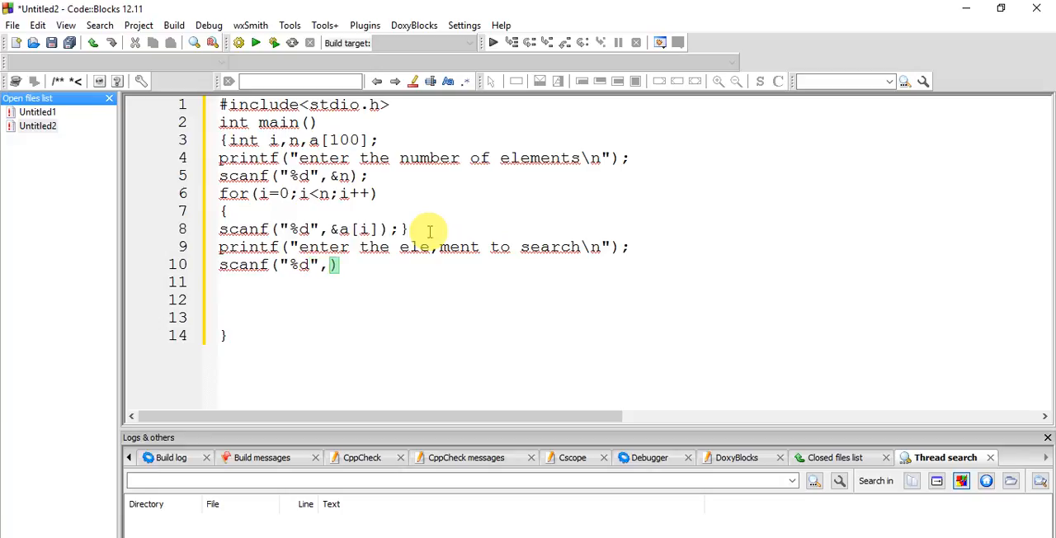
type("&")
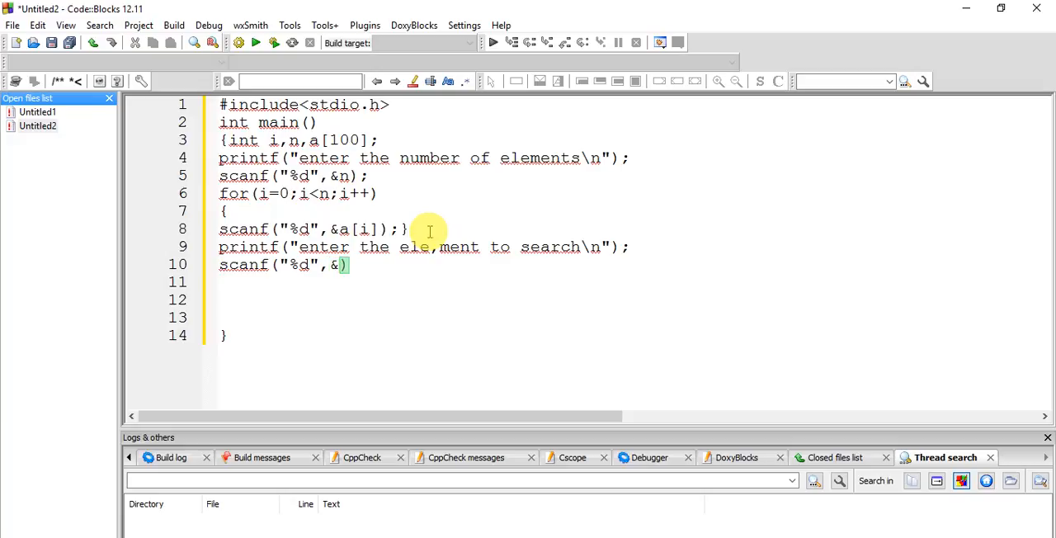
type("x")
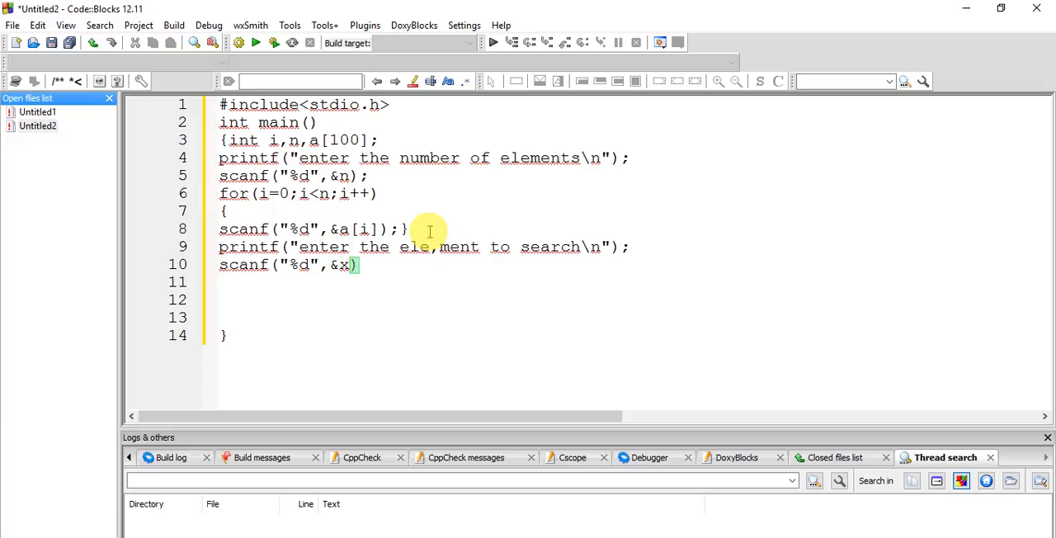
type(";")
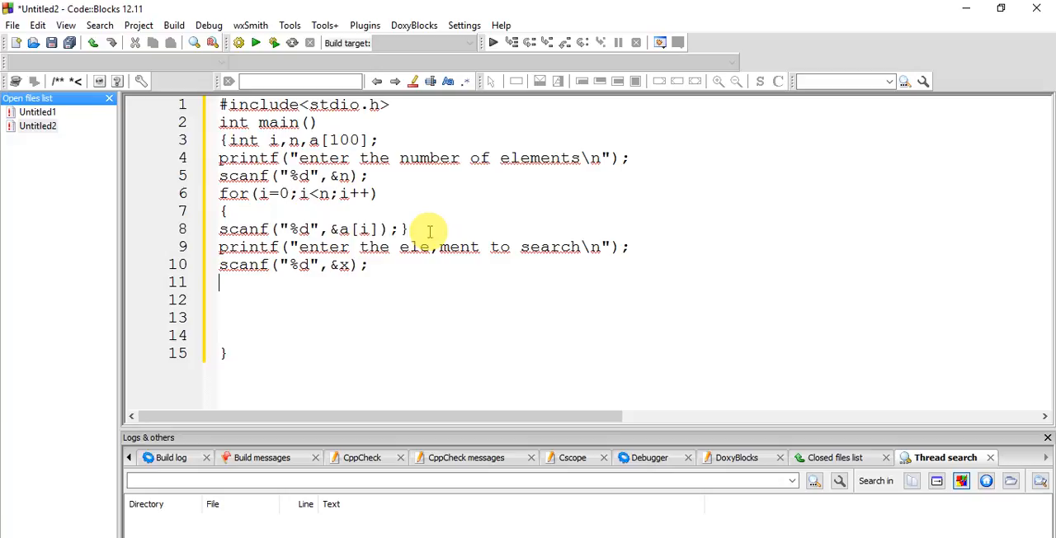
- Assign y=linearsearch(a,x); to store the search result
type("lin")
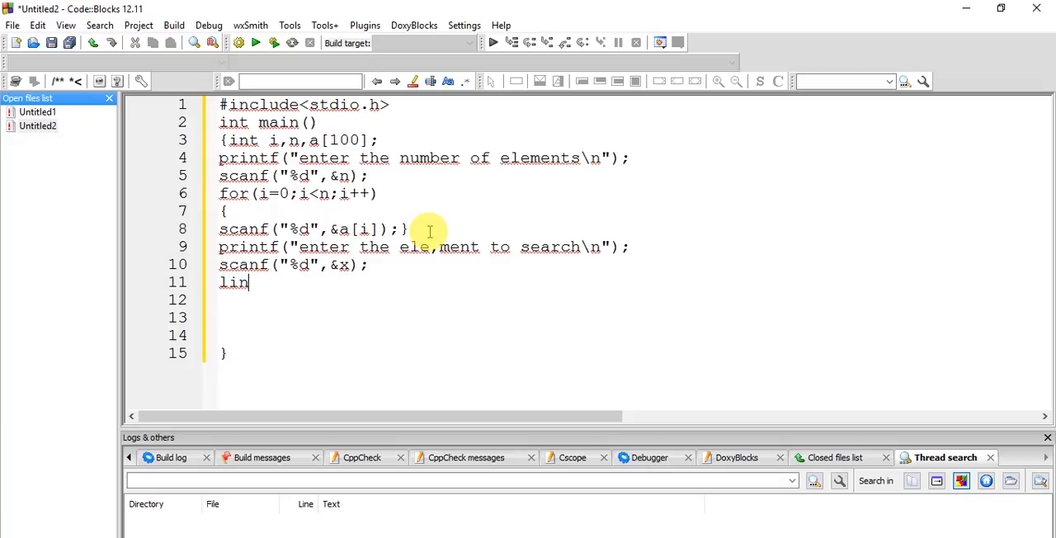
type("earsearc")
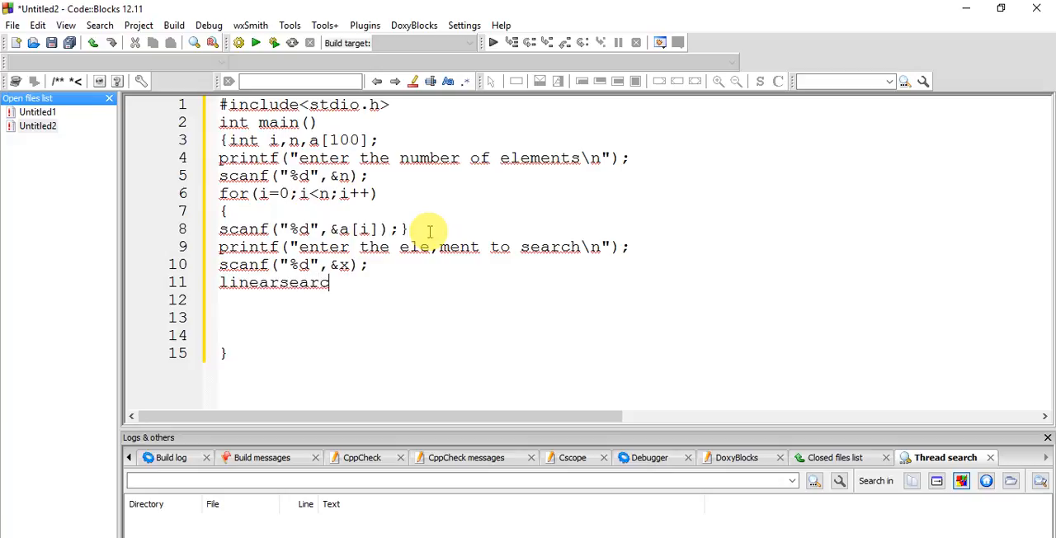
type("()")
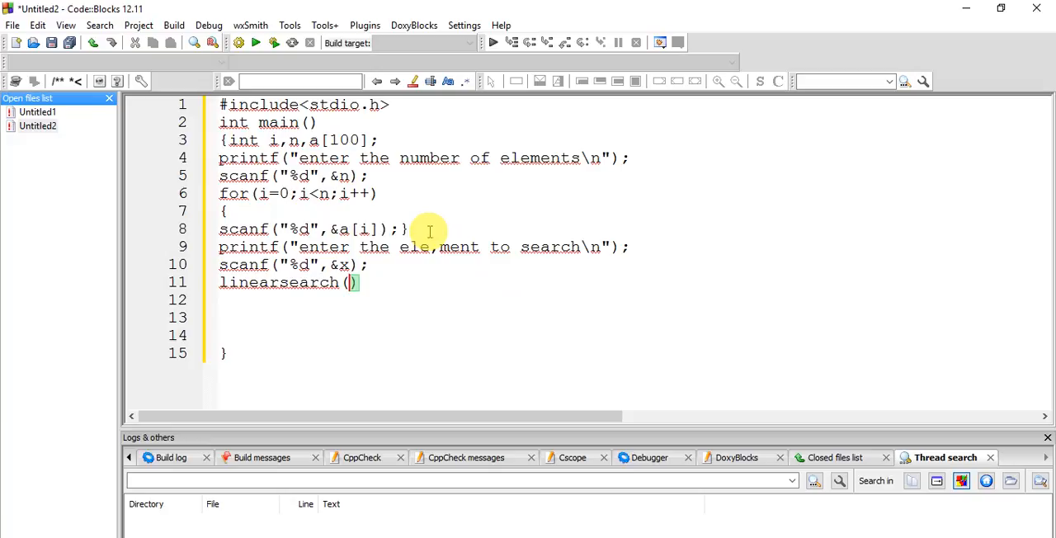
type("a")
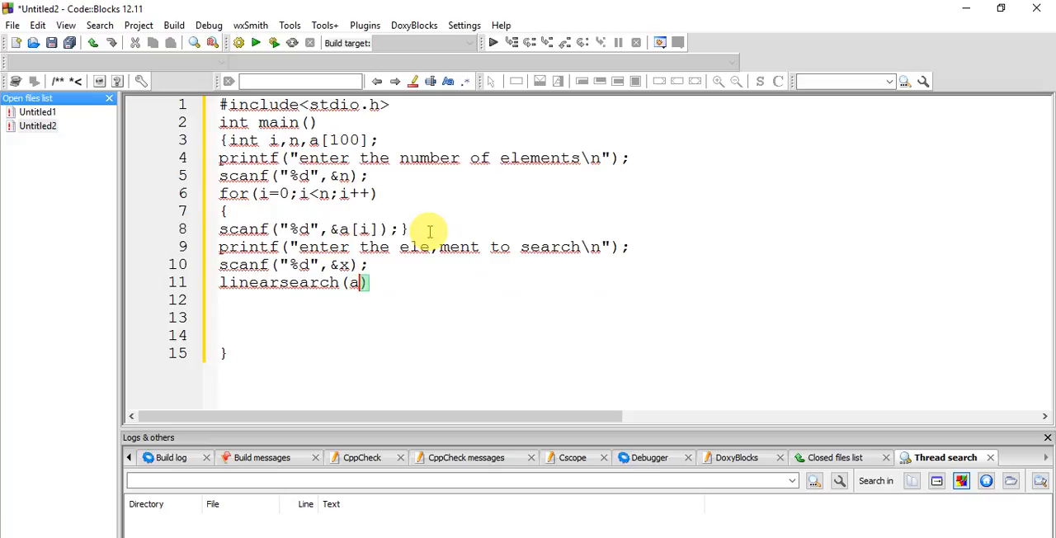
type(",")
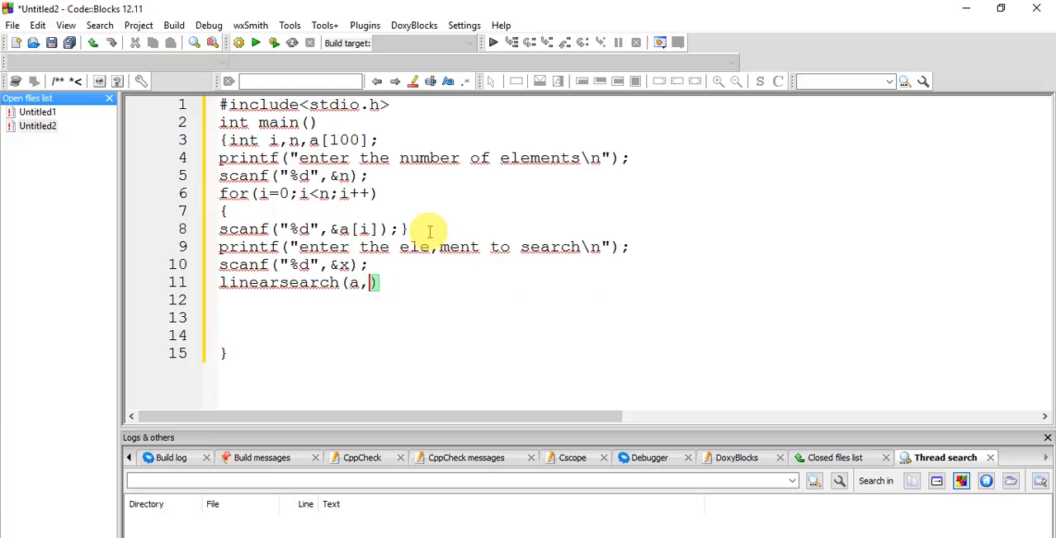
type("x);")
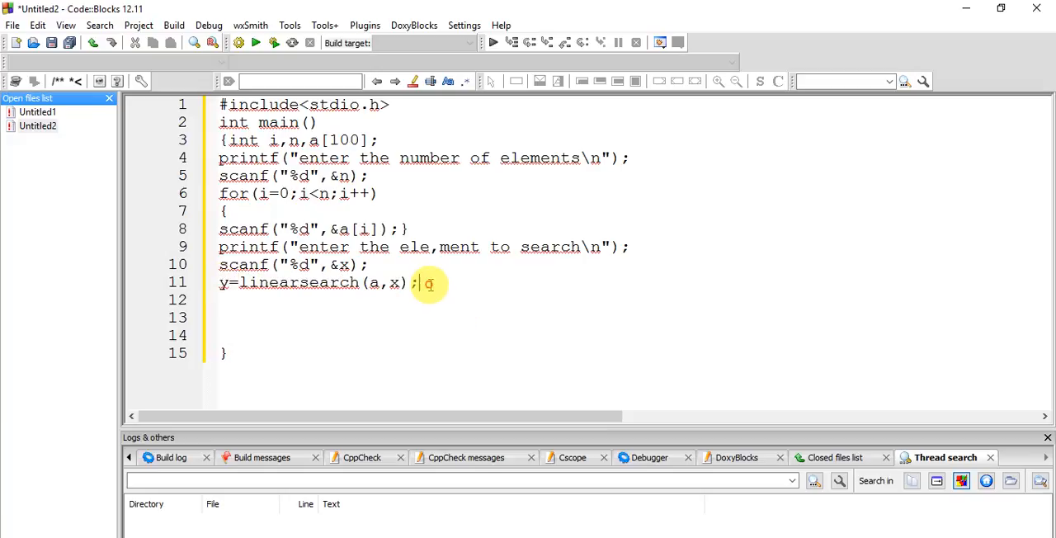
- Add if(y==1) printf("found\n"); for a successful search
type("if")
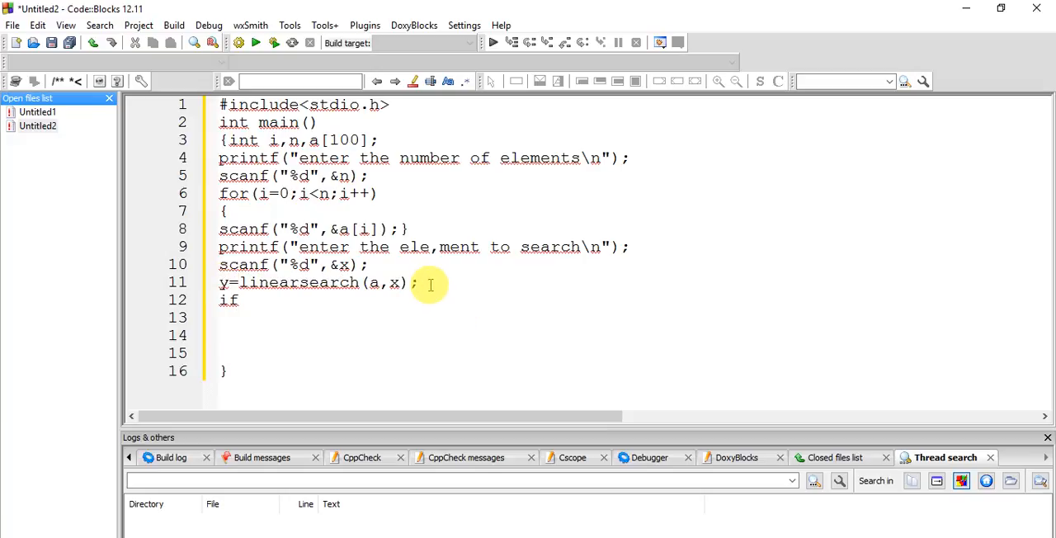
type("(y==1)")
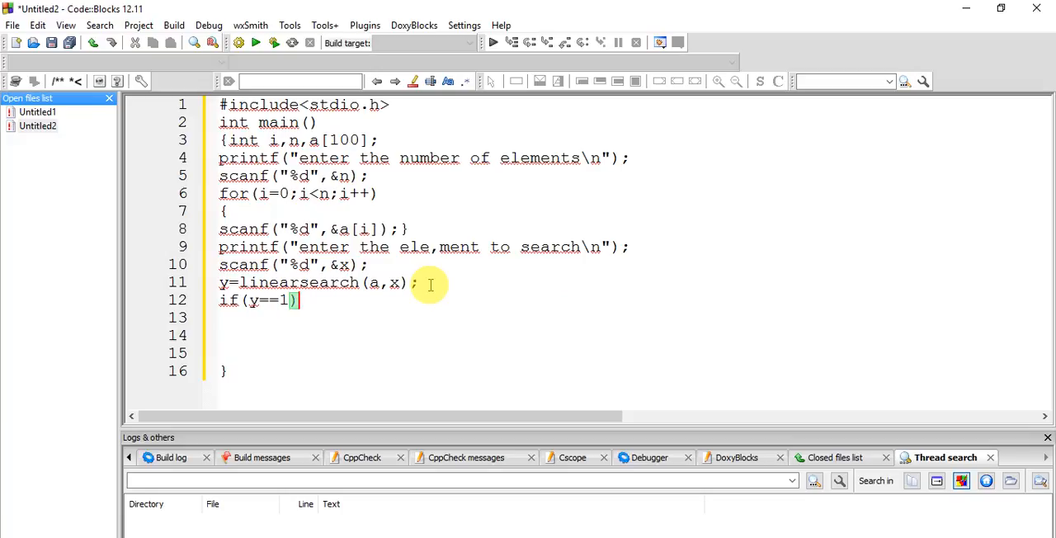
type("printf(\"\")")
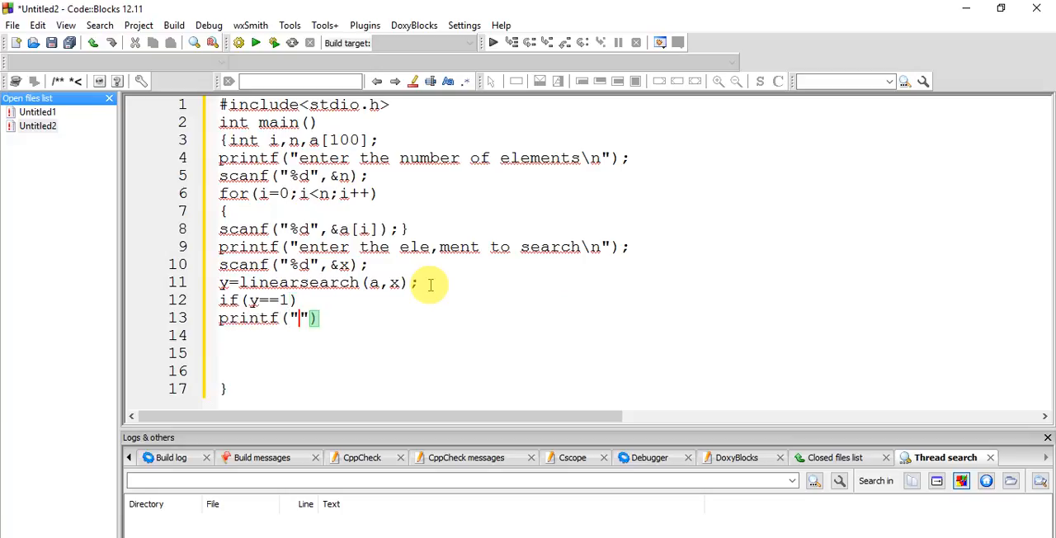
type("fou")
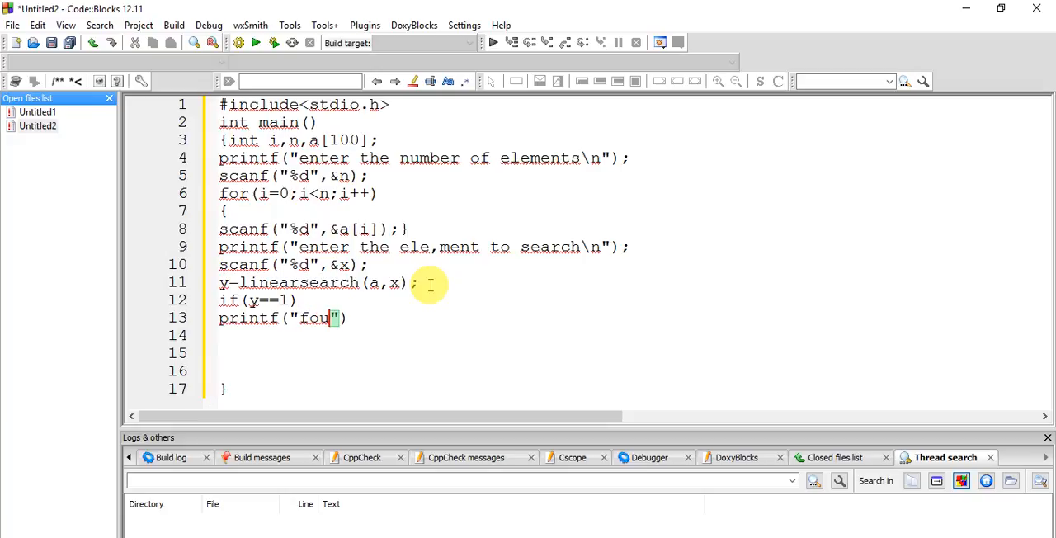
type("nd\\n")
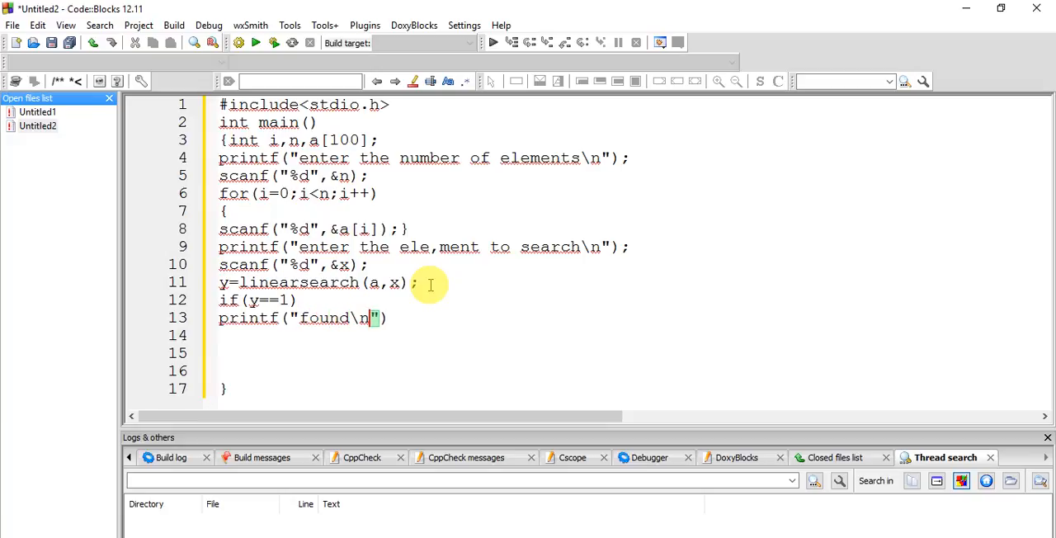
type(");")
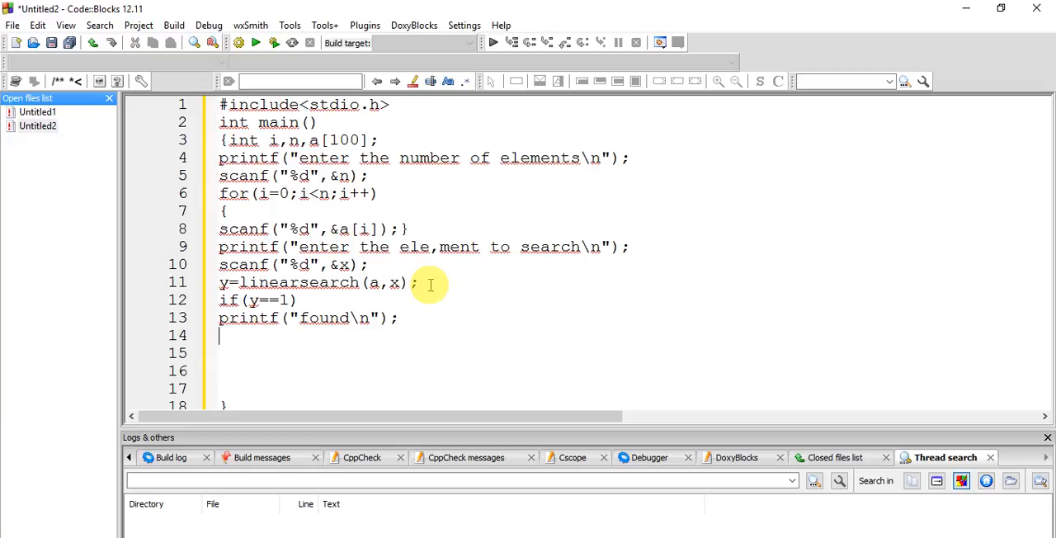
- Add else printf("nt found\n"); followed by return 0 to end main
type("else")
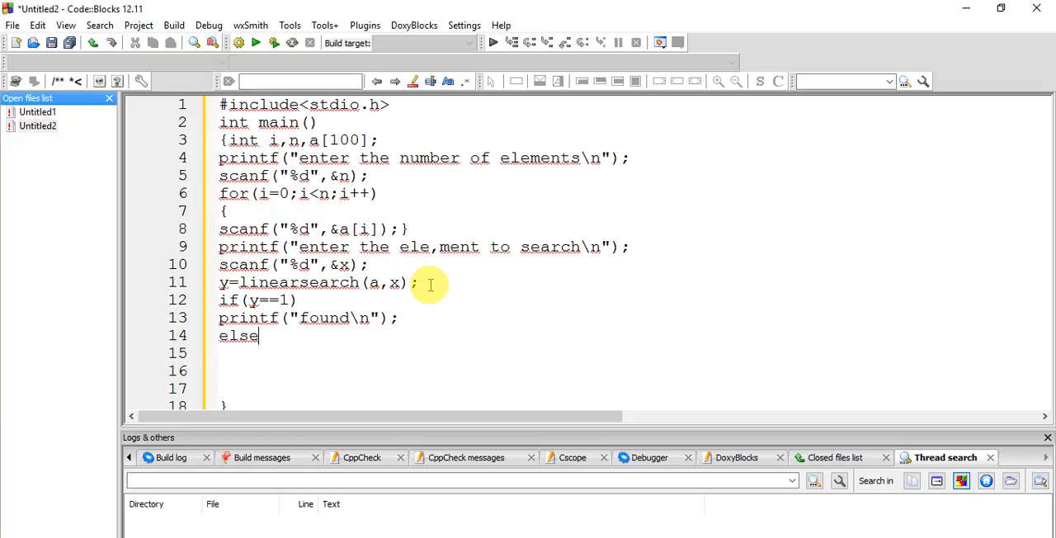
type("printf(\"\")")
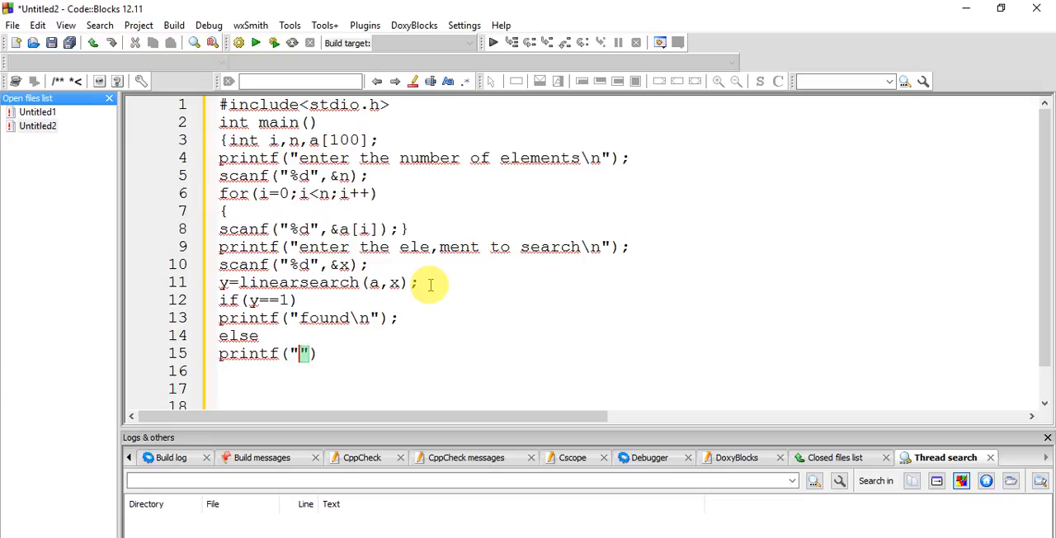
type("%d")
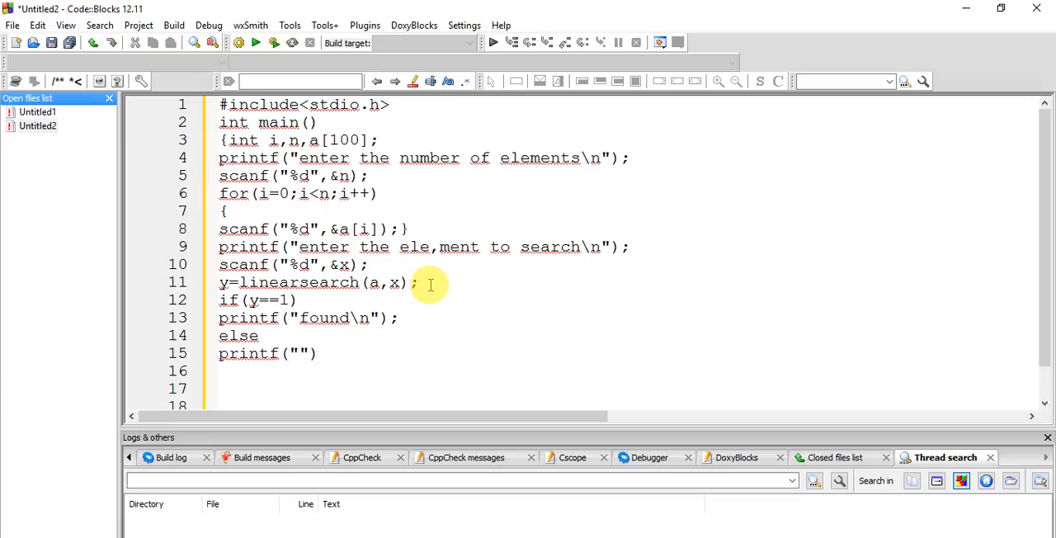
type("nt found\\n")
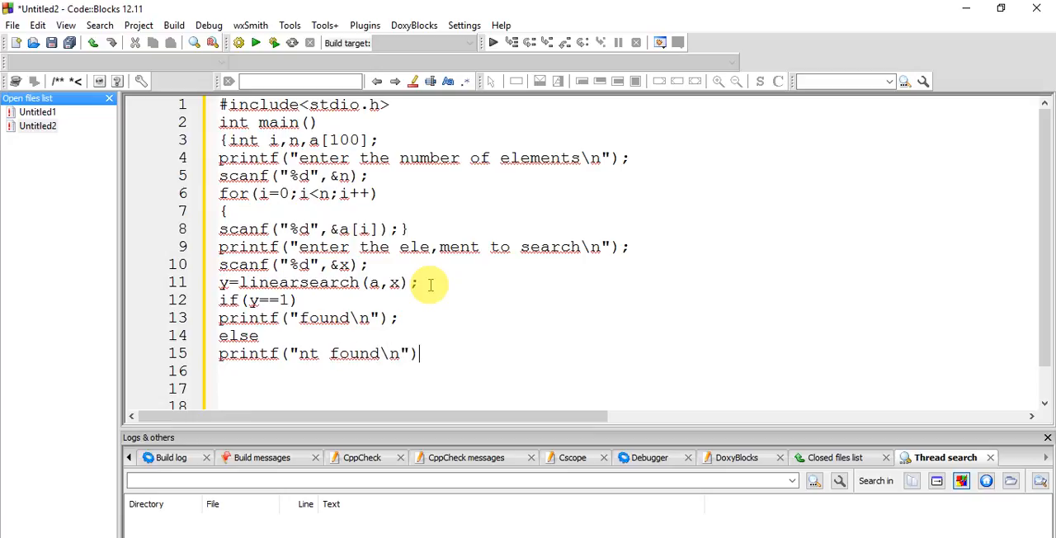
type(";")
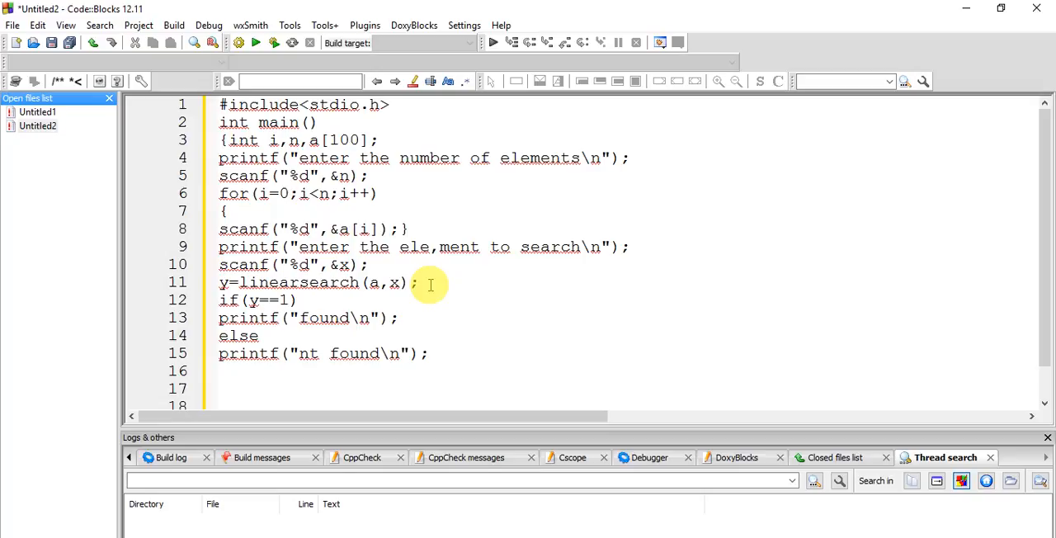
type("return 0;")
type("}")
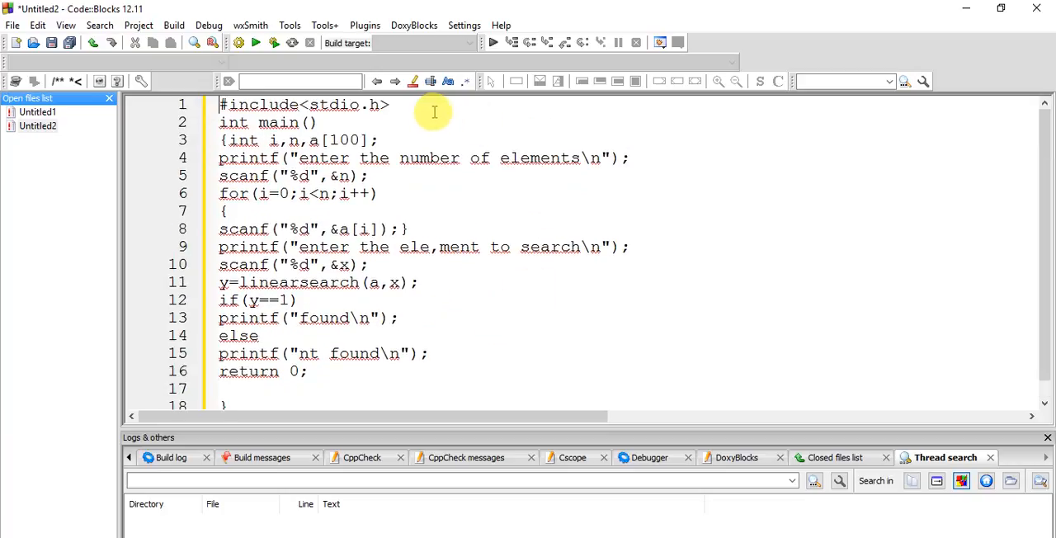
- Declare the prototype int linearsearch(int a[],int) on a new line below #include
key("Return")
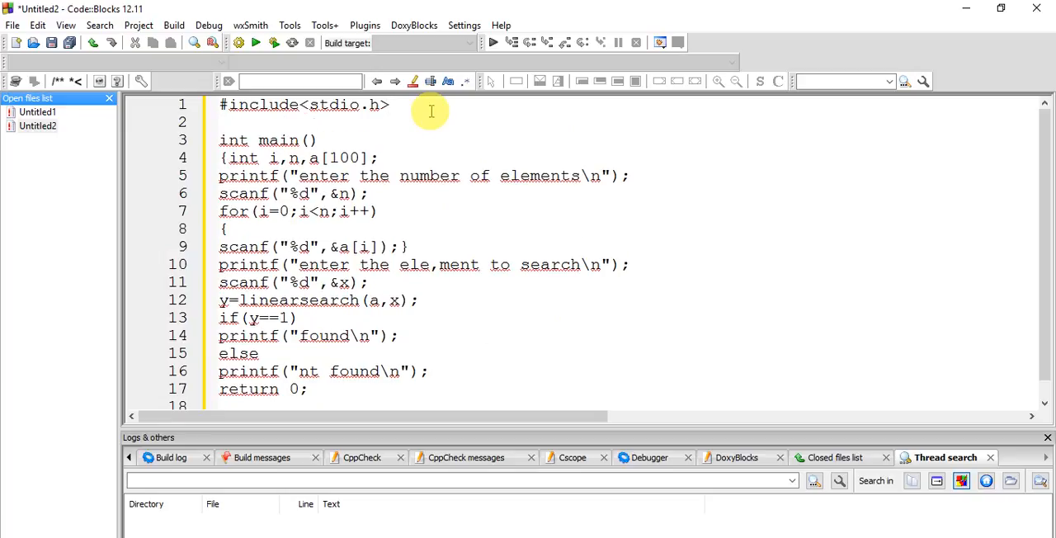
type("int")
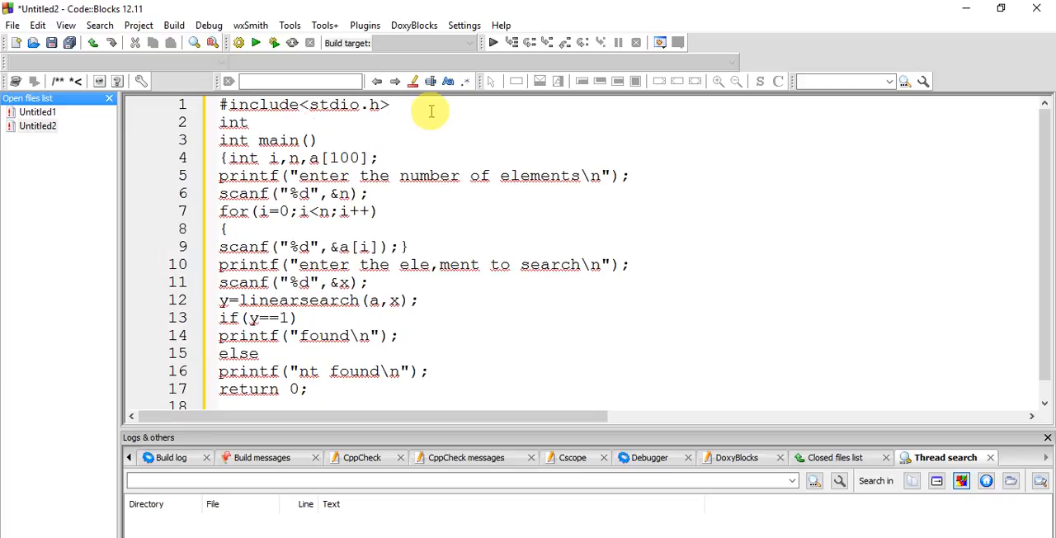
type("linear")
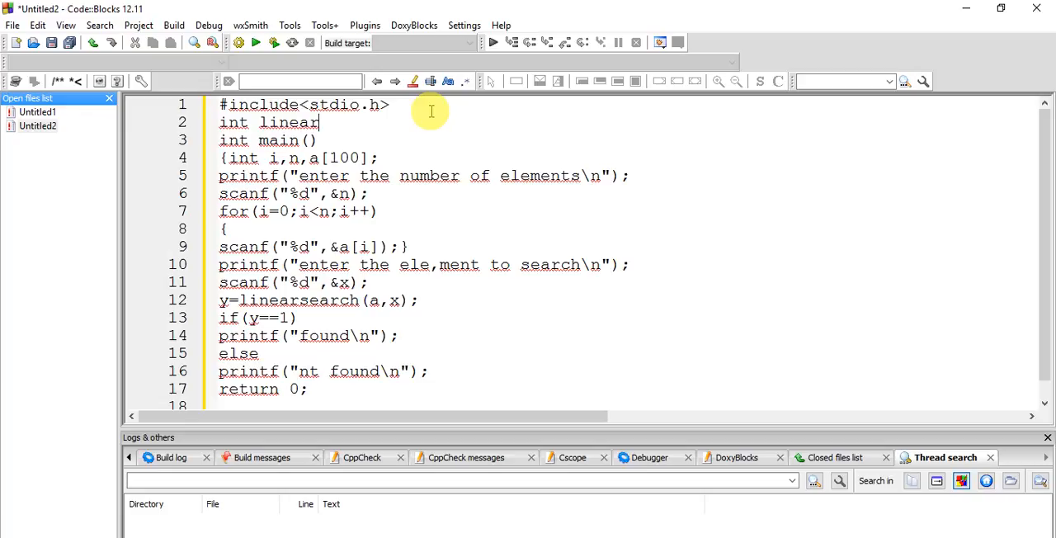
type("searc")
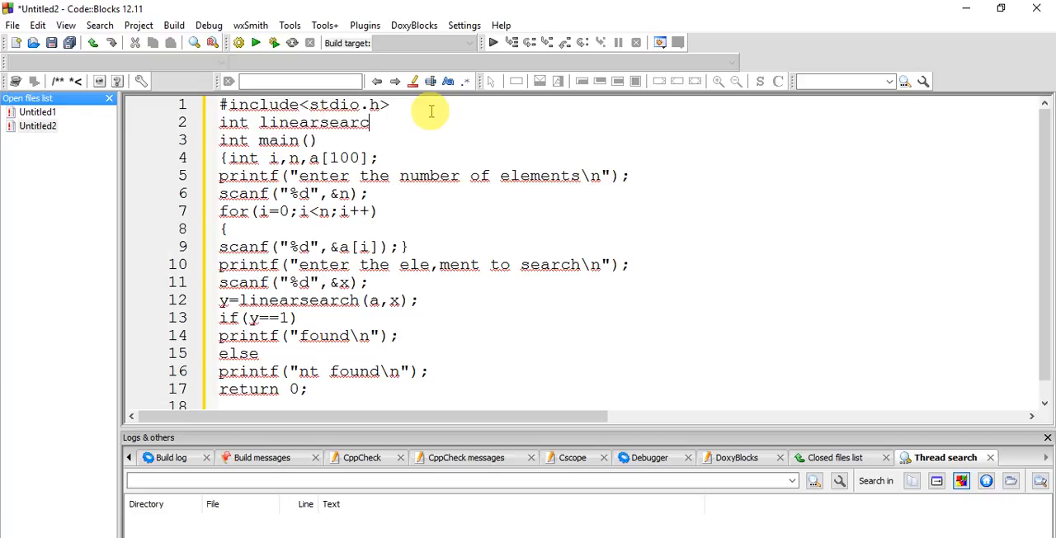
type("()")
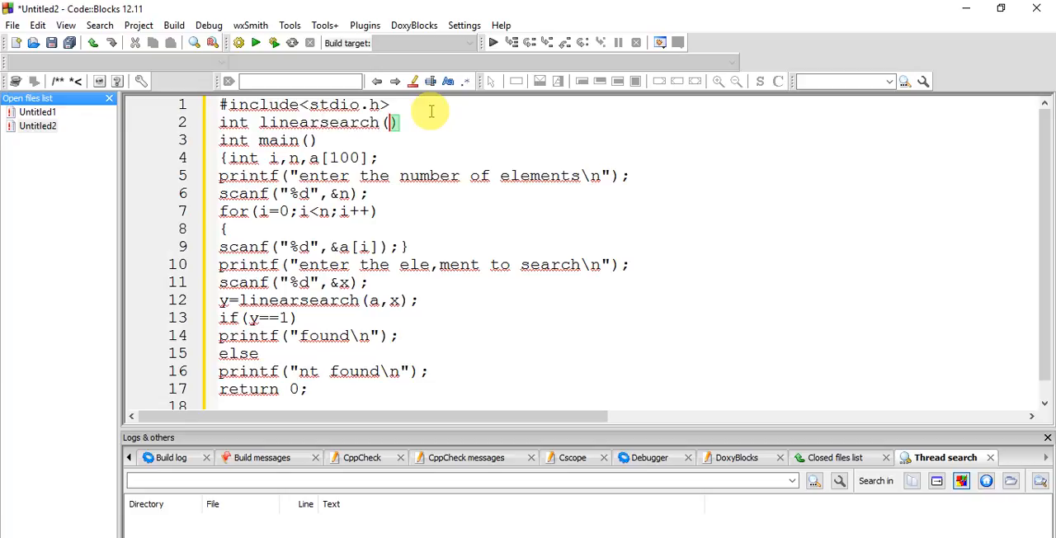
type("i")
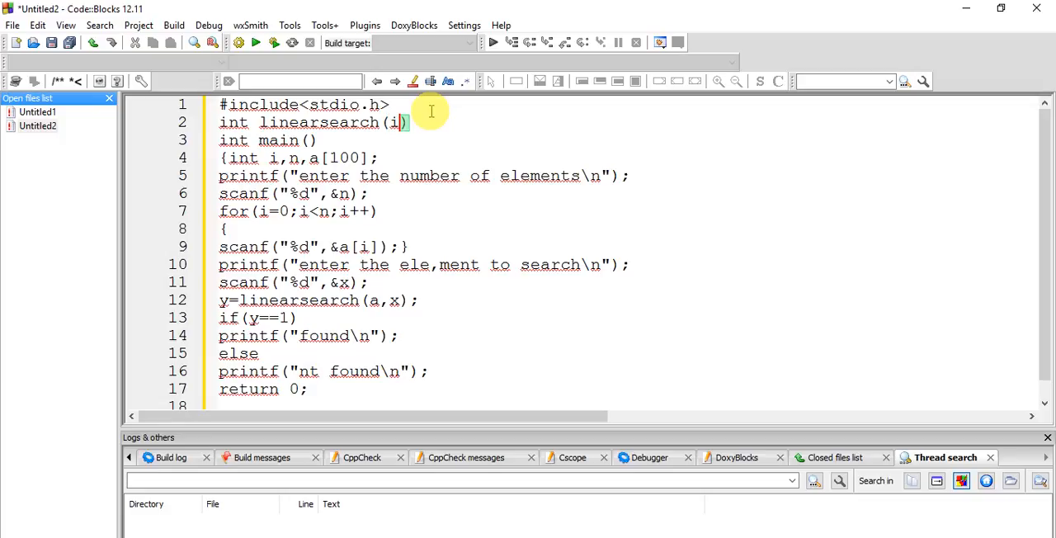
type("nt a[]")
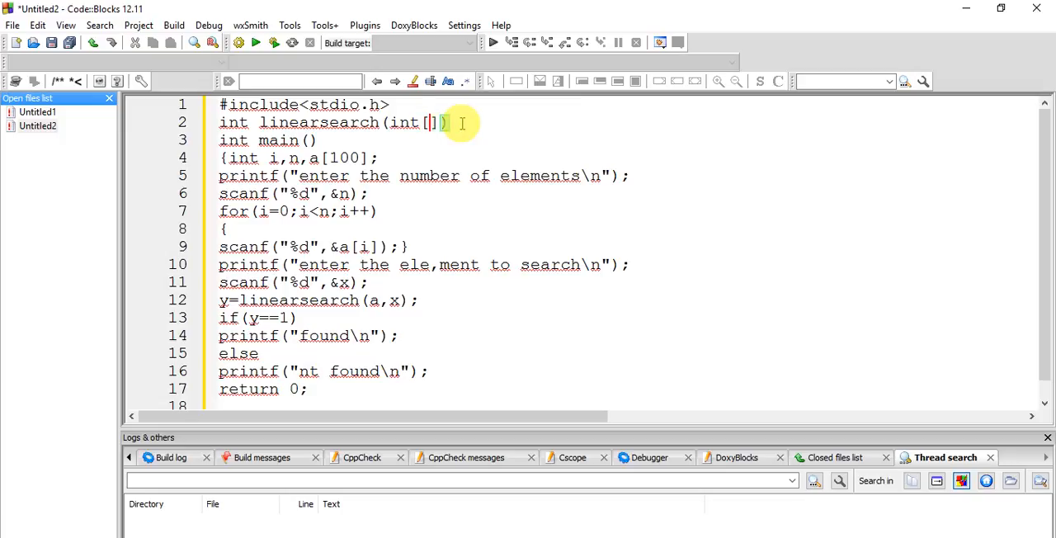
type(",")
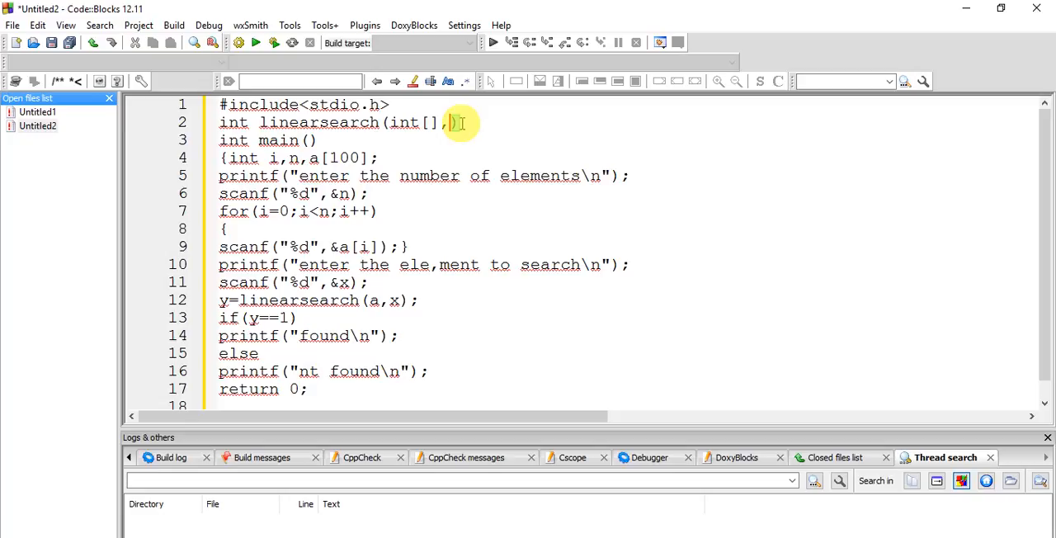
type("i")
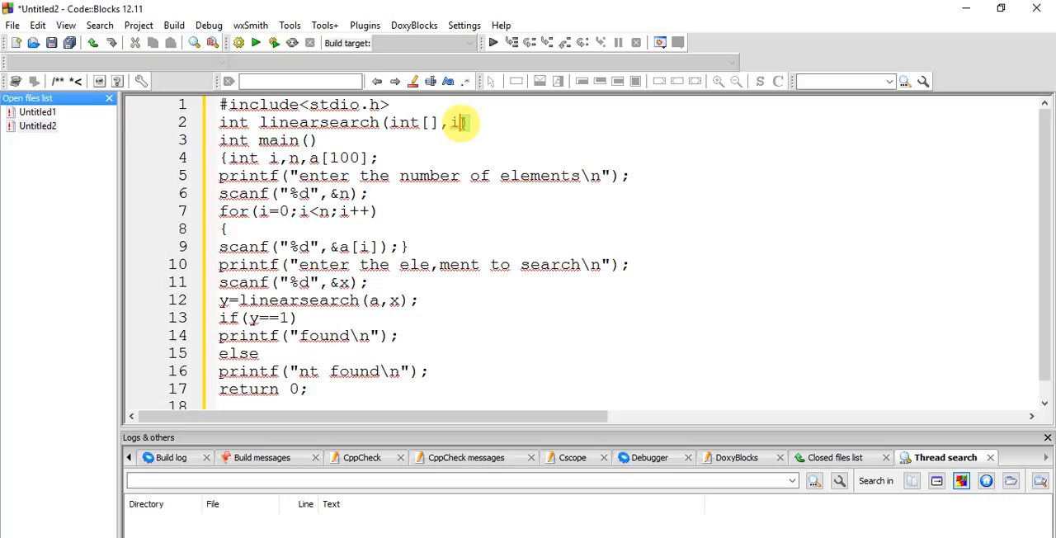
type("nt)")
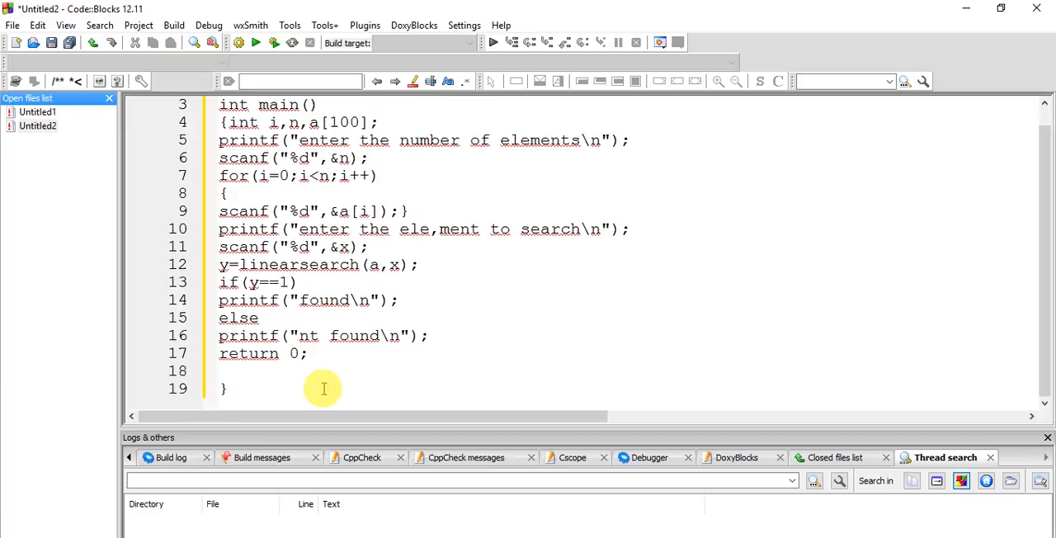
- Write the function header int linearsearch(int a[],int x) below main
scroll("down", 3)
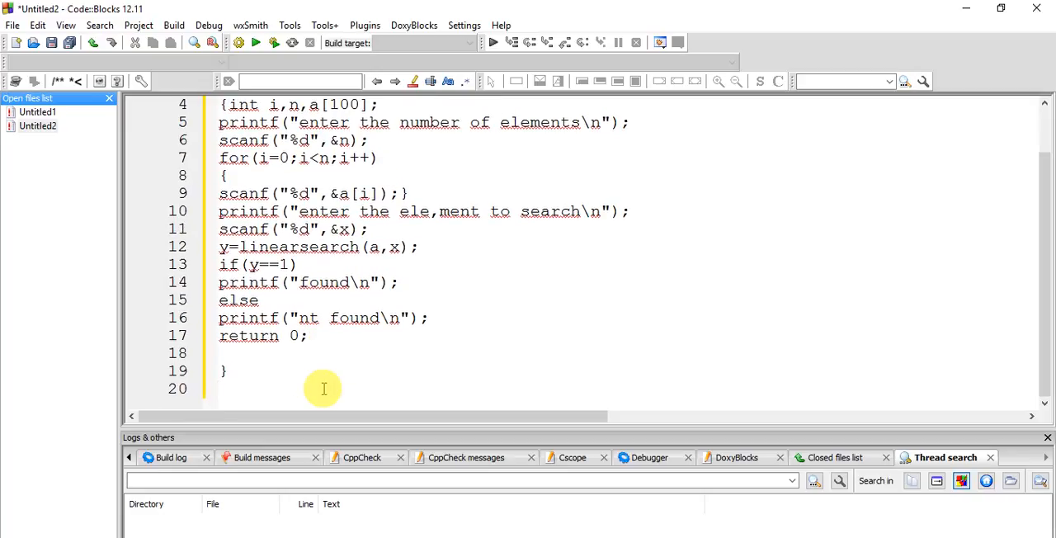
type("int")
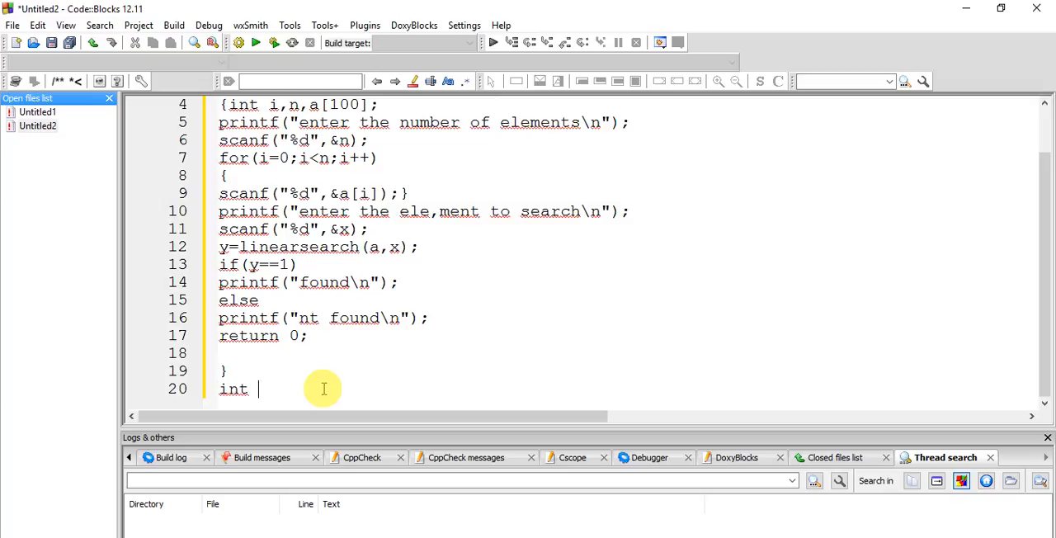
type("linearsearch(")
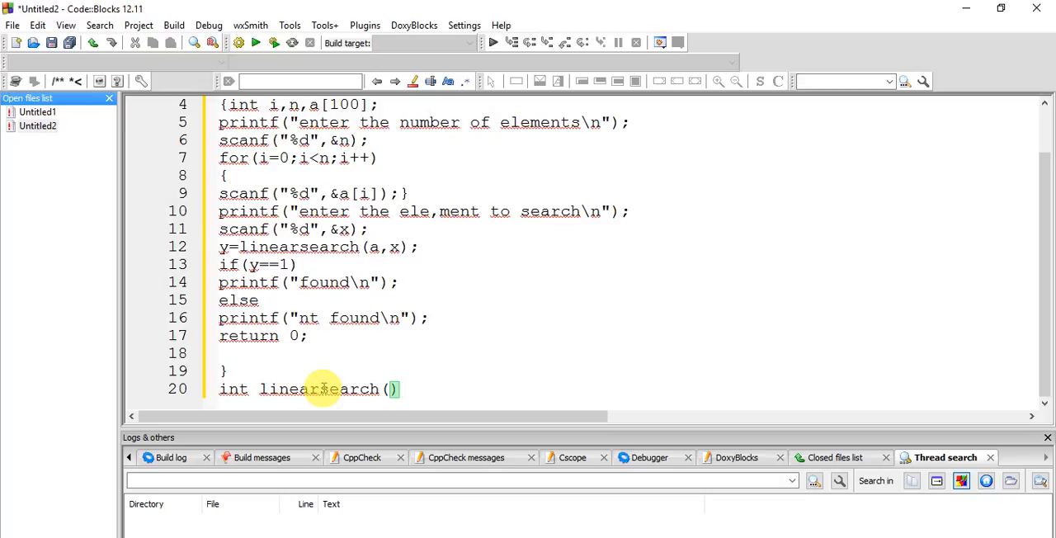
type("int a")
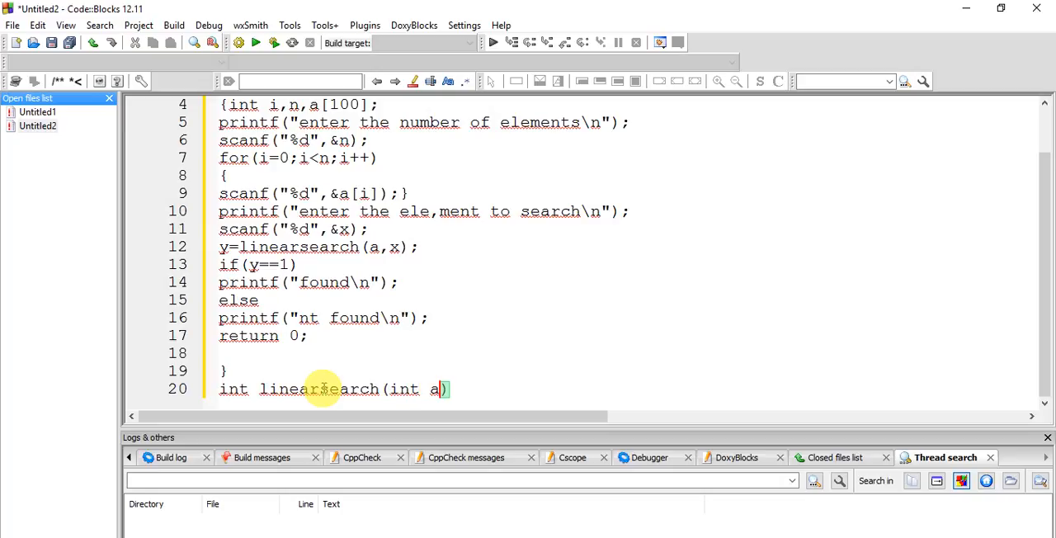
type("[]")
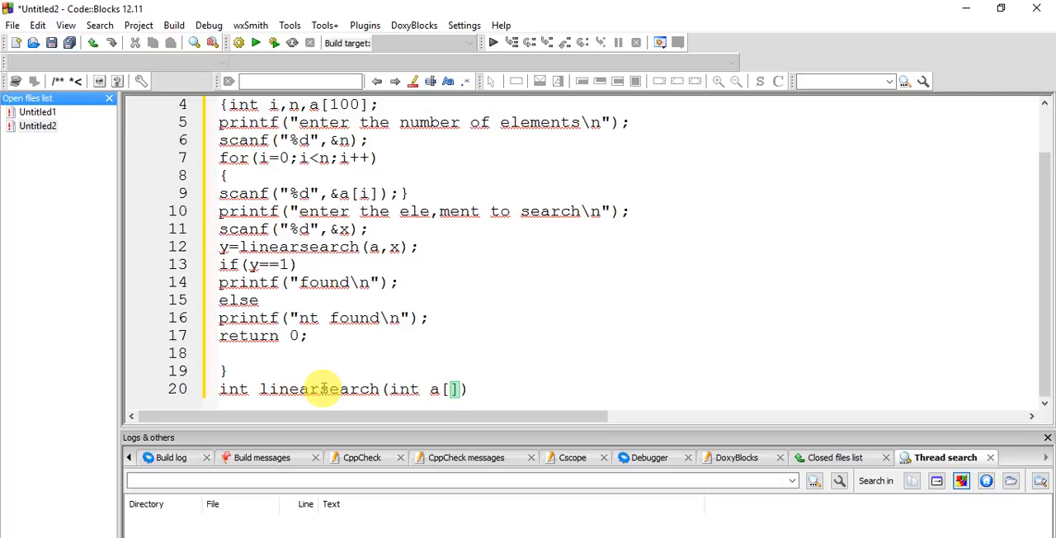
type(",")
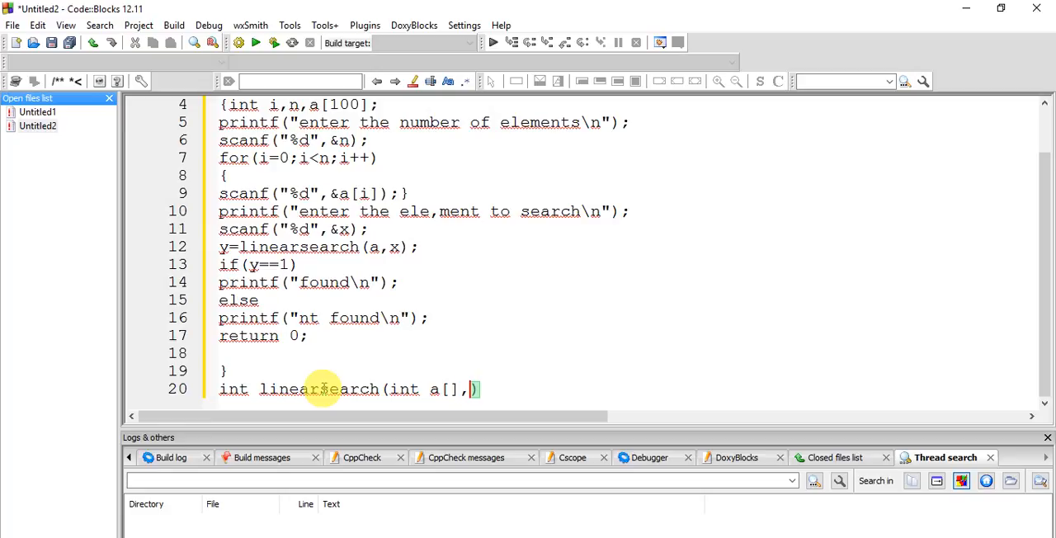
type("int x")
type("{")
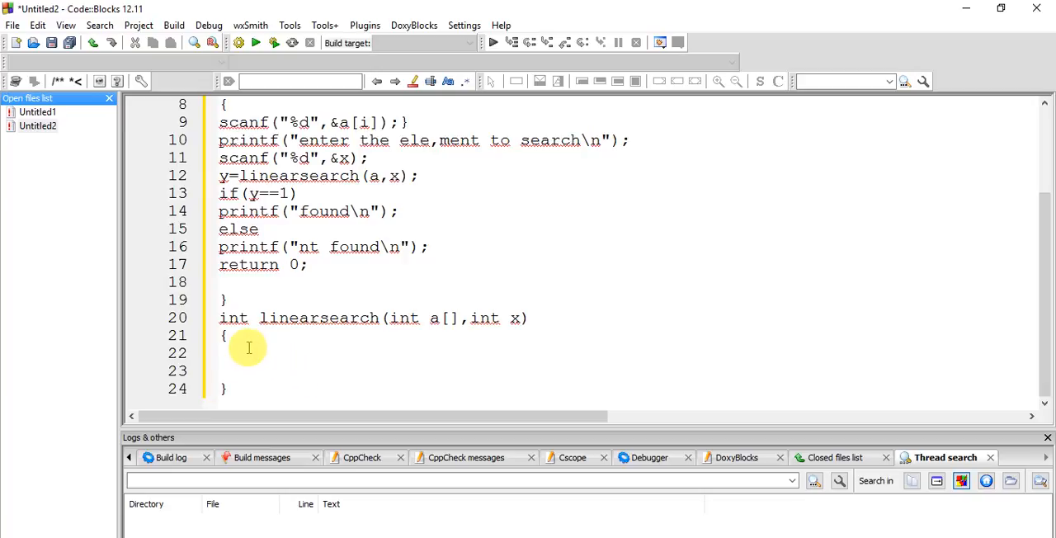
- Add a sequential-search comment and the loop for(i=0;i<n;i++) in linearsearch's body
type("//we wi")
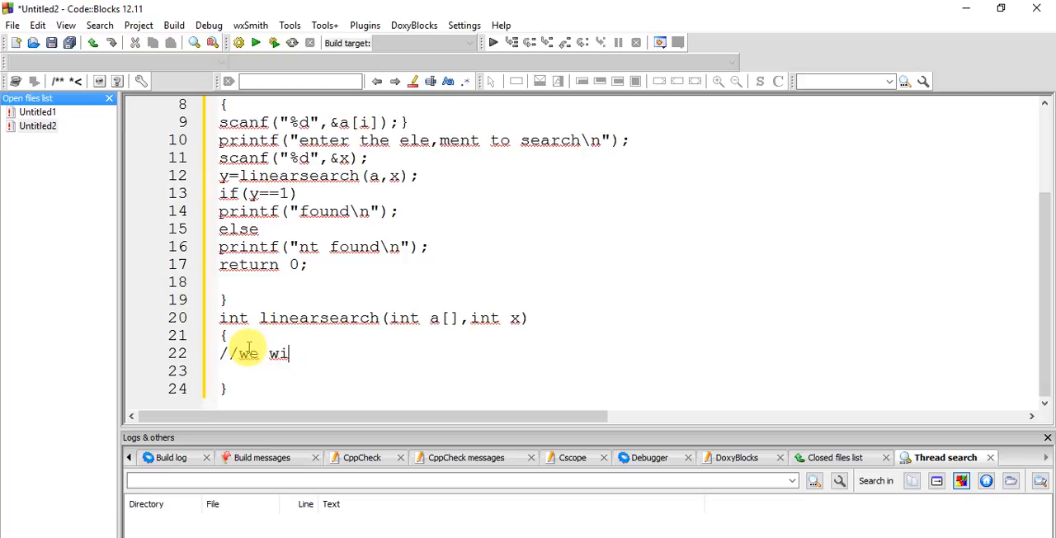
type("ll have a sequ")
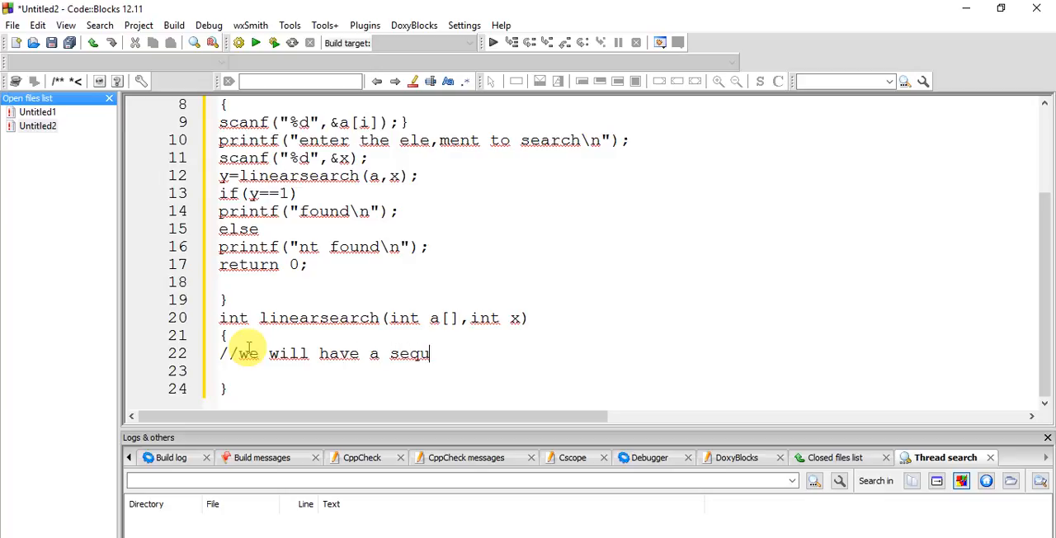
type("ential")
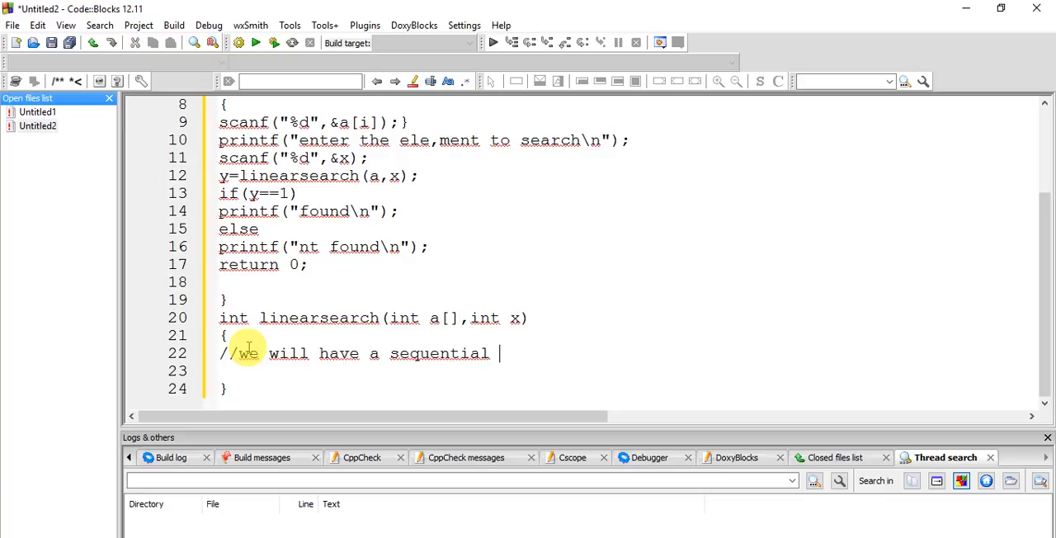
type("searc")
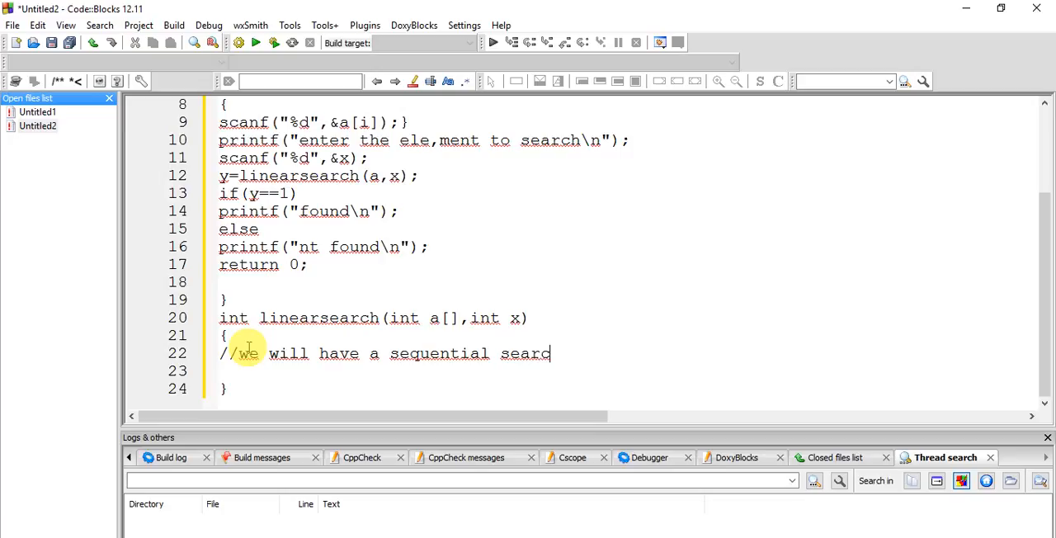
type("1 by 1")
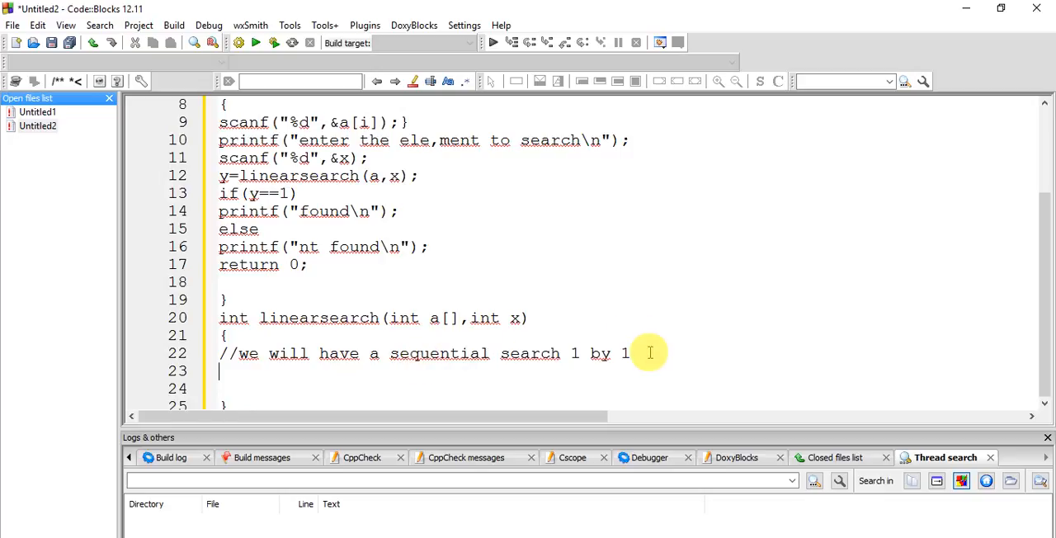
type("for(")
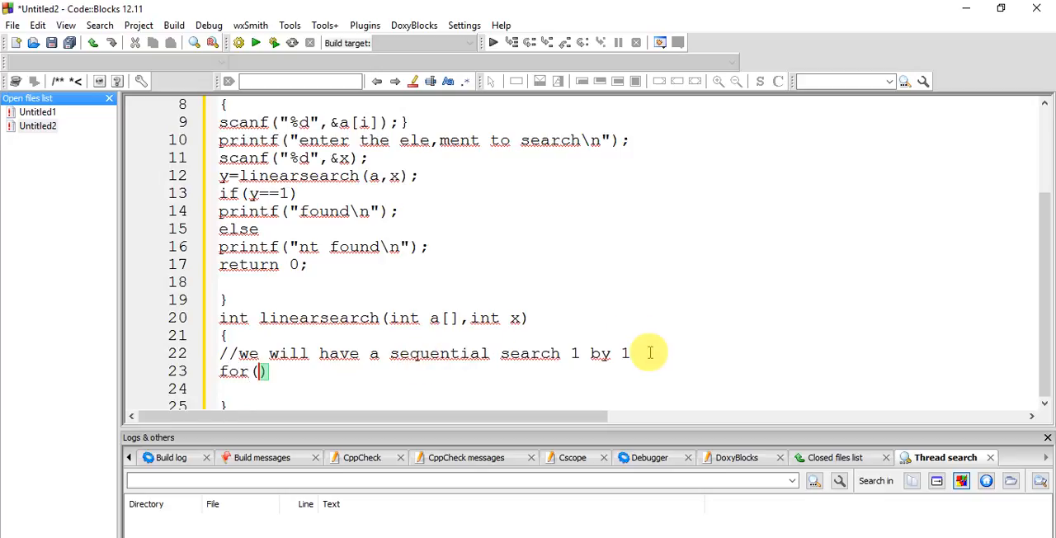
type("i=0;i")
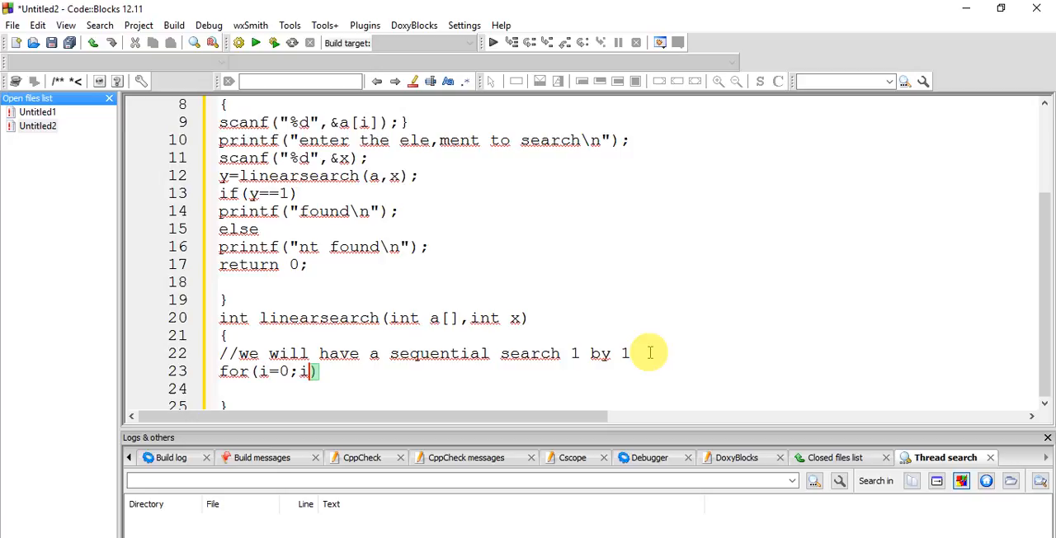
type("<n;i++")
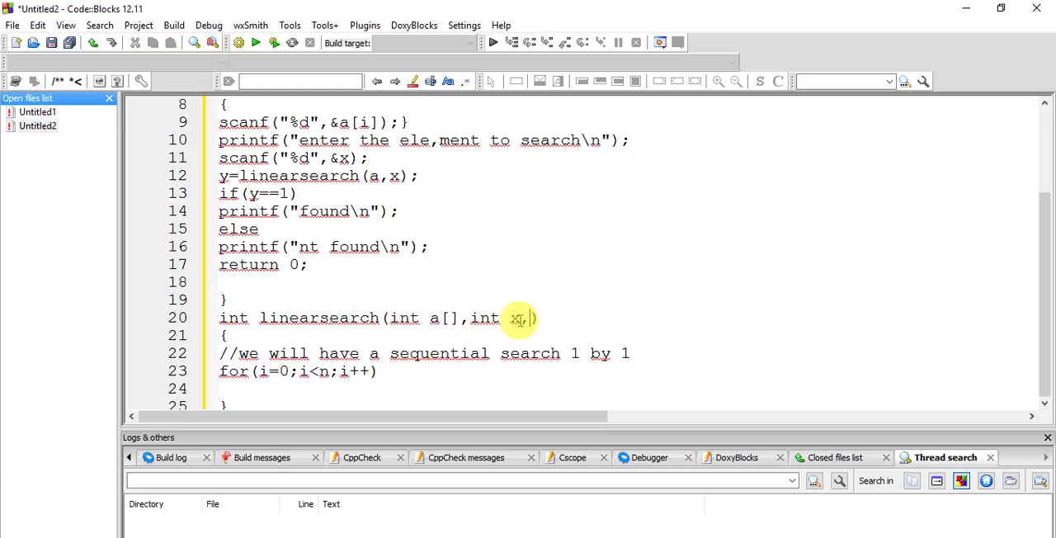
- Pass n as a third parameter: int n in the header and ,n in the call and prototype
type("int n")
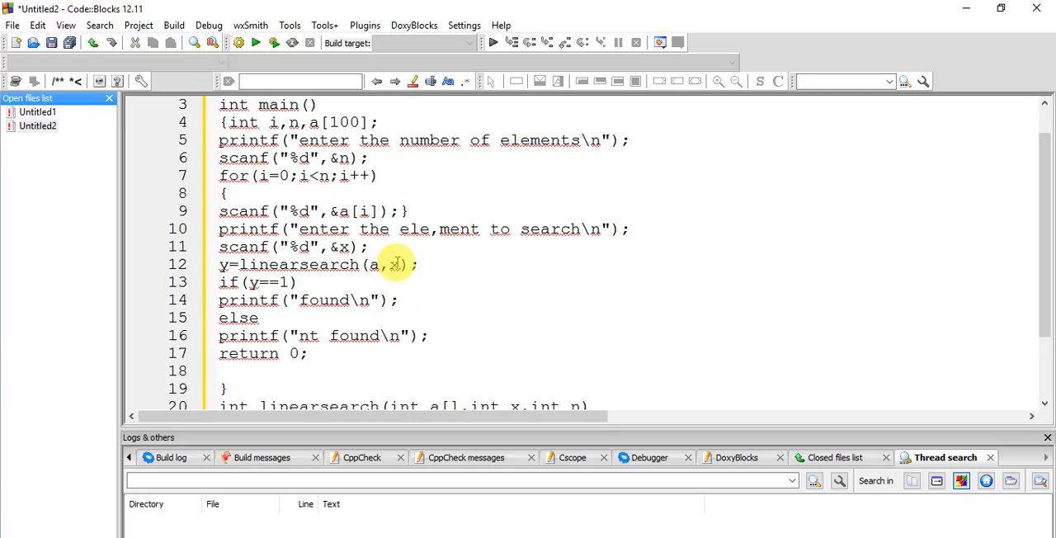
type(",n")
type("int linearsearch(int[],int,int);")
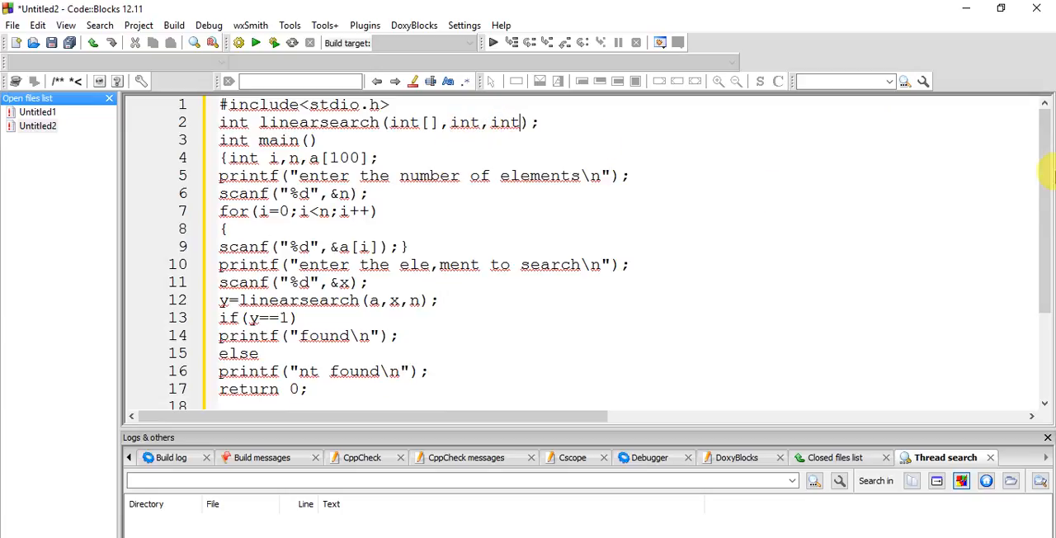
- Inside the loop, return 1 when a[i]==x matches the search value
scroll("down", 3)
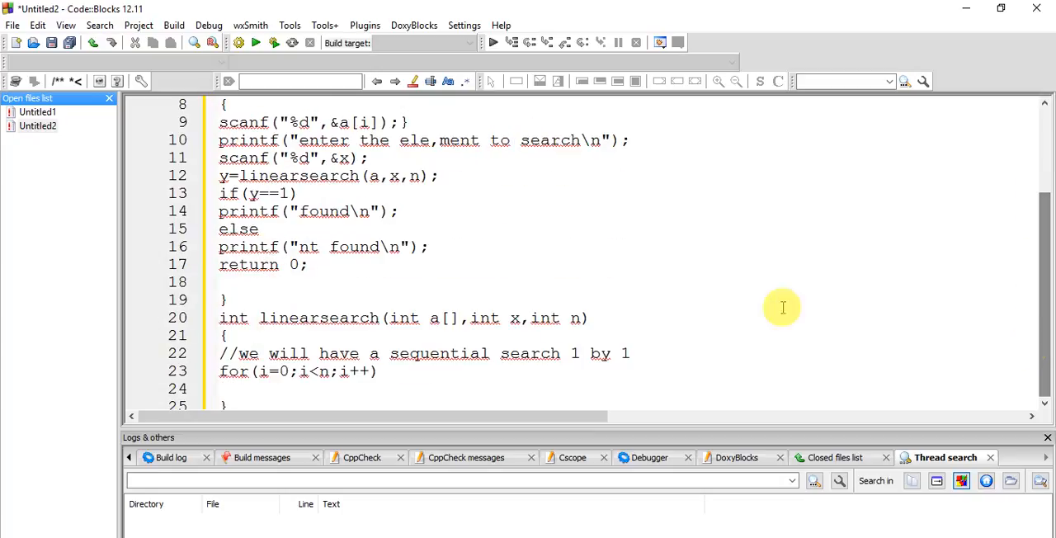
mouse_move(389, 379)
type("{")
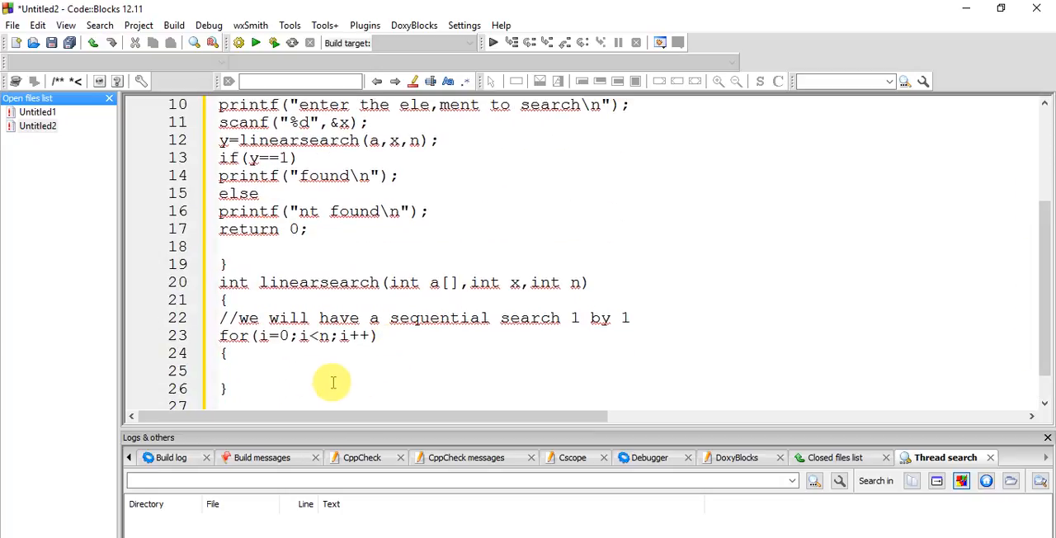
type("if")
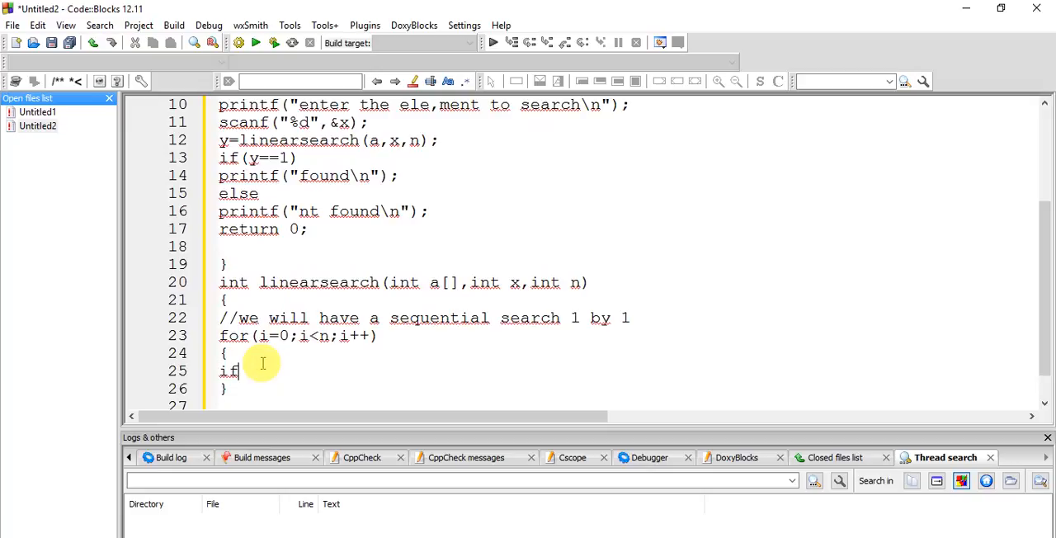
type("()")
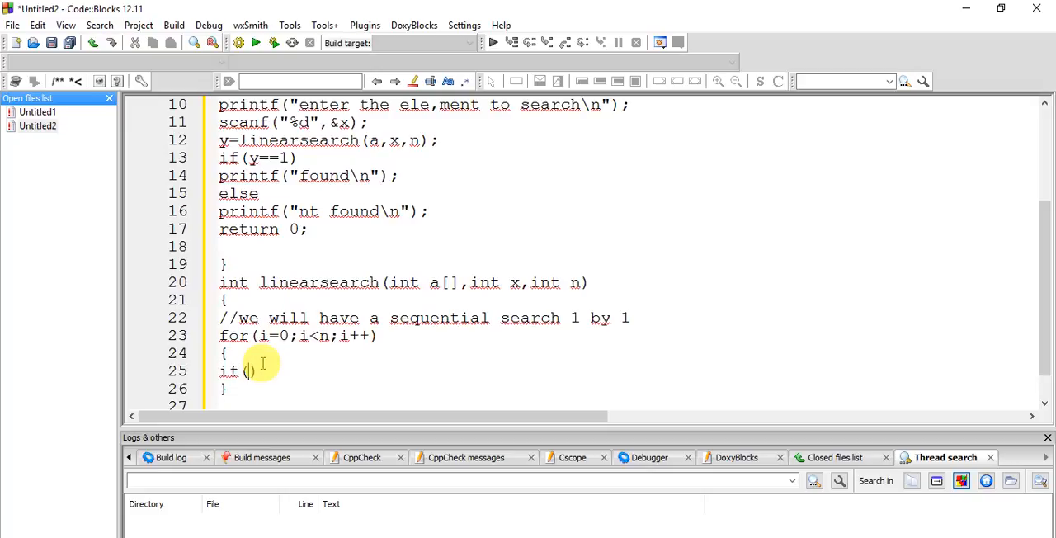
type("a[i]")
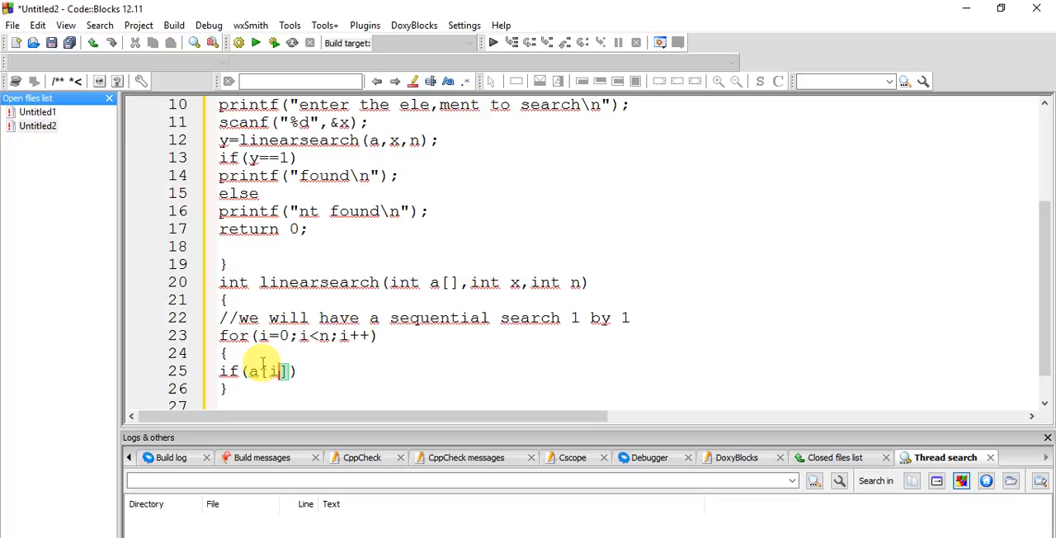
type("==")
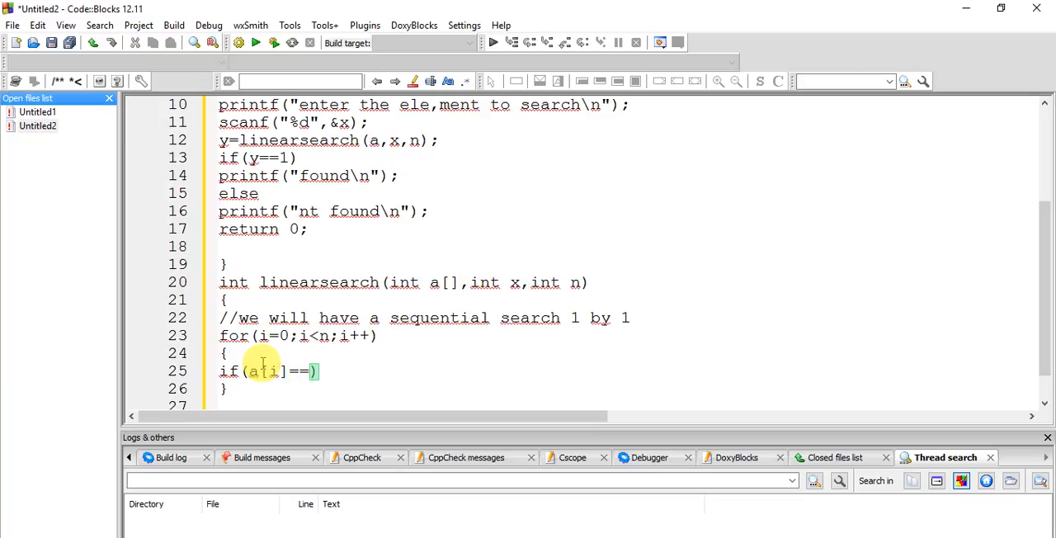
type("x")
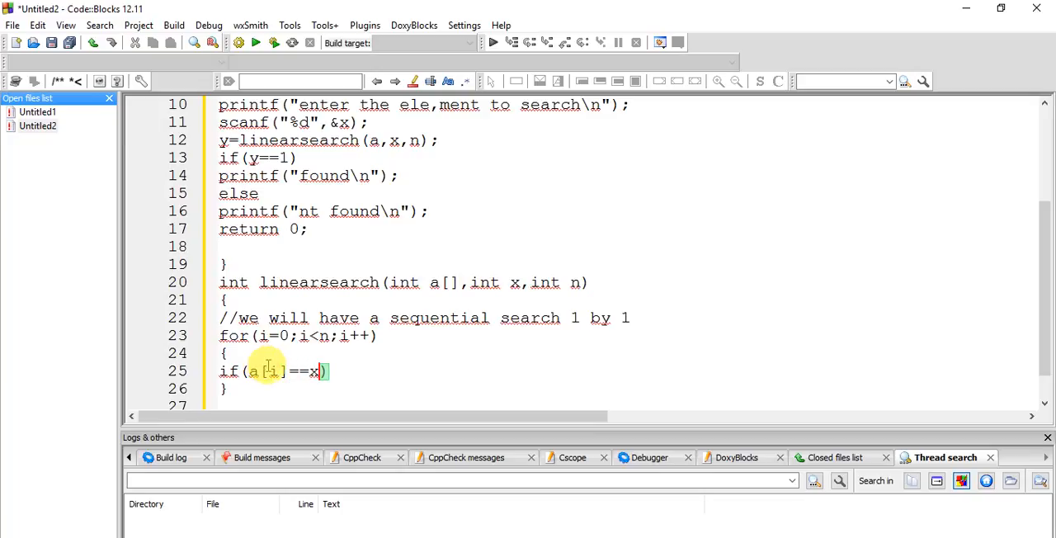
type("return 1")
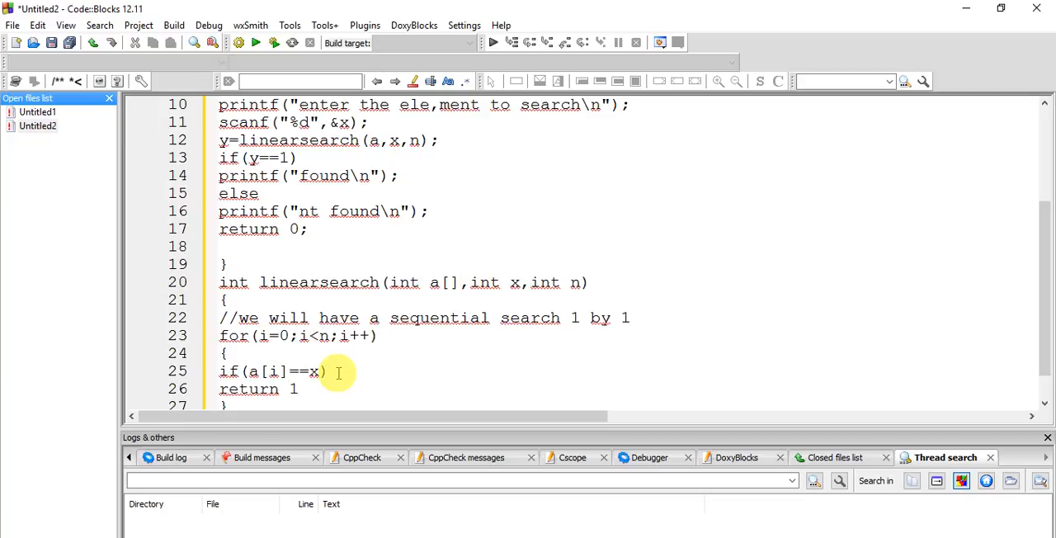
type(";")
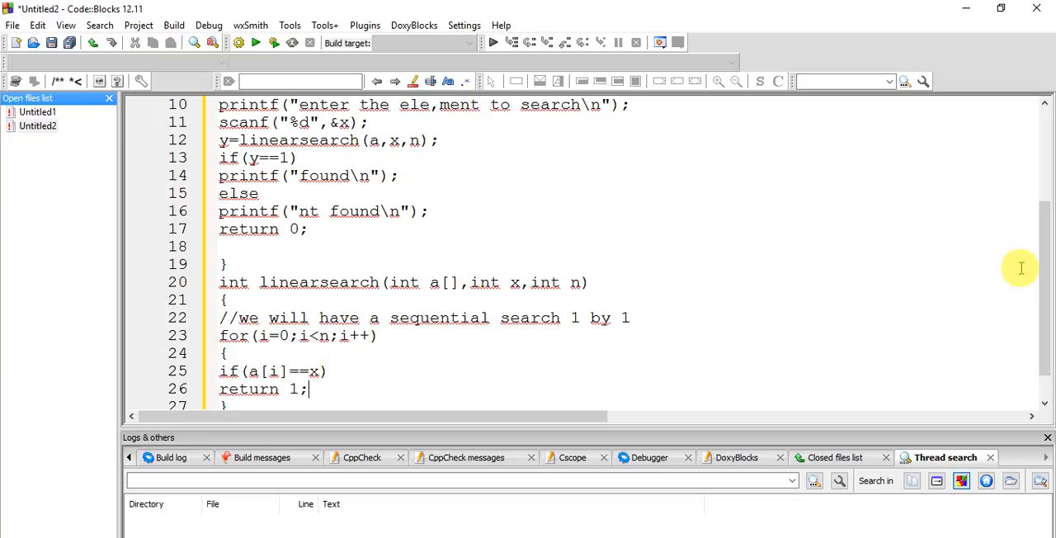
- Return 0 after the loop when no element matches
scroll("down", 3)
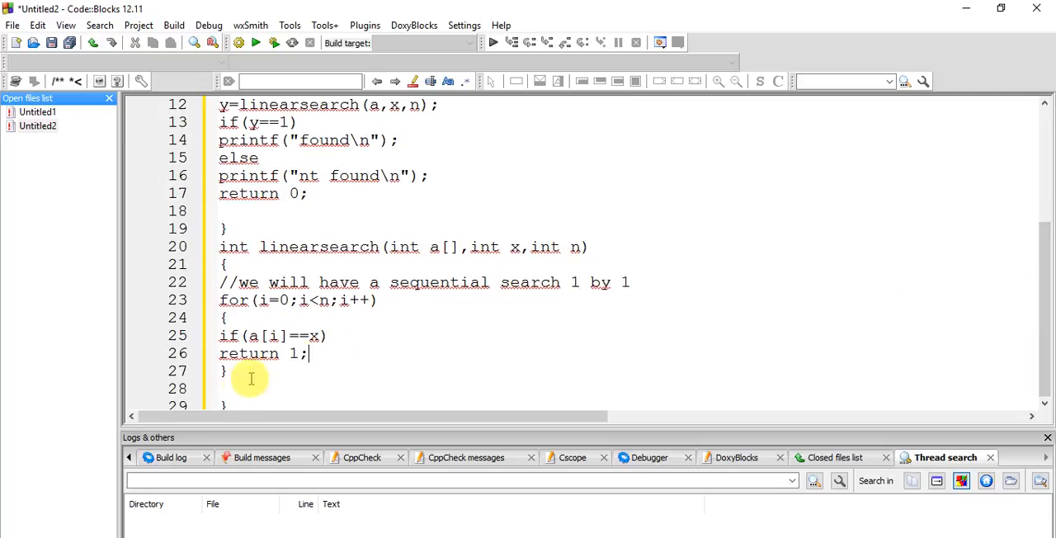
type("retu")
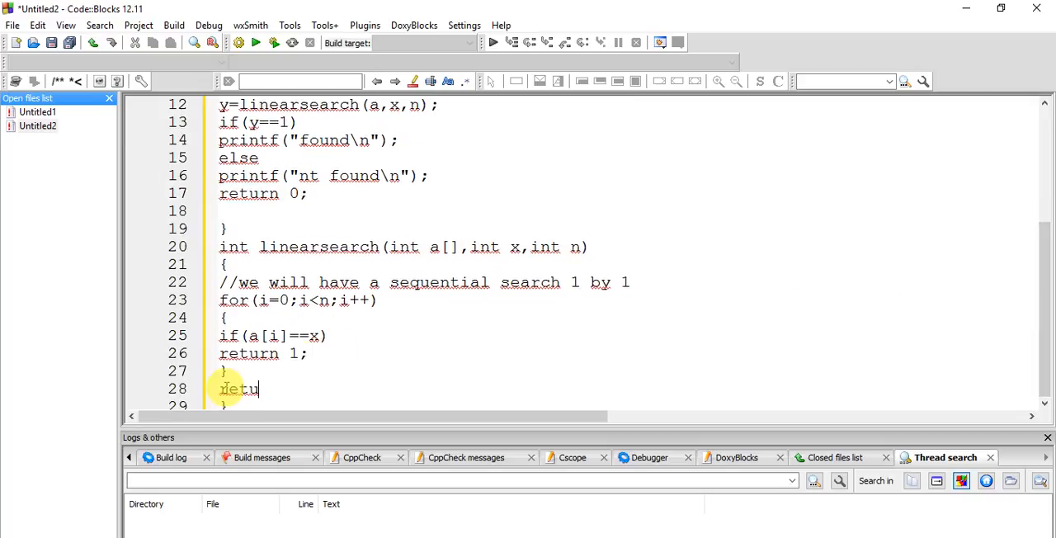
type("rn 0;")
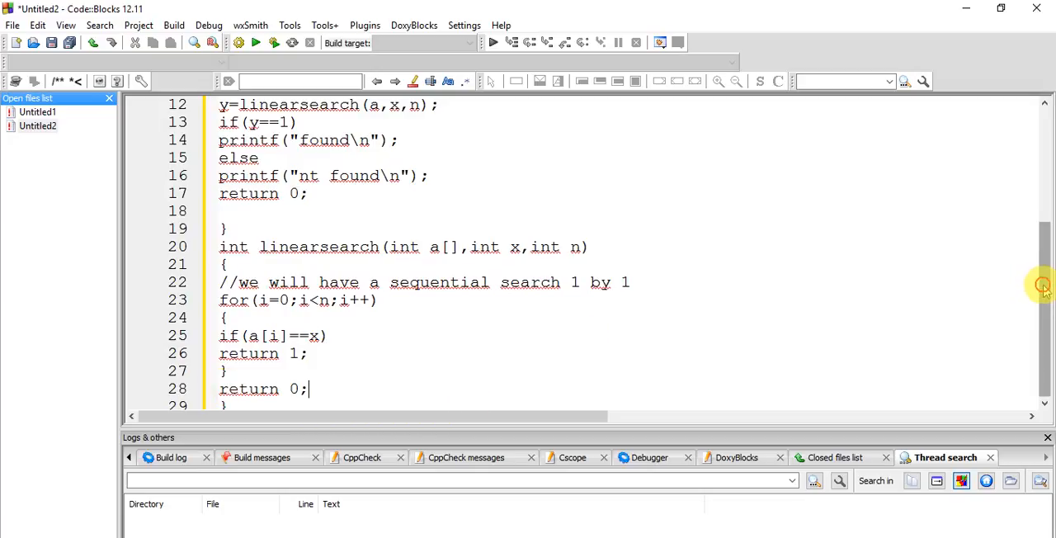
mouse_move(1043, 304)
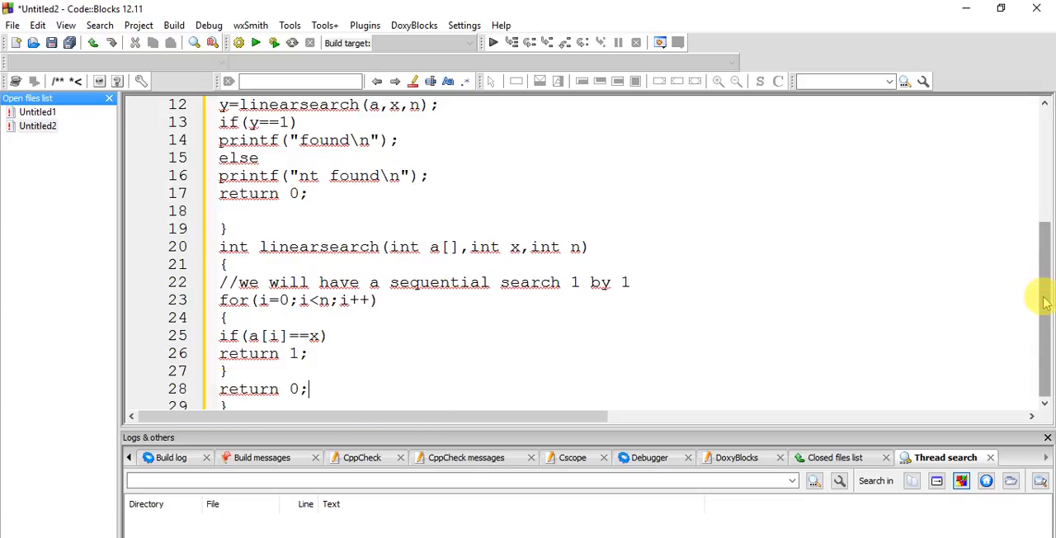
mouse_move(290, 315)
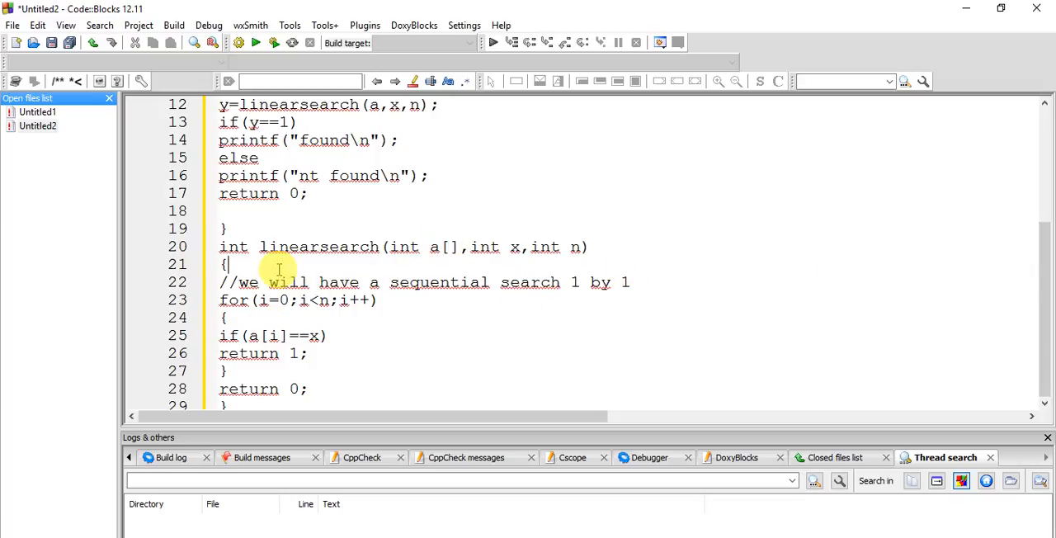
- Declare int i; at the start of linearsearch, completing the program
type("int i")
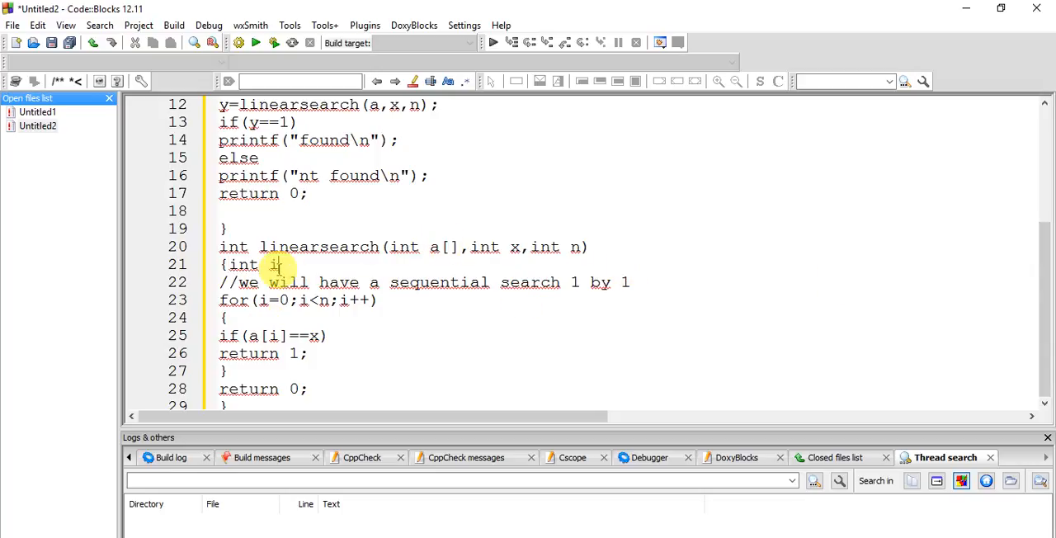
mouse_move(908, 307)
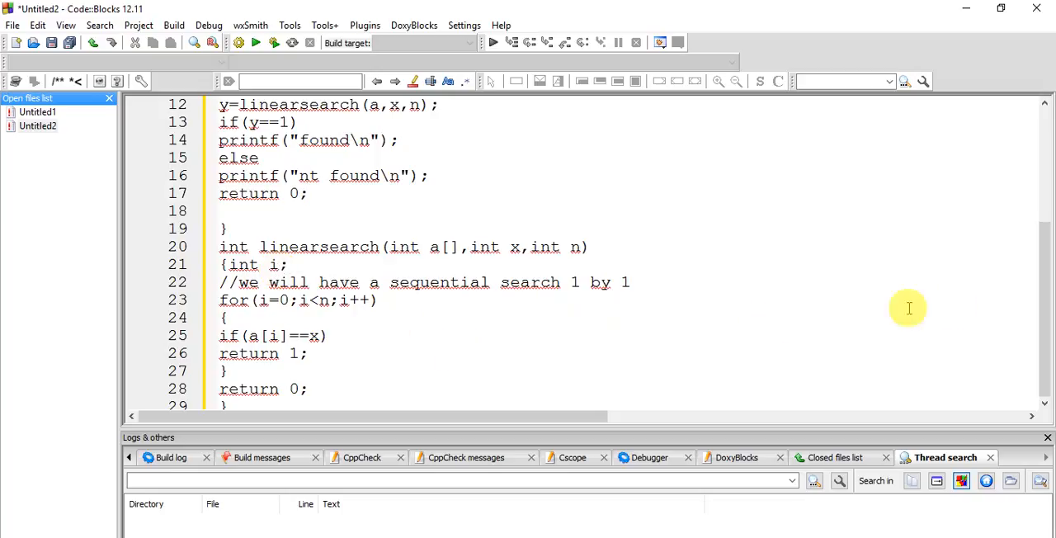
mouse_move(1047, 270)
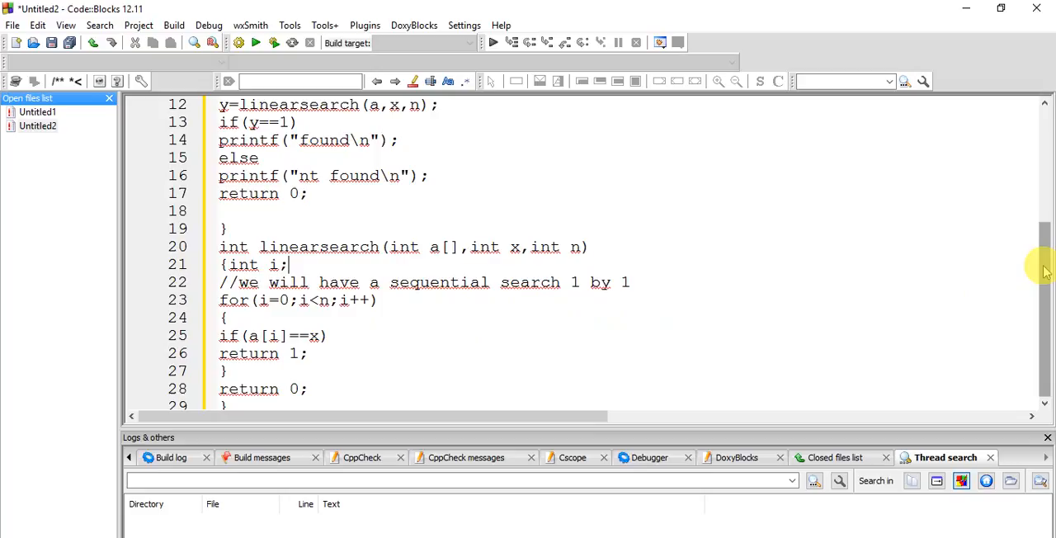
scroll("up", 3)
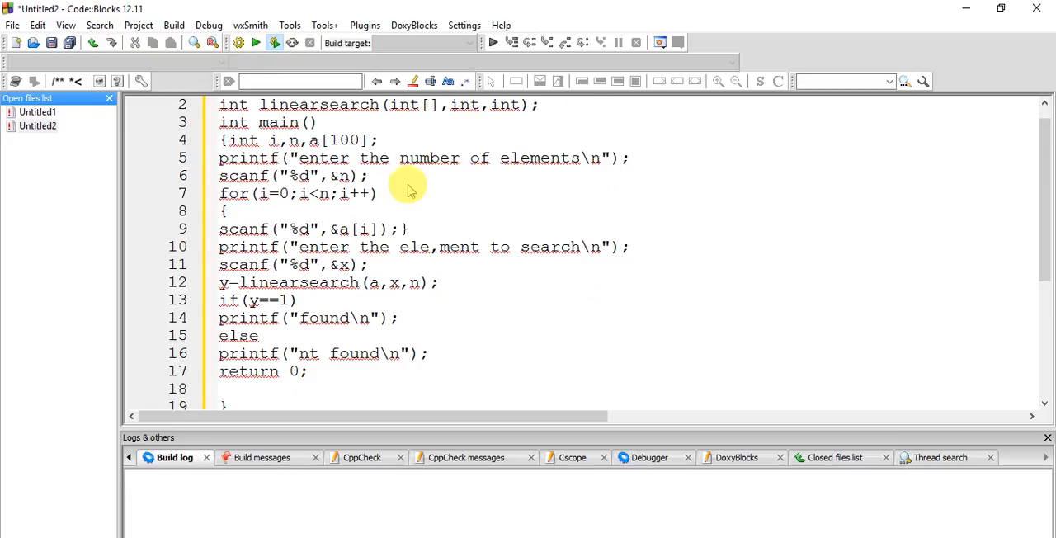
- Save the unsaved linear search program as search.c in Documents before building
key("ctrl+s")
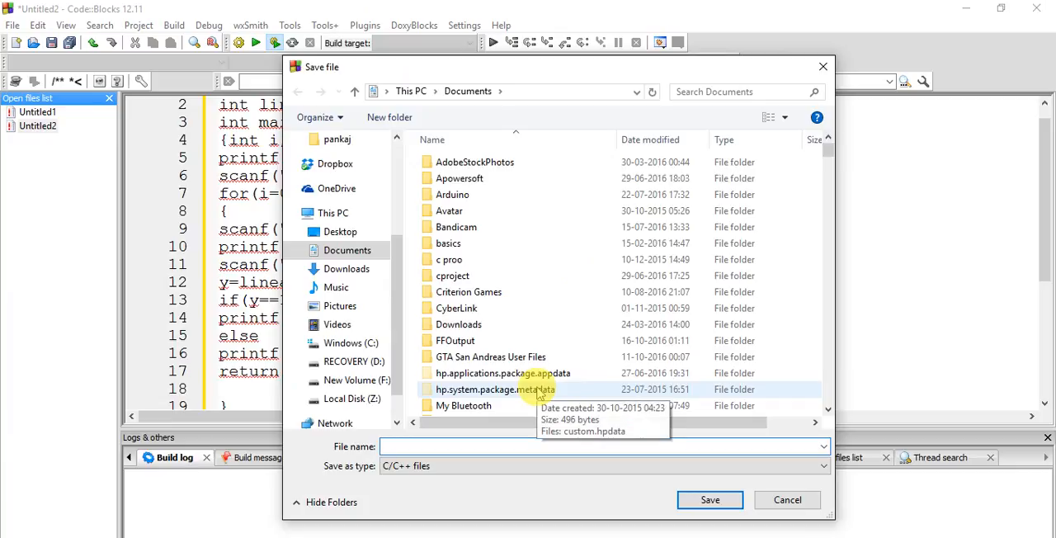
type("search")
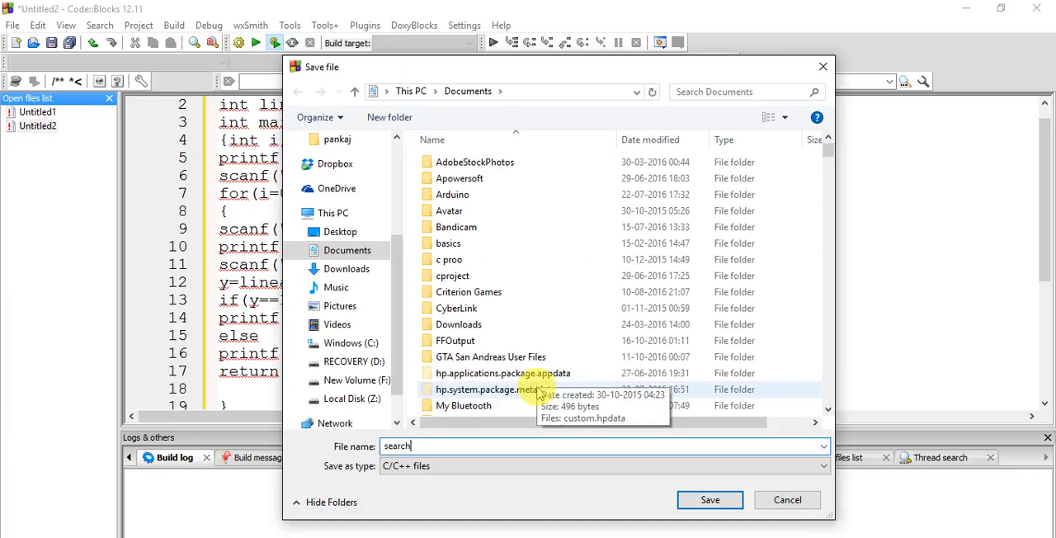
left_click(709, 498)
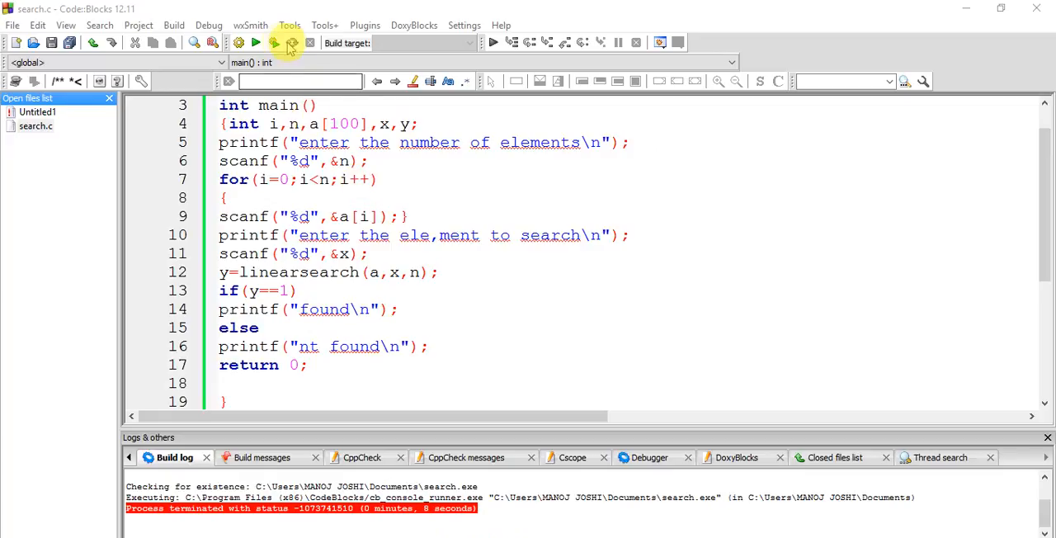
- Run the compiled search program, enter values 1 3 in the console, then stop it
left_click(272, 43)
type("5")
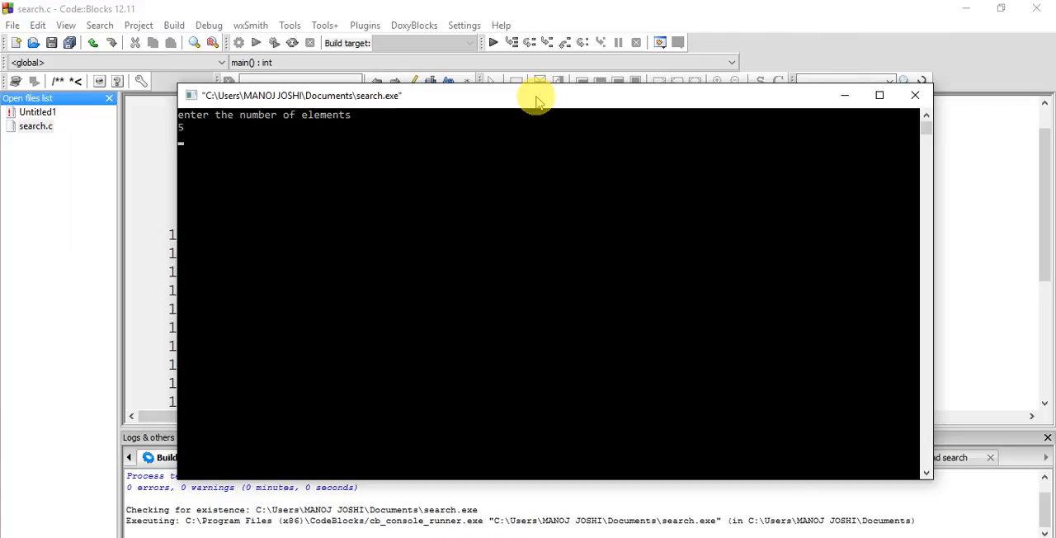
type("1 3")
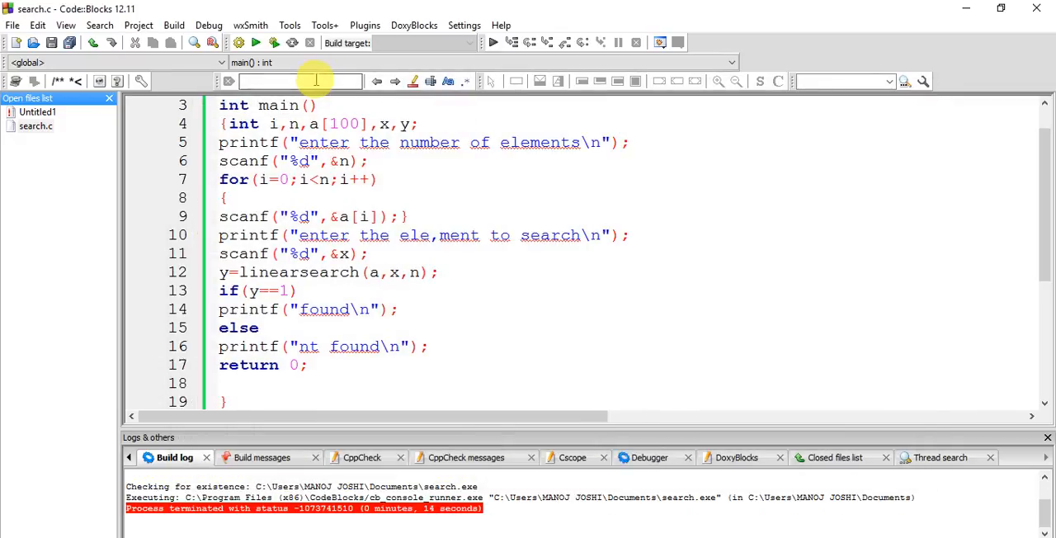
- Rebuild and run search.c with elements 1 2 3, search for 4 (not found), and close the console
left_click(274, 43)
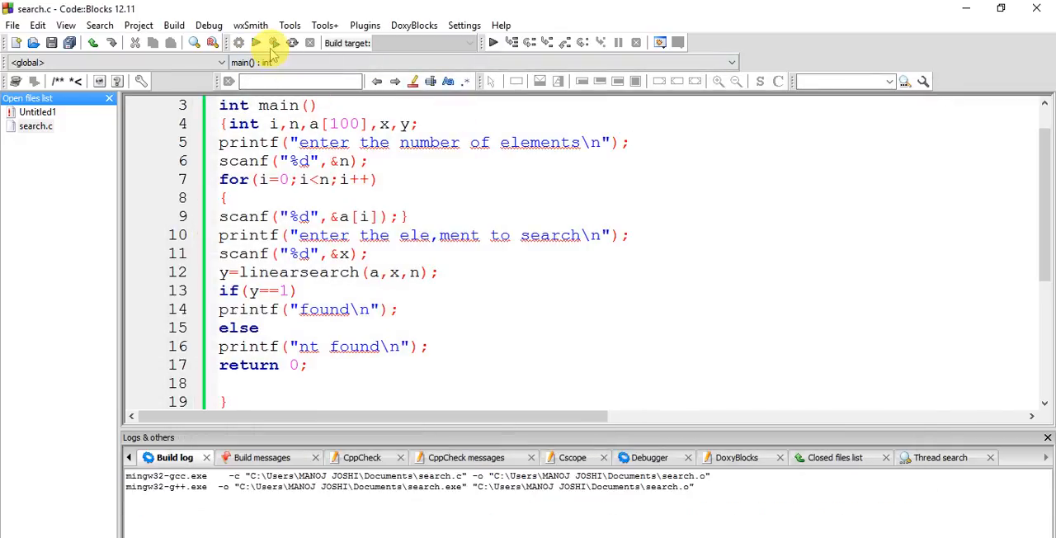
left_click(272, 43)
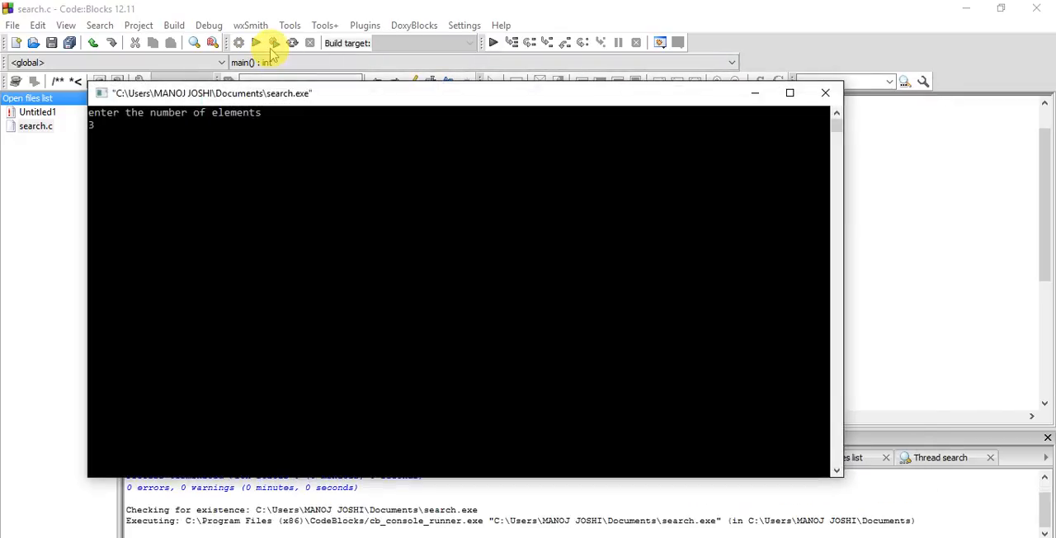
type("1")
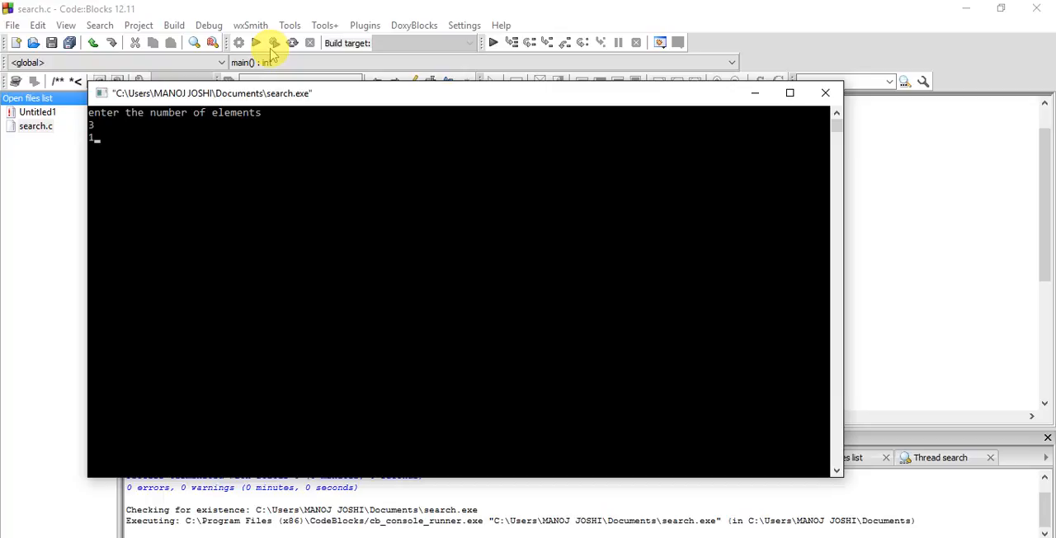
type("2 3")
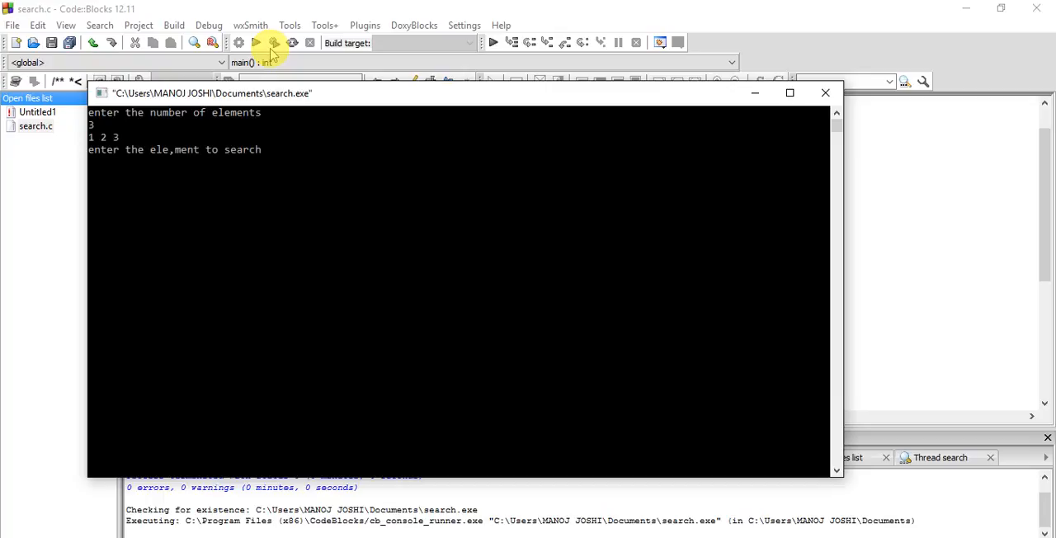
type("4")
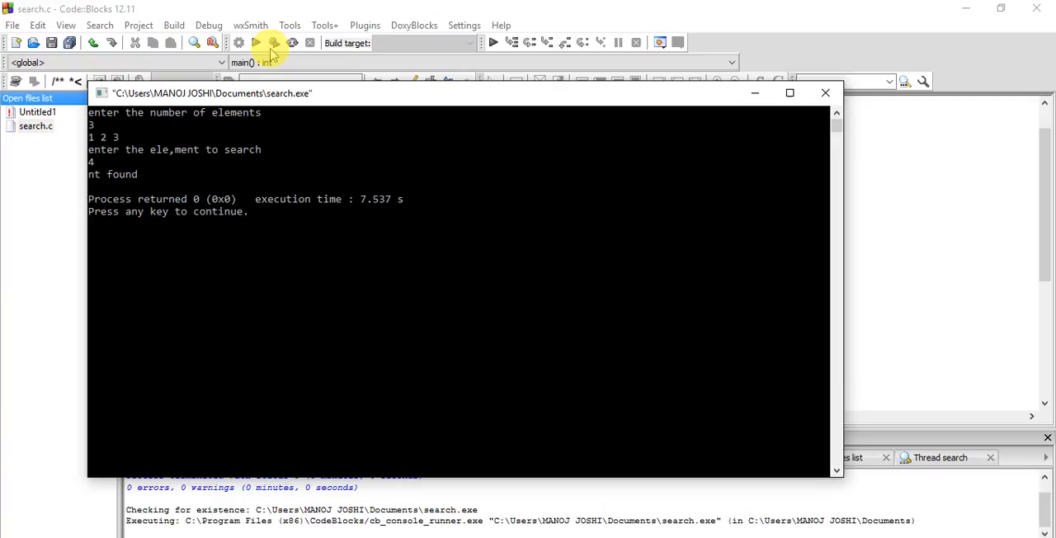
left_click(825, 92)
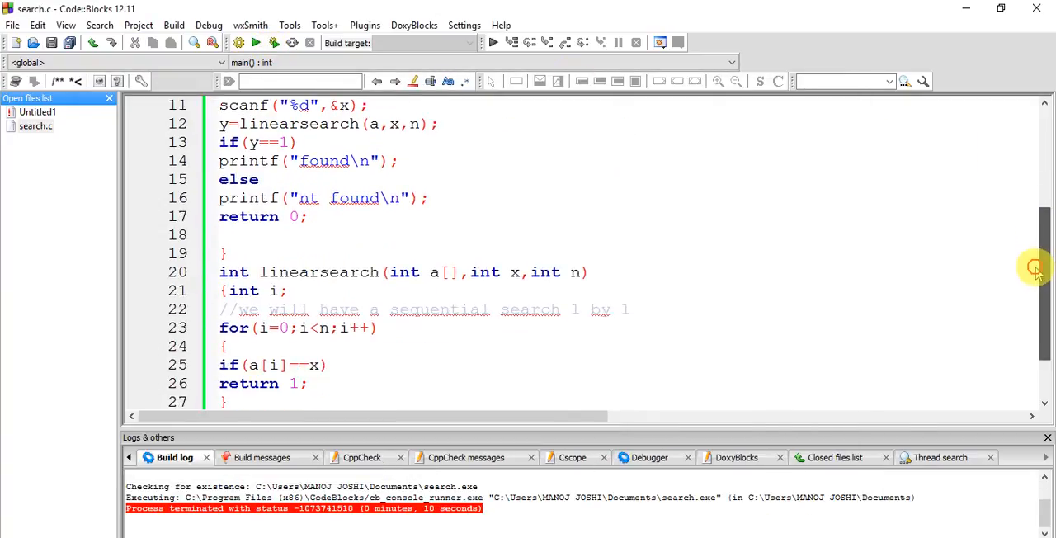
- Append the comment '//time complexity of linear search is O(n)' below the linearsearch function
scroll("down", 3)
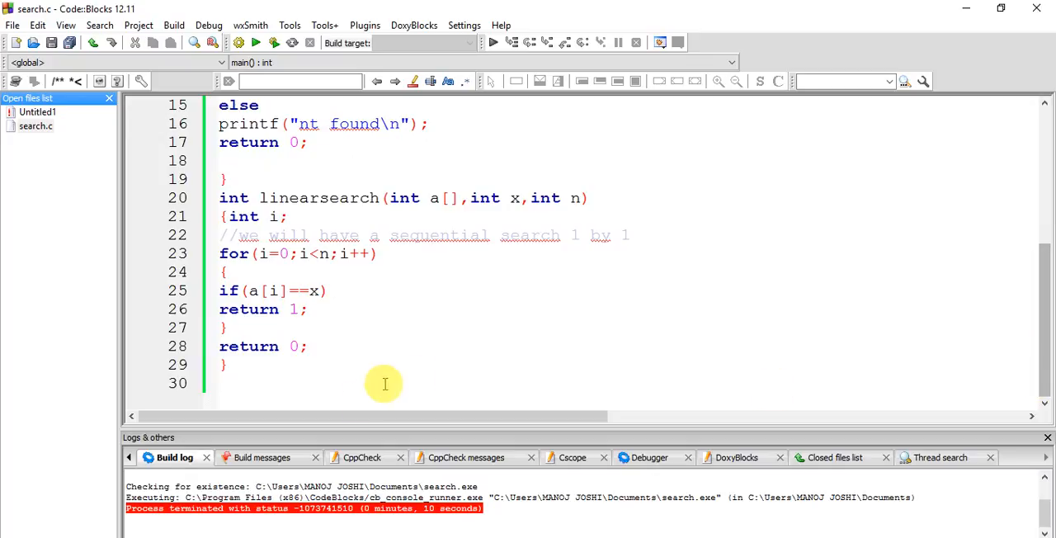
type("//")
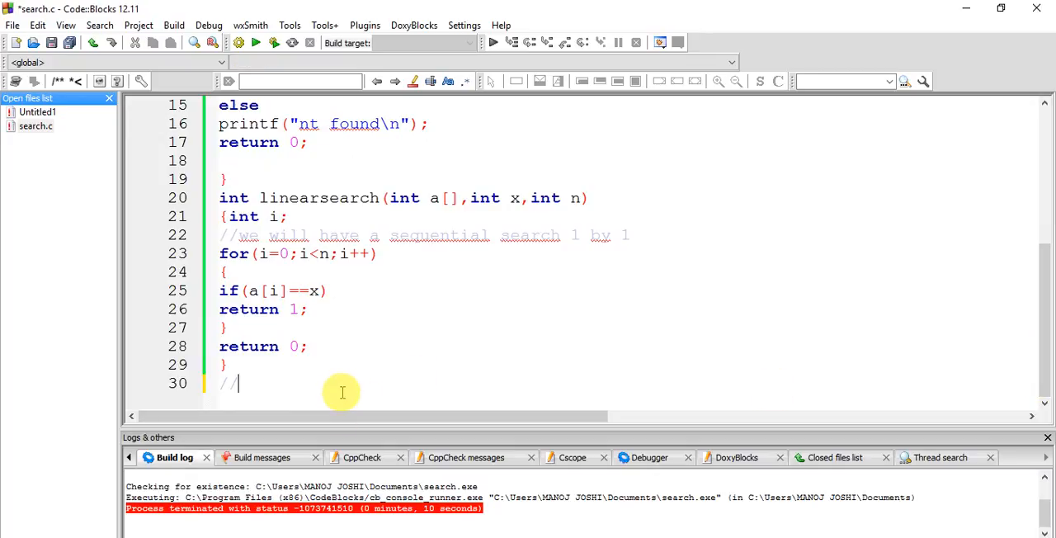
type("time complexity of linea")
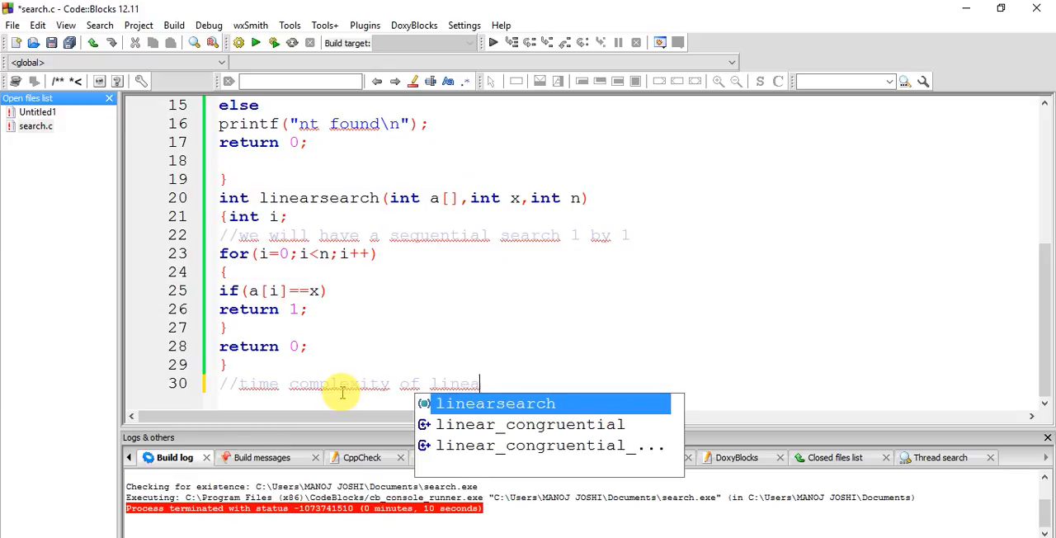
type("search")
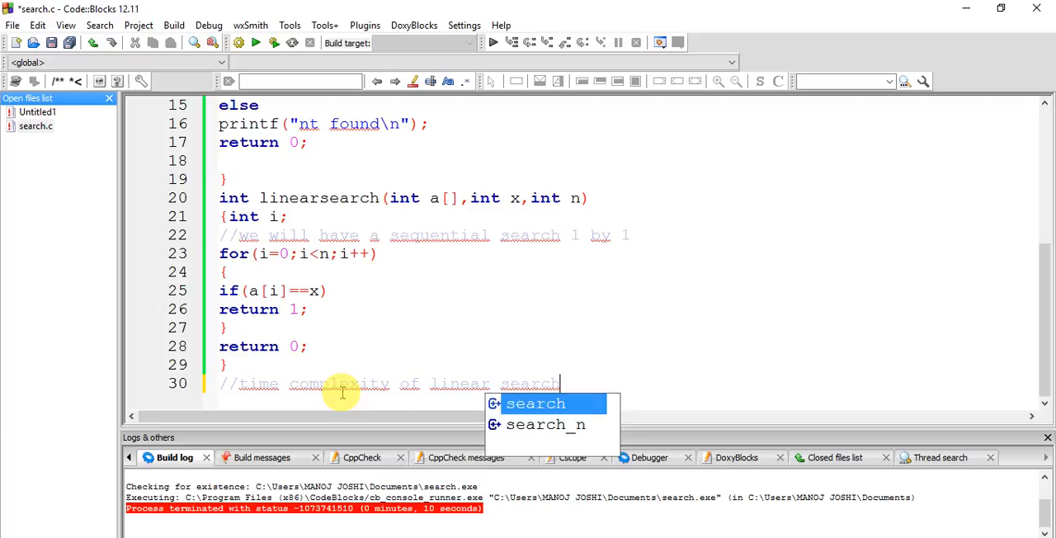
type("is")
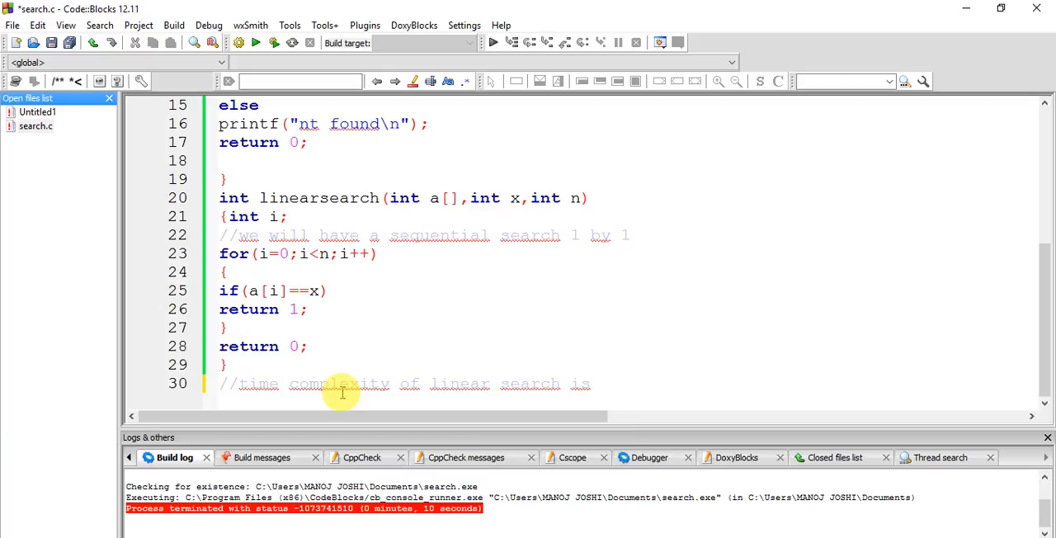
type("O()")
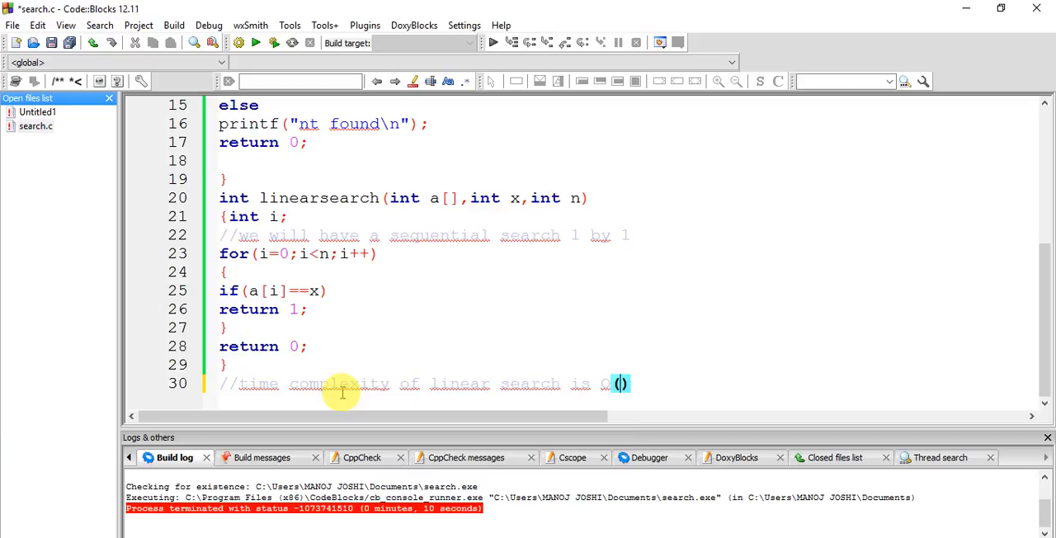
type("n")
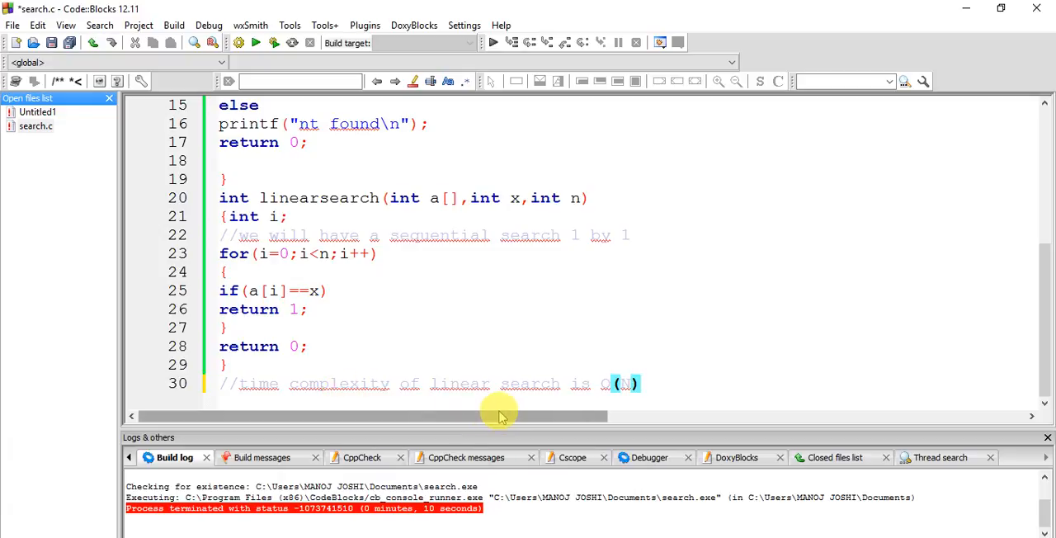